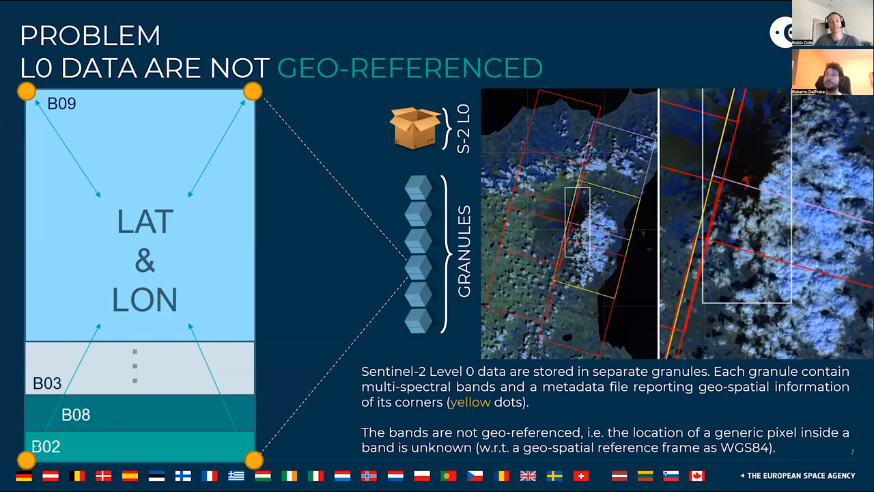
pyautogui.moveTo(366, 213)
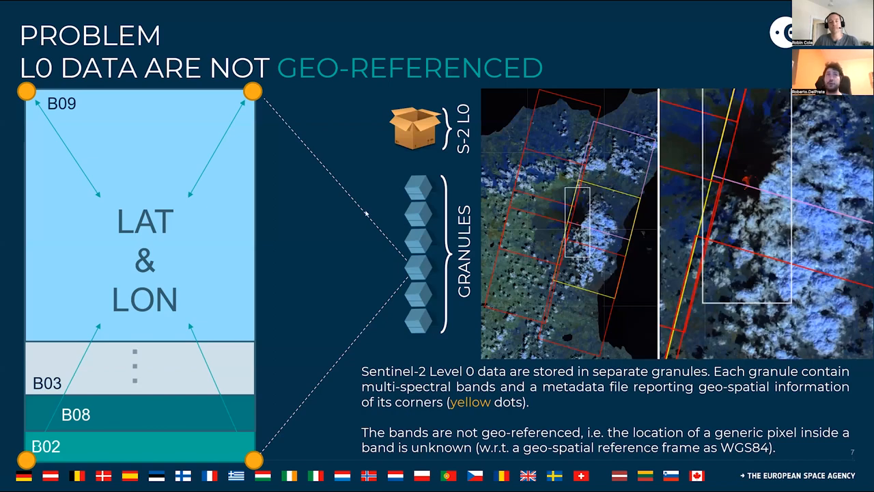
pyautogui.moveTo(361, 234)
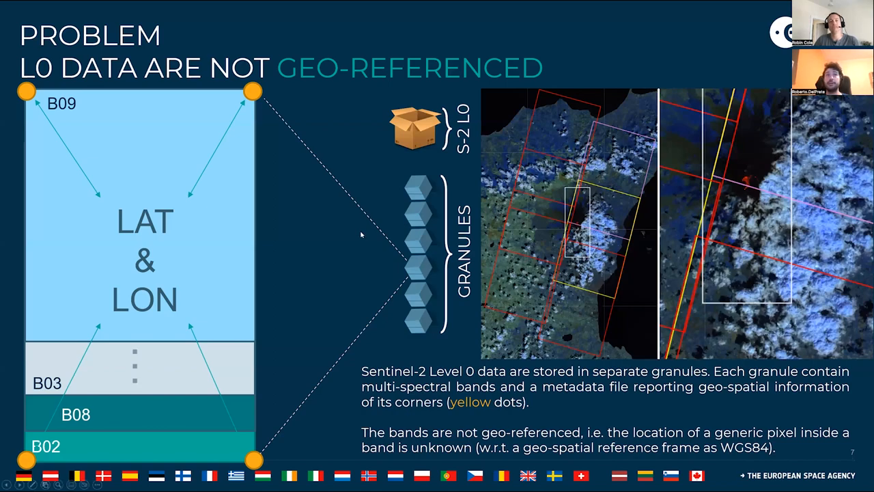
pyautogui.moveTo(348, 299)
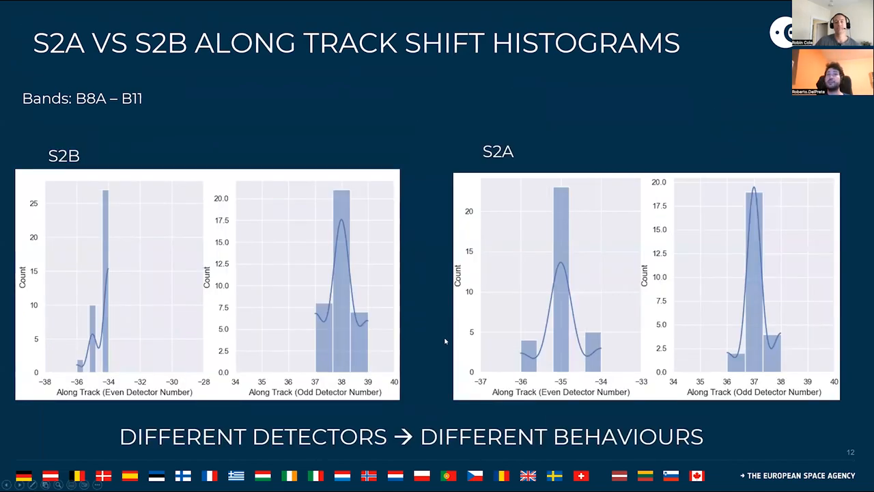
pyautogui.moveTo(441, 347)
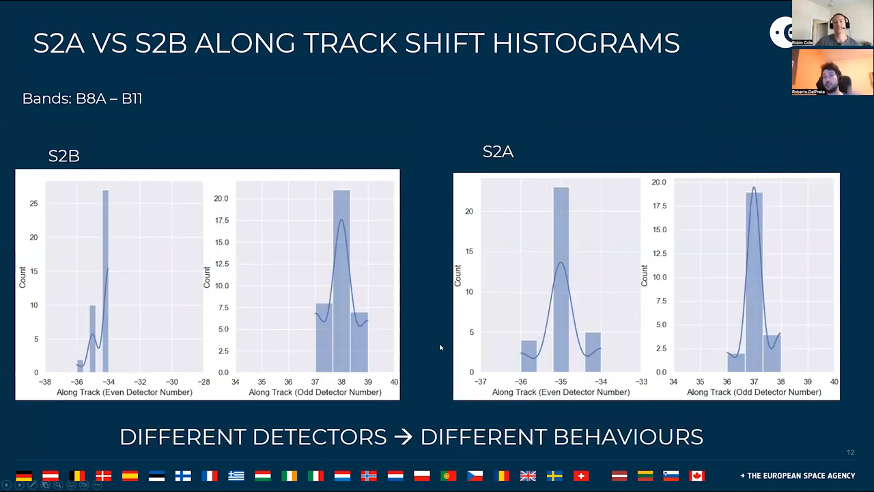
pyautogui.moveTo(432, 338)
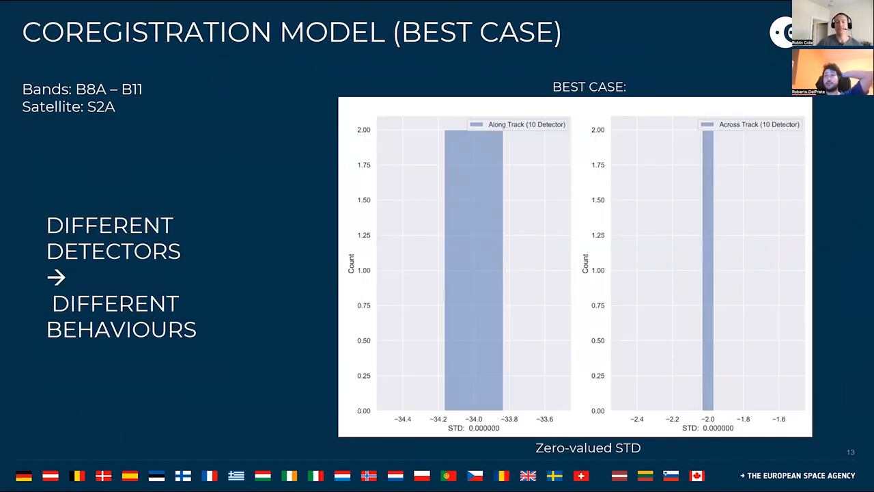
# Step: Advance the slideshow to slide 17, the Bandwidth Georeferencing – Methods slide
pyautogui.press('right')
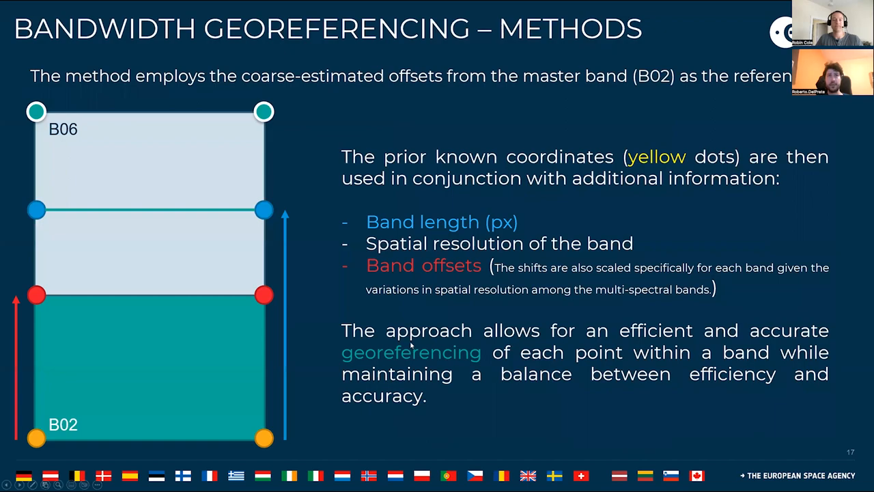
pyautogui.moveTo(260, 244)
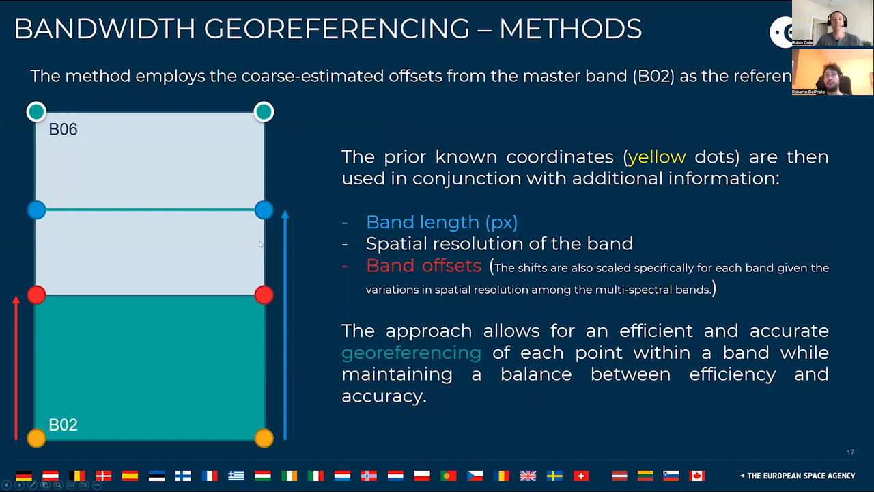
pyautogui.moveTo(159, 267)
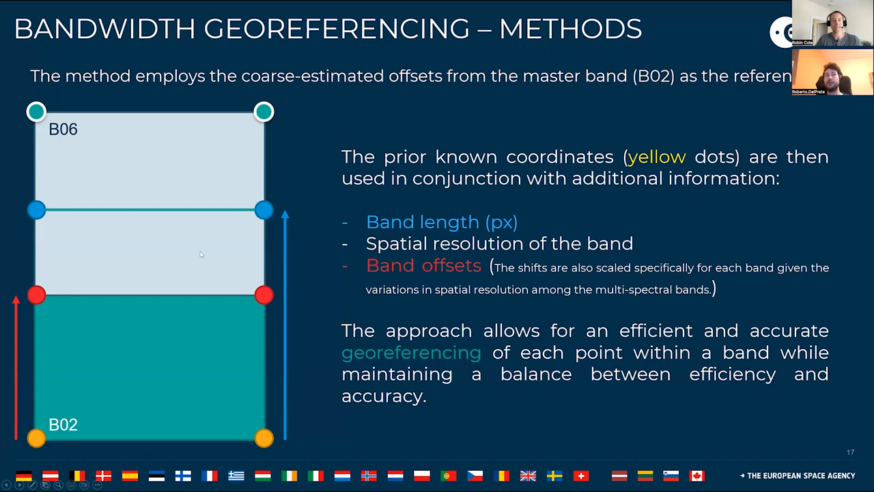
pyautogui.moveTo(311, 299)
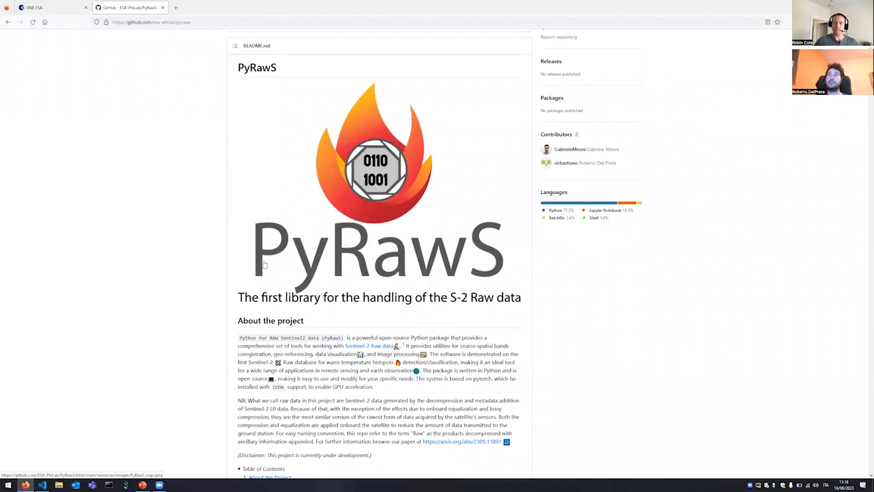
pyautogui.moveTo(190, 16)
pyautogui.write('supe')
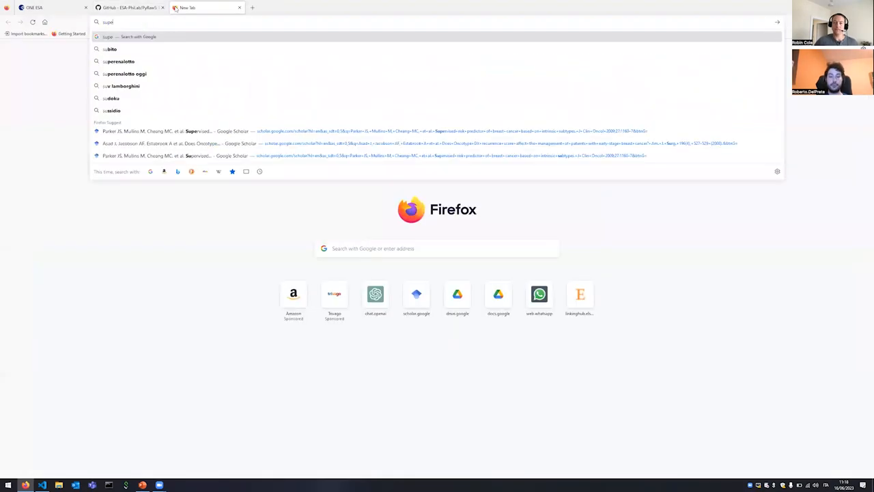
# Step: Search Google for 'superglue paper' and open the SuperGlue arXiv abstract page
pyautogui.press('Return')
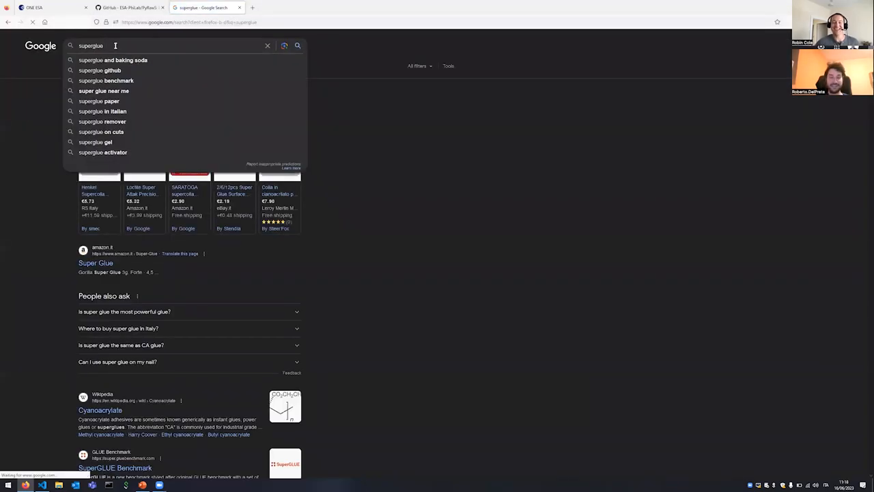
pyautogui.click(99, 101)
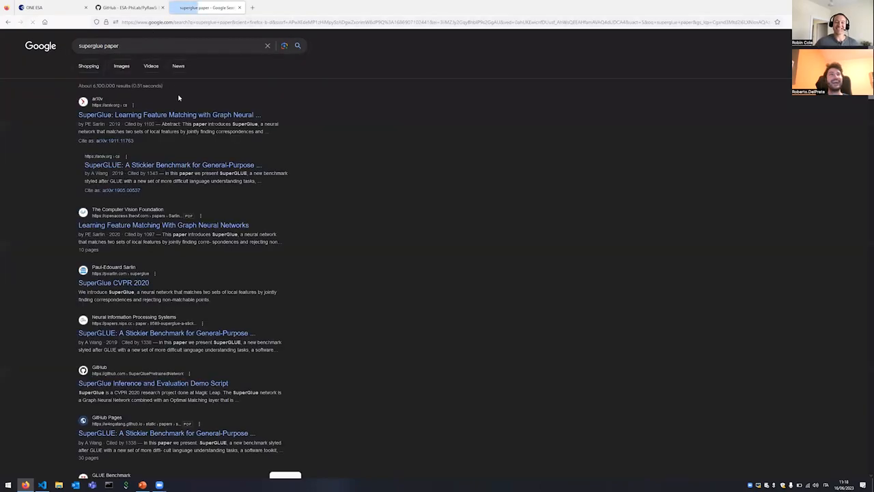
pyautogui.click(168, 114)
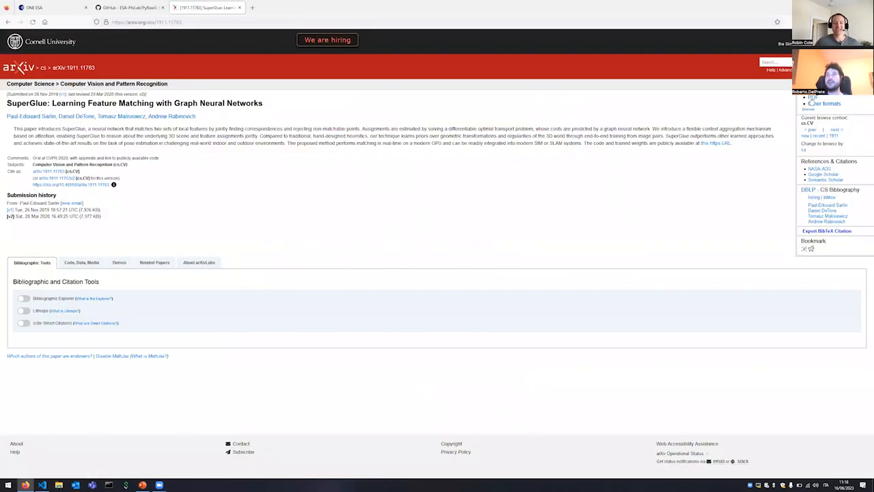
# Step: Open the SuperGlue paper PDF from arXiv and zoom to 200% to read the abstract
pyautogui.click(812, 96)
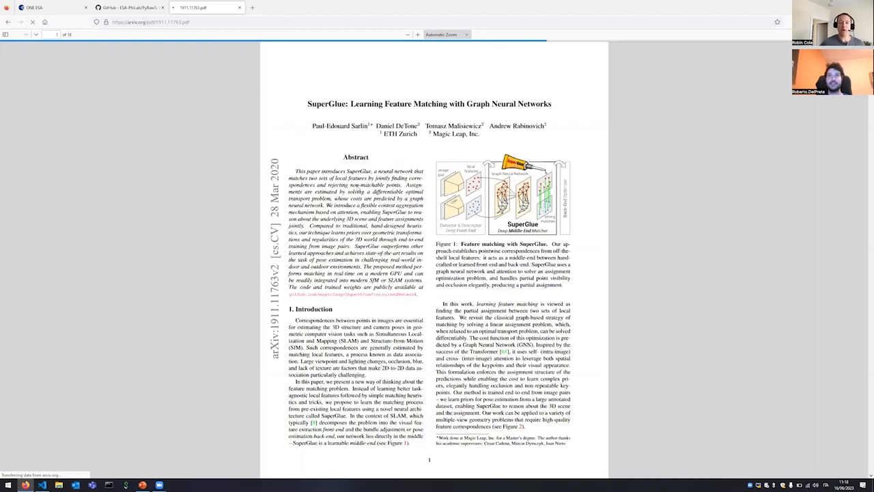
pyautogui.click(417, 34)
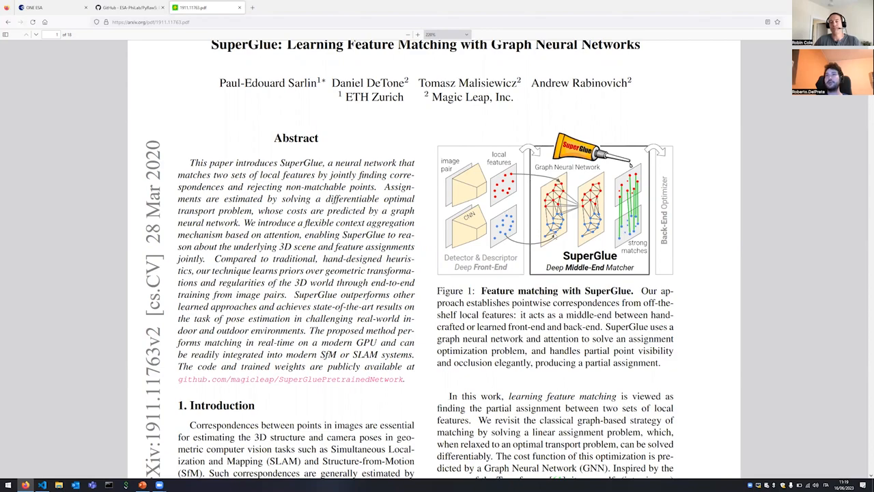
pyautogui.moveTo(561, 246)
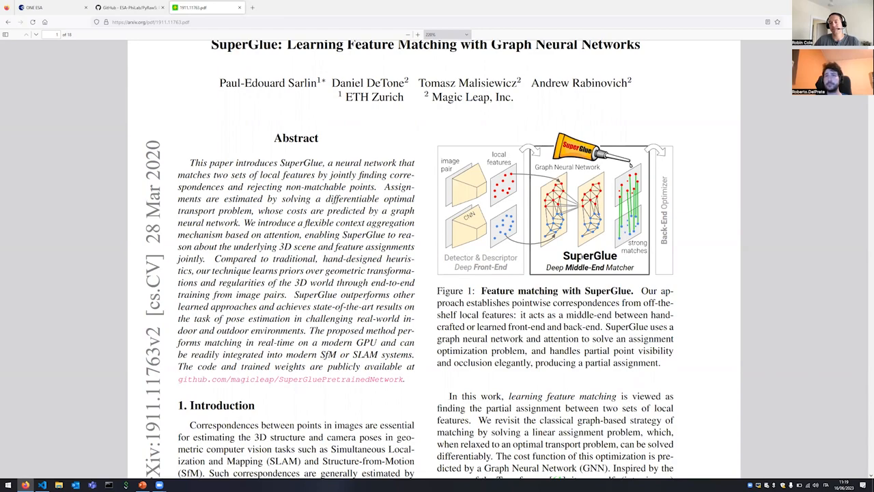
pyautogui.moveTo(589, 250)
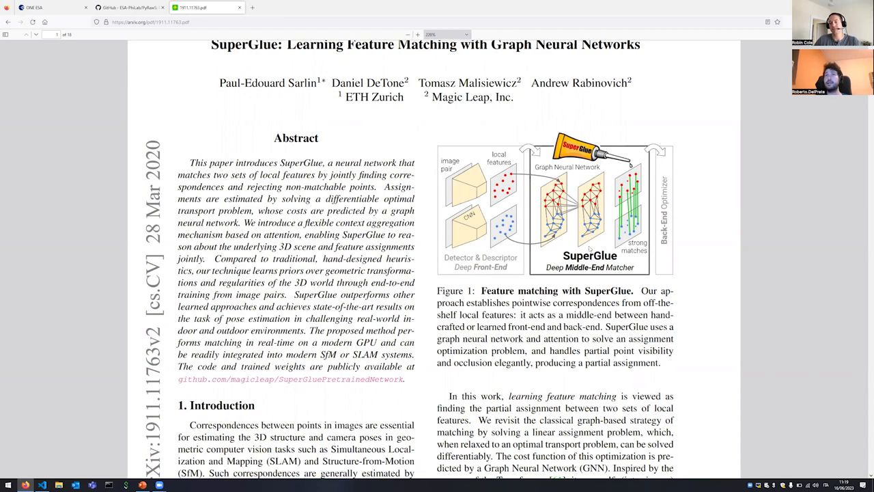
pyautogui.moveTo(589, 249)
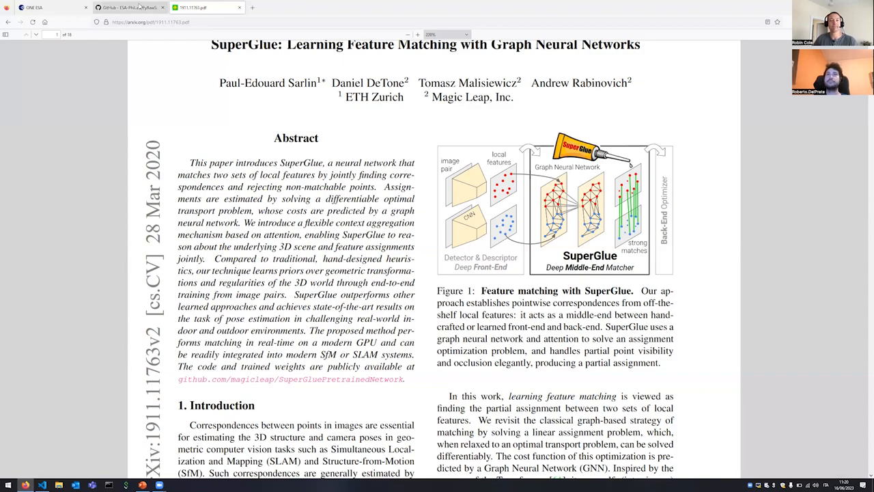
# Step: Return to the PyRawS GitHub README and scroll to the coarse coregistration section
pyautogui.click(129, 7)
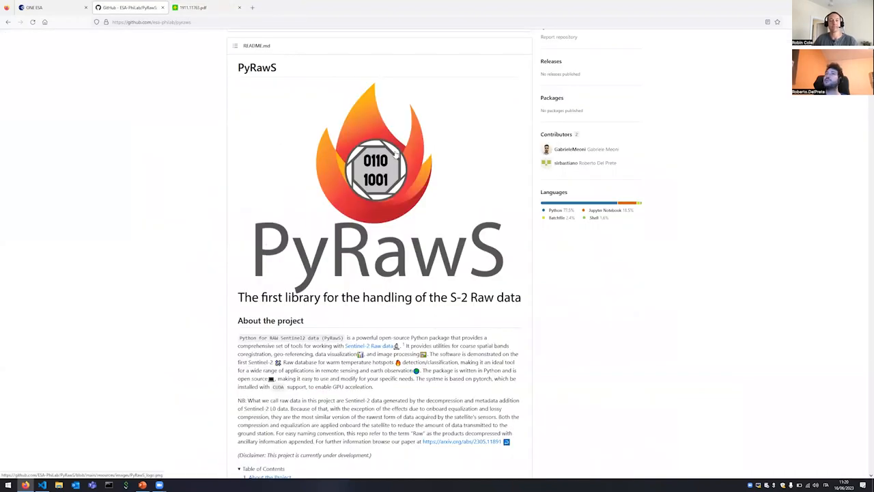
pyautogui.scroll(3)
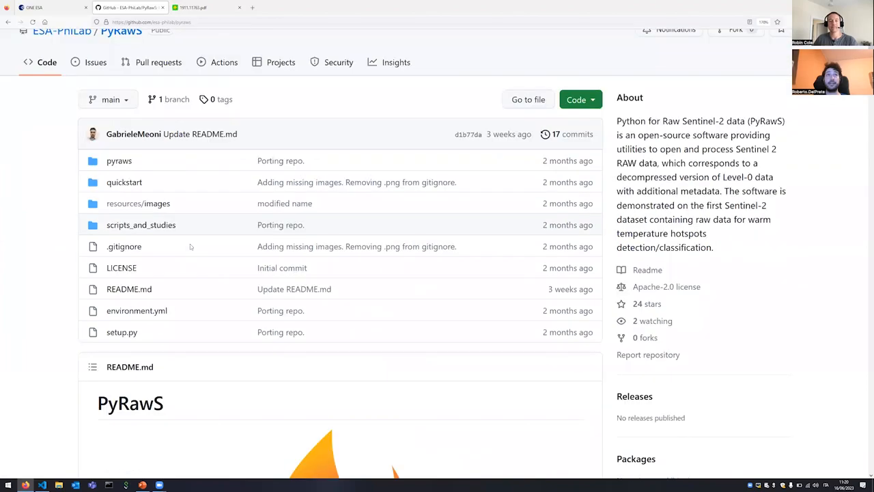
pyautogui.scroll(3)
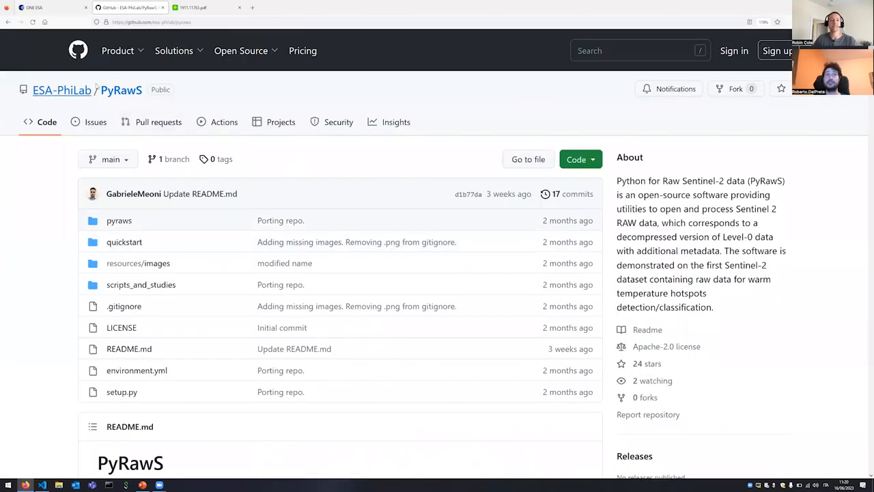
pyautogui.scroll(-3)
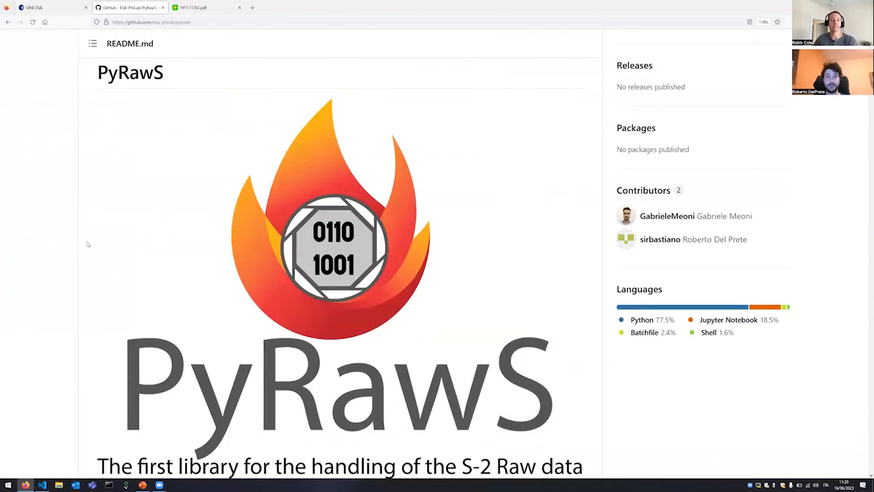
pyautogui.scroll(-3)
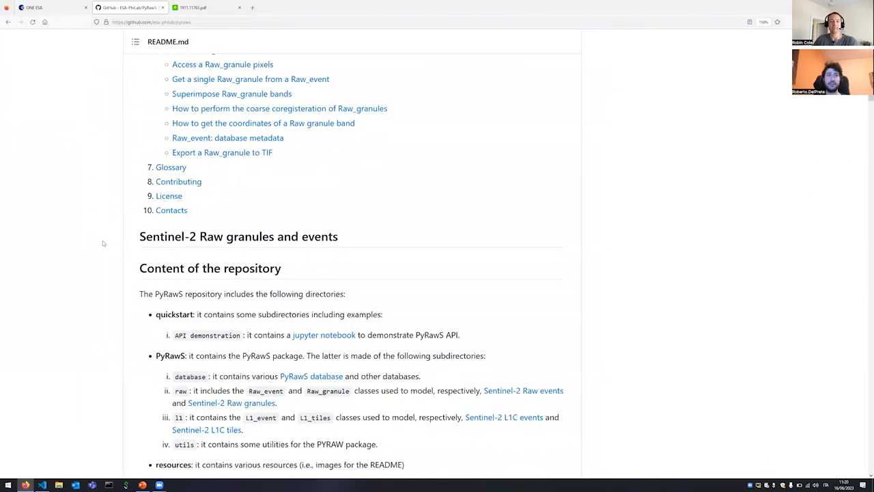
pyautogui.scroll(-3)
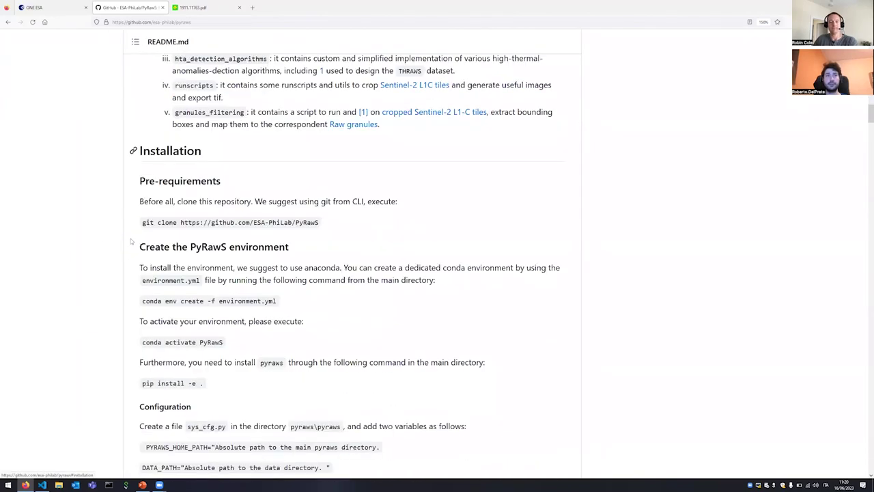
pyautogui.scroll(-3)
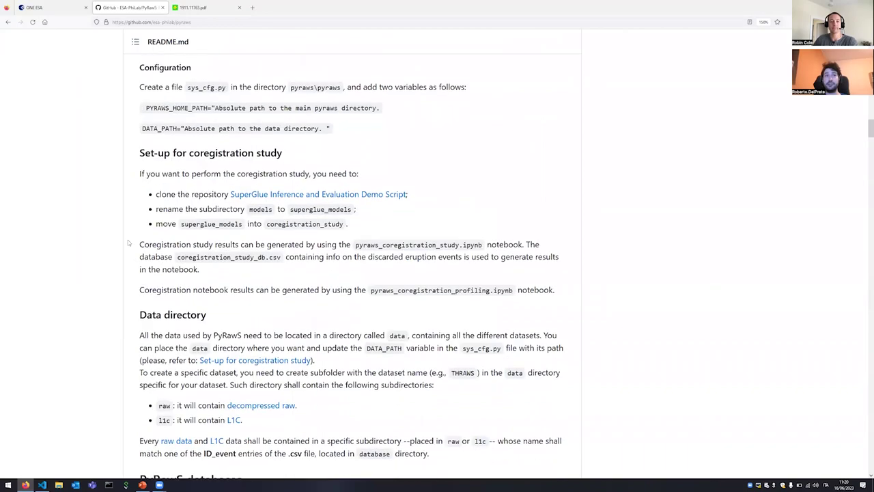
pyautogui.scroll(-3)
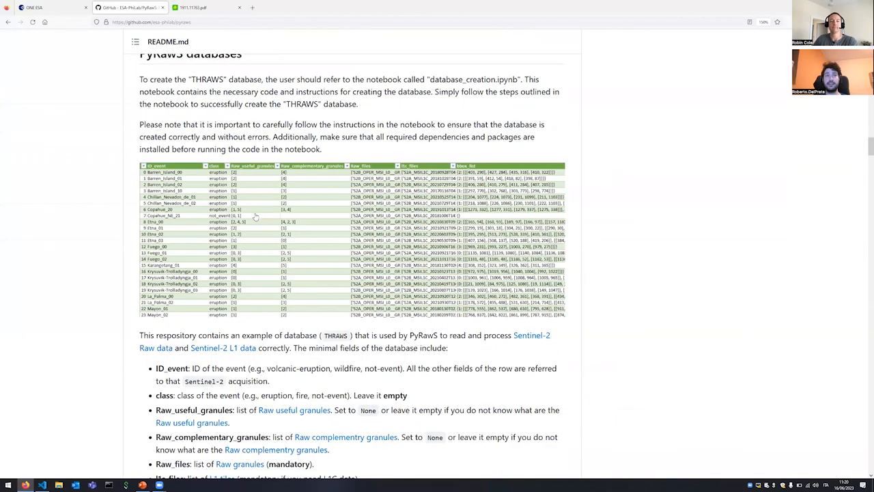
pyautogui.scroll(-3)
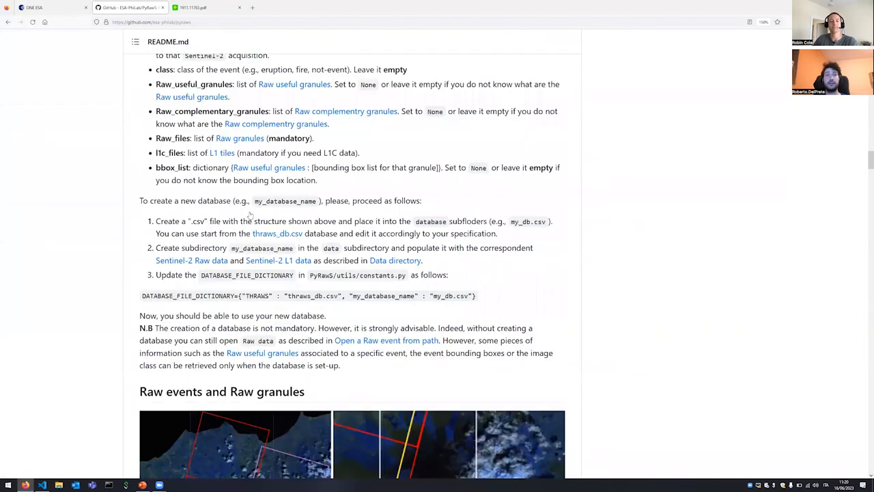
pyautogui.scroll(-3)
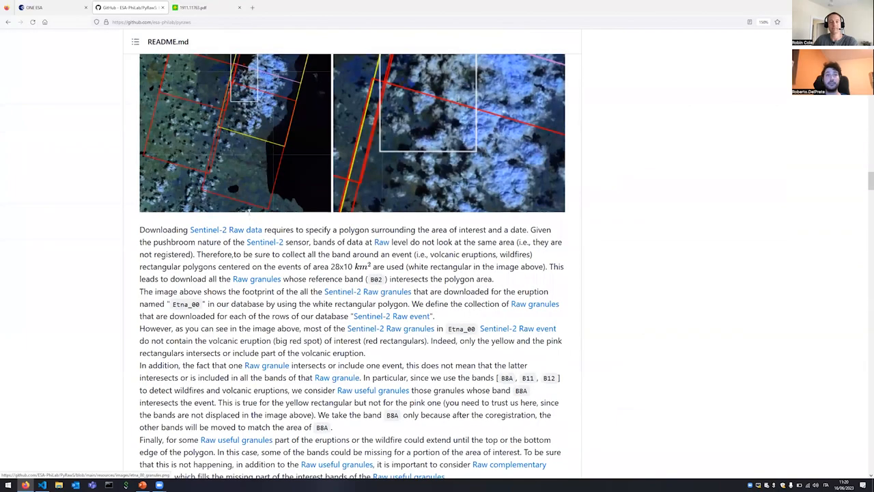
pyautogui.scroll(-3)
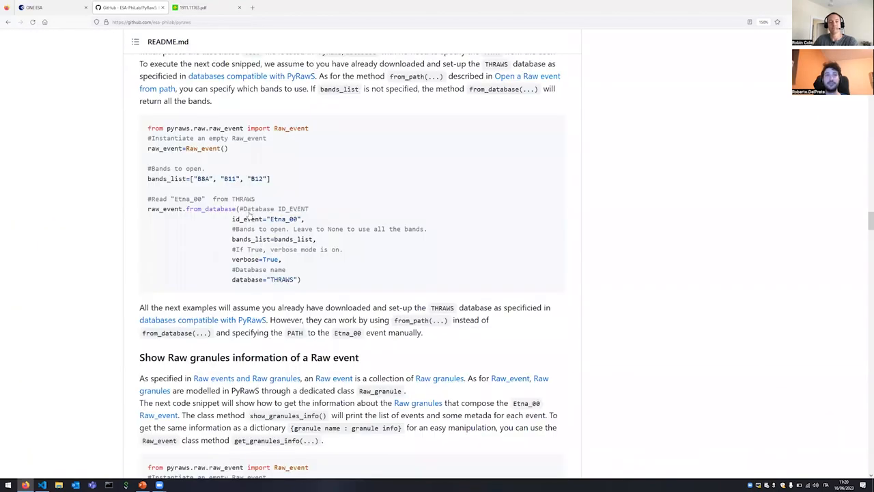
pyautogui.scroll(-3)
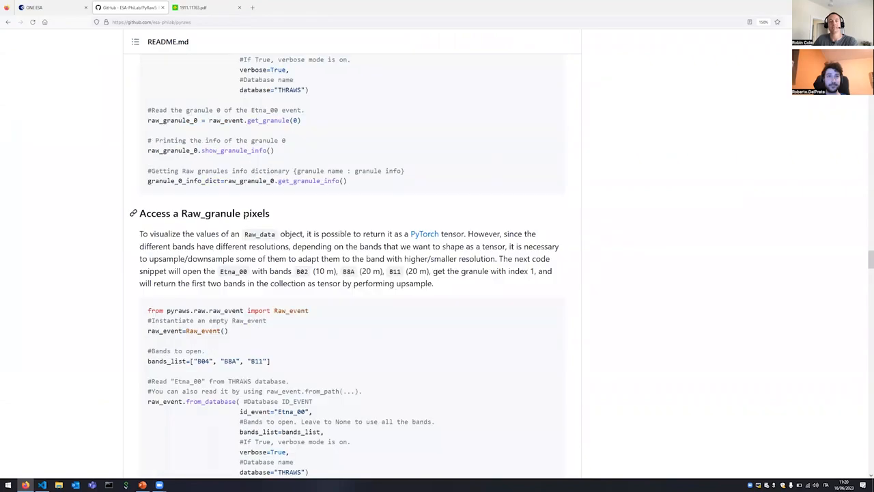
pyautogui.scroll(-3)
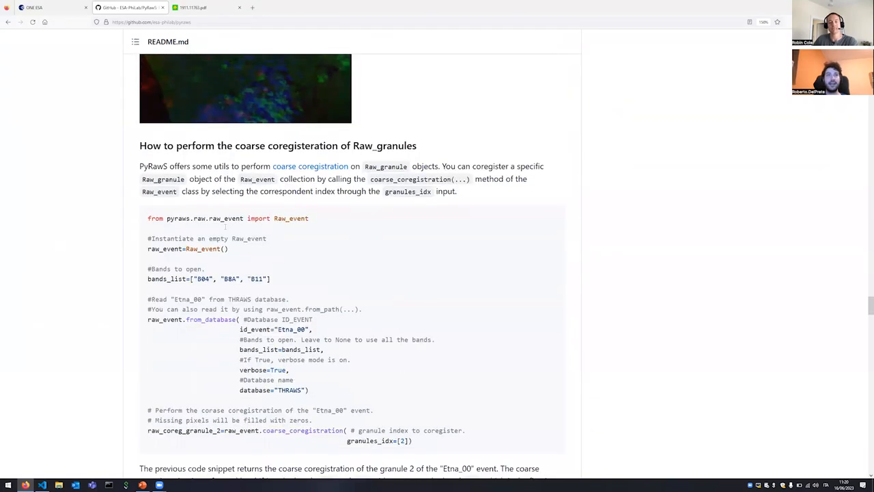
pyautogui.scroll(-3)
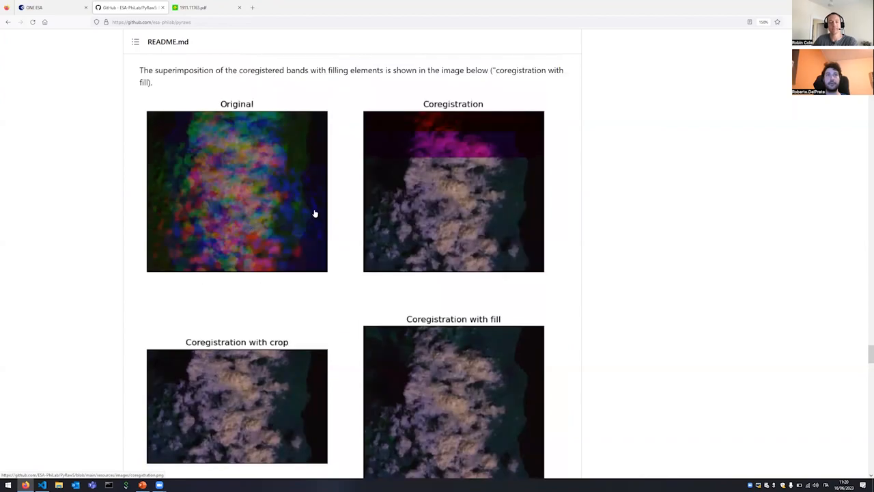
pyautogui.moveTo(233, 150)
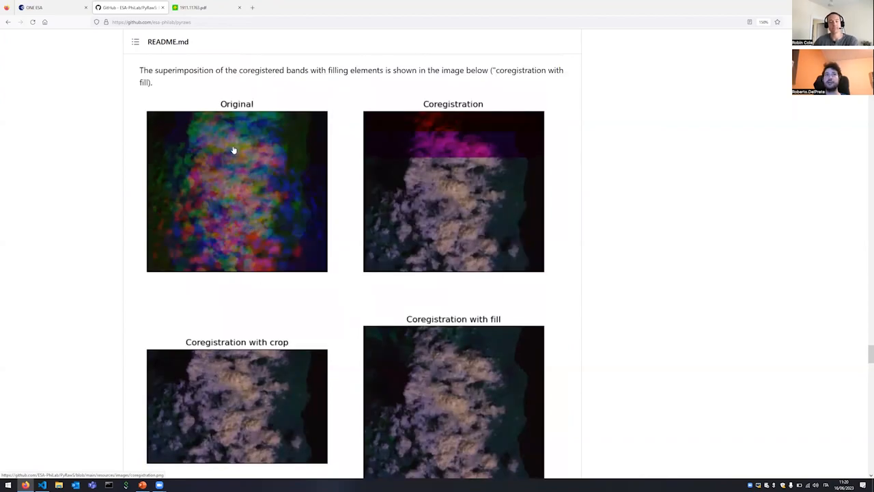
pyautogui.moveTo(262, 179)
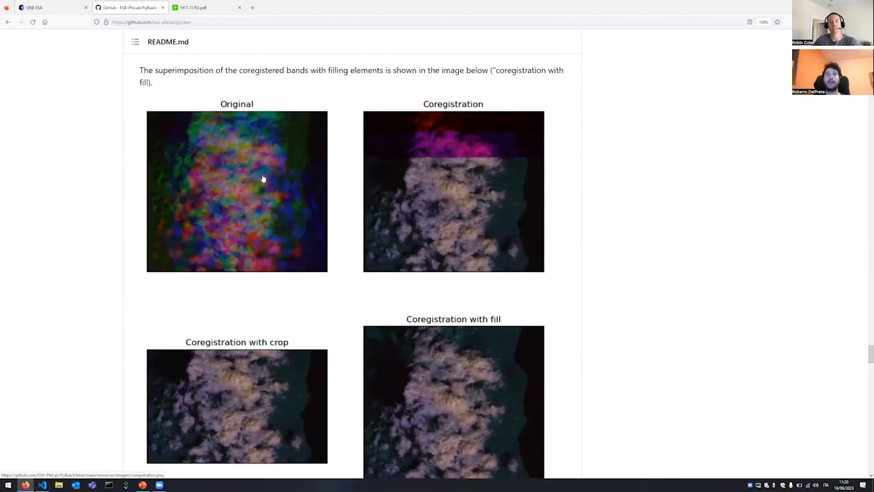
pyautogui.moveTo(238, 176)
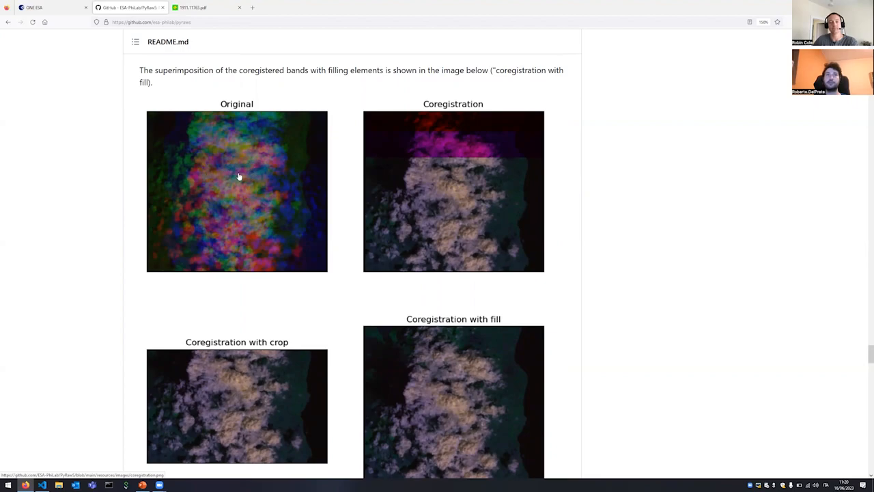
pyautogui.moveTo(254, 190)
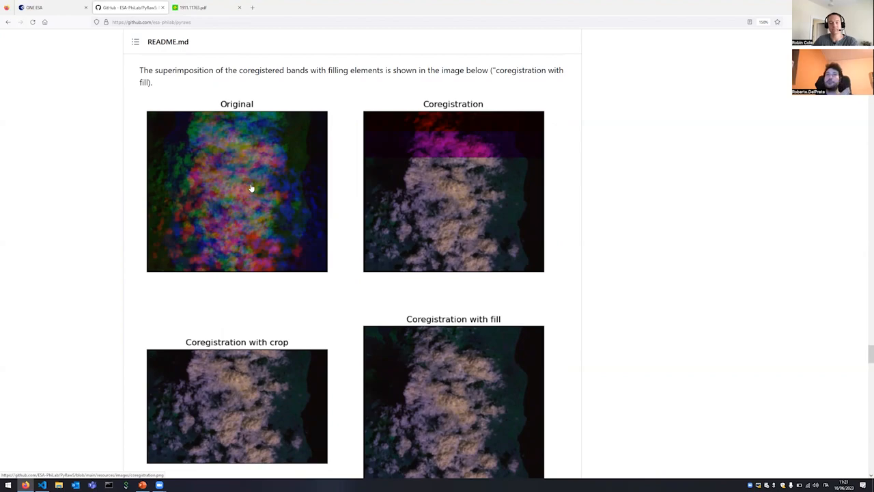
pyautogui.moveTo(456, 198)
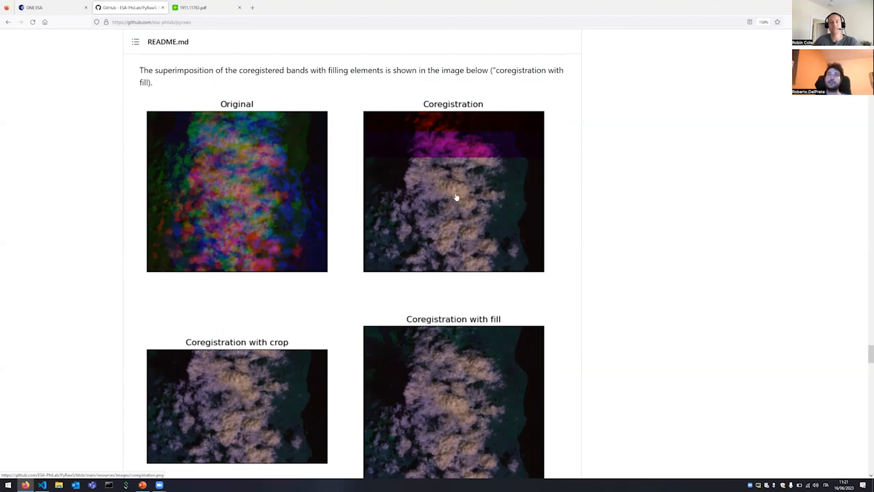
pyautogui.moveTo(442, 227)
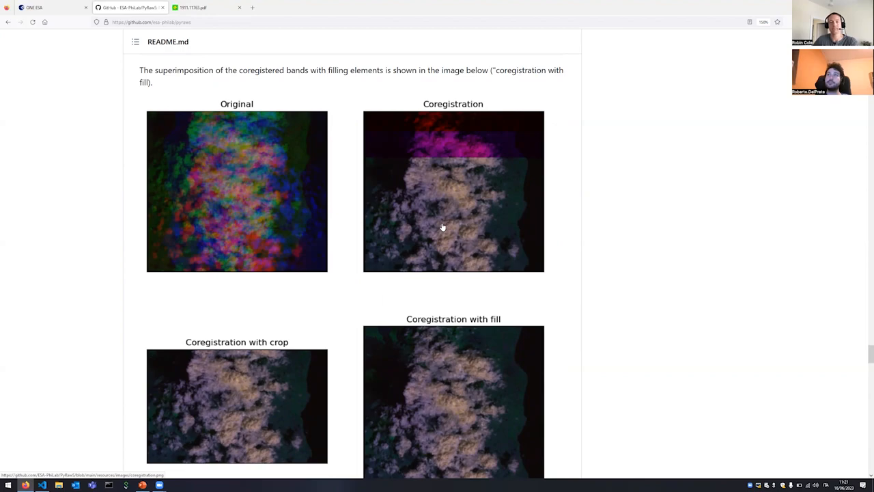
# Step: Scroll past the coregistration comparison images down to the README's Glossary section
pyautogui.scroll(-3)
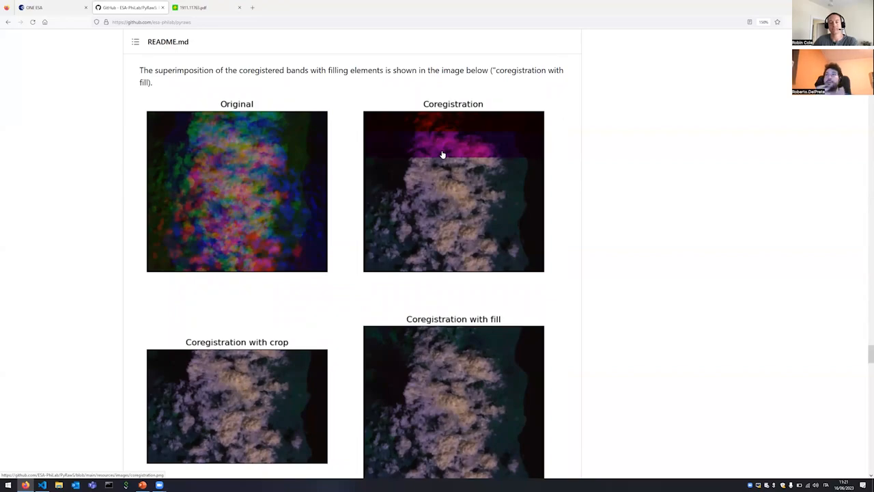
pyautogui.moveTo(441, 226)
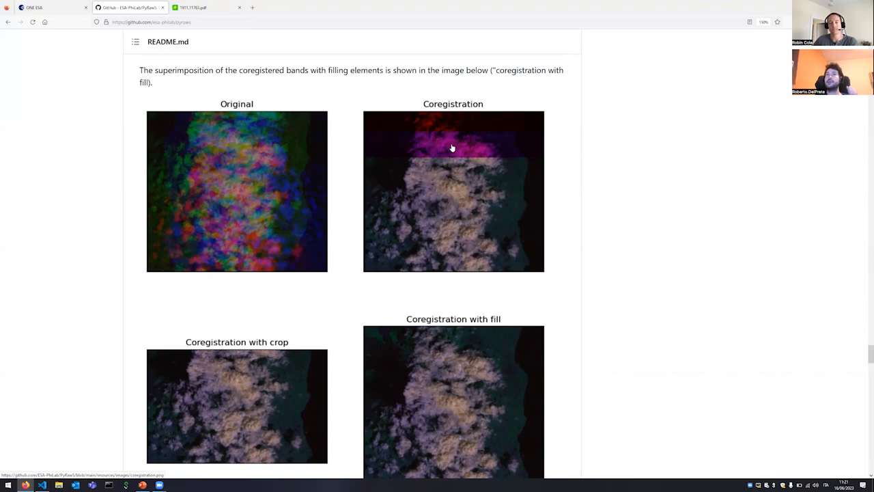
pyautogui.moveTo(460, 135)
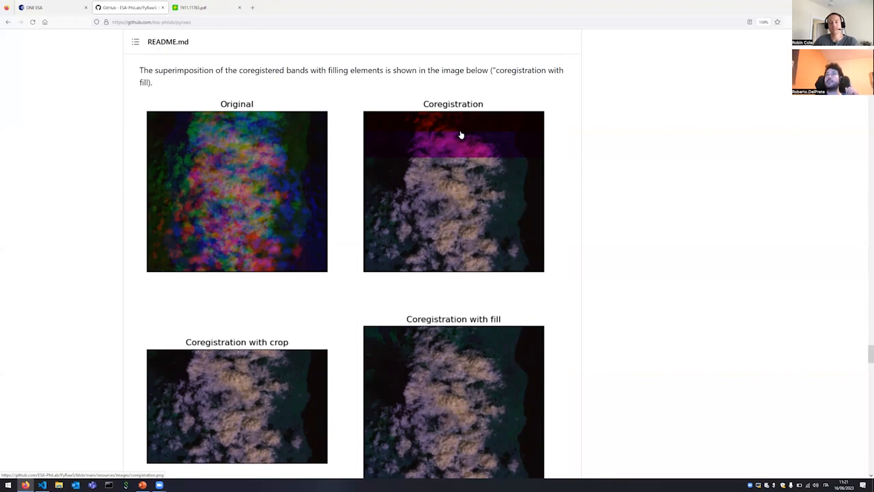
pyautogui.moveTo(459, 190)
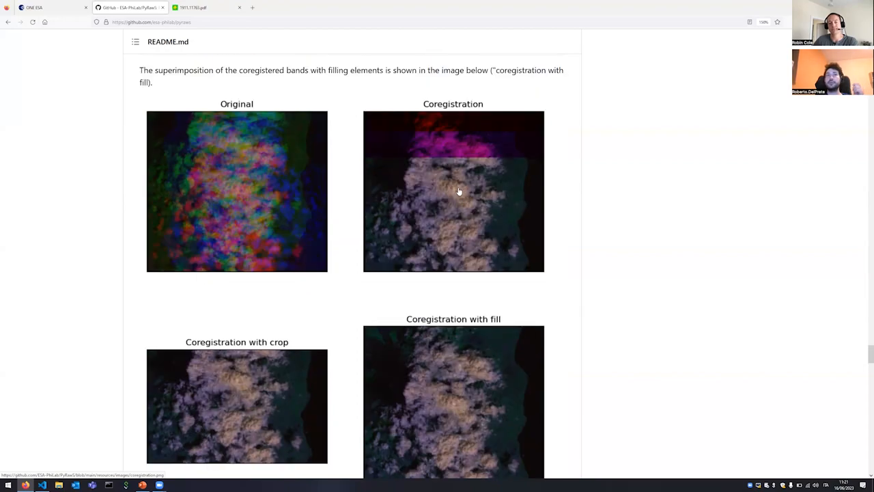
pyautogui.moveTo(432, 131)
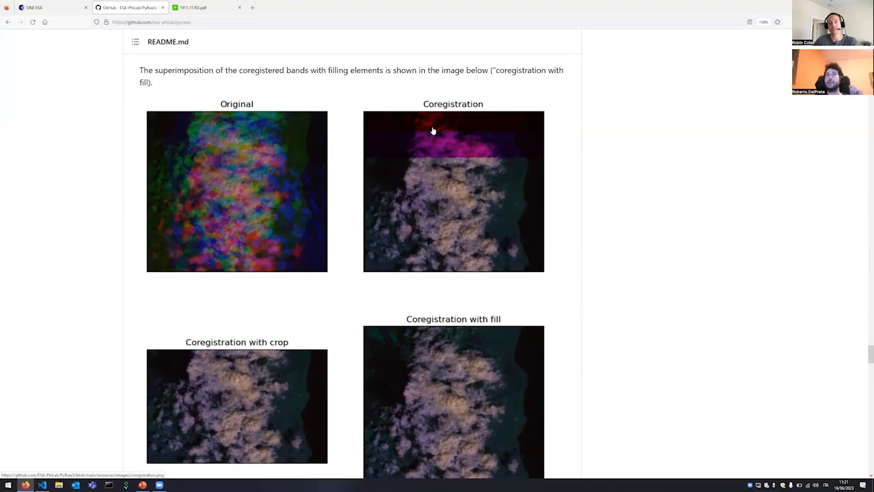
pyautogui.moveTo(478, 138)
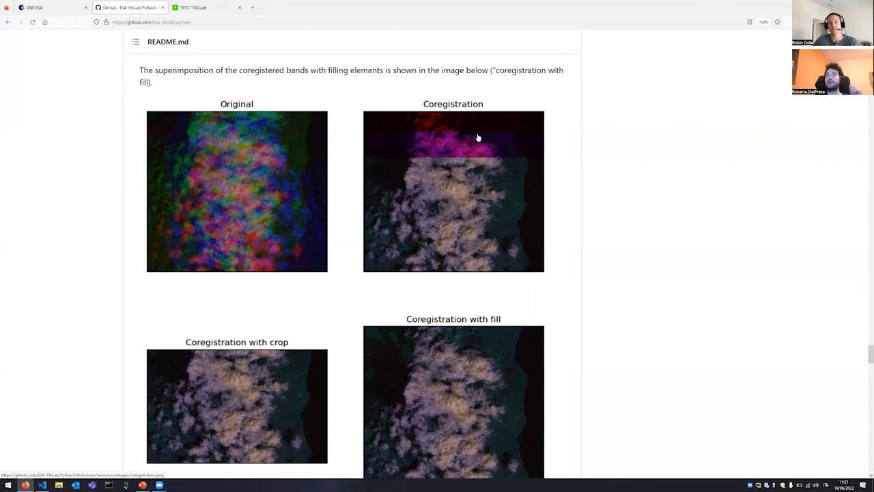
pyautogui.moveTo(487, 142)
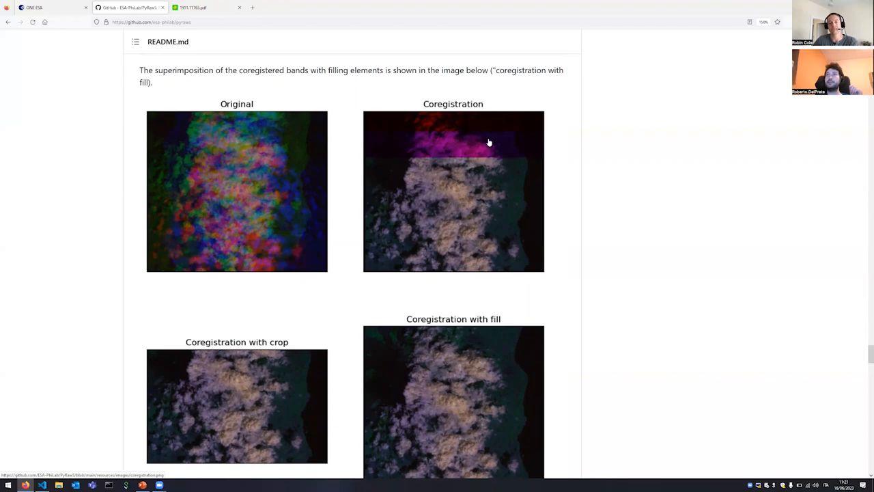
pyautogui.scroll(-3)
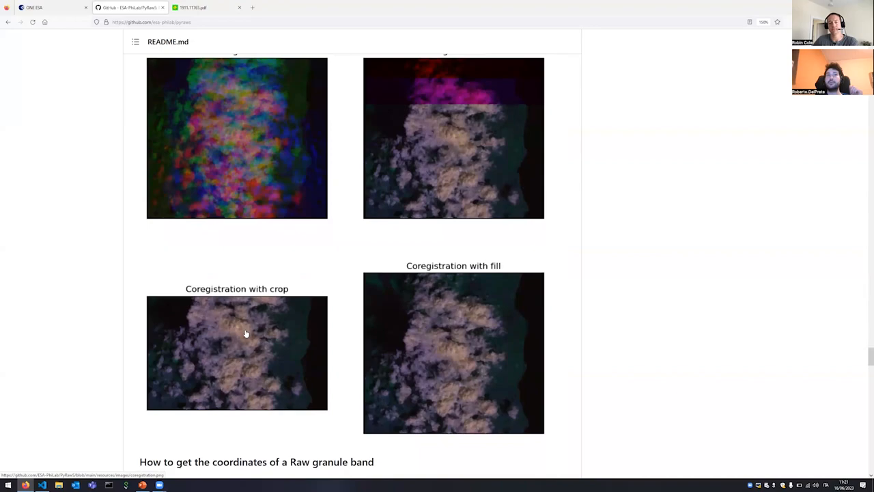
pyautogui.moveTo(254, 345)
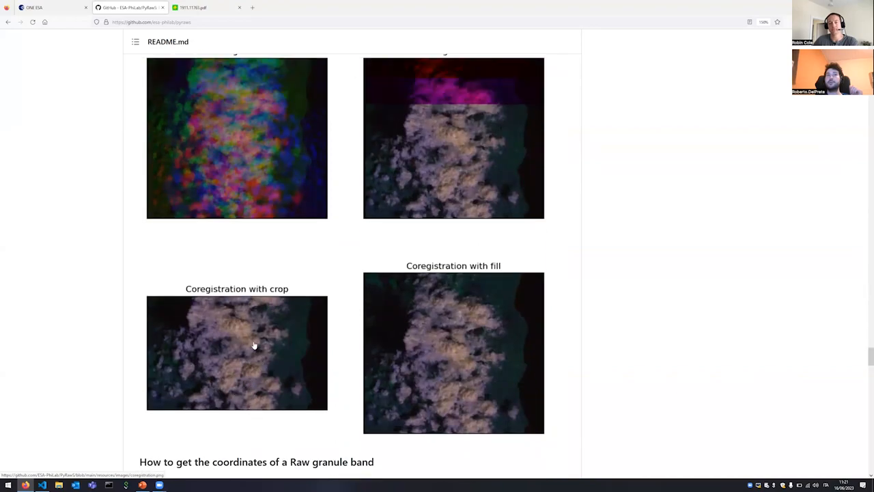
pyautogui.moveTo(202, 329)
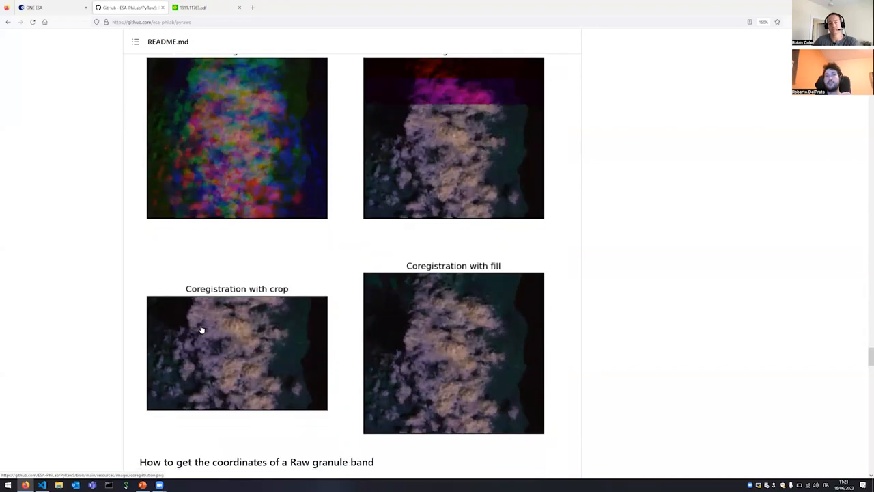
pyautogui.scroll(3)
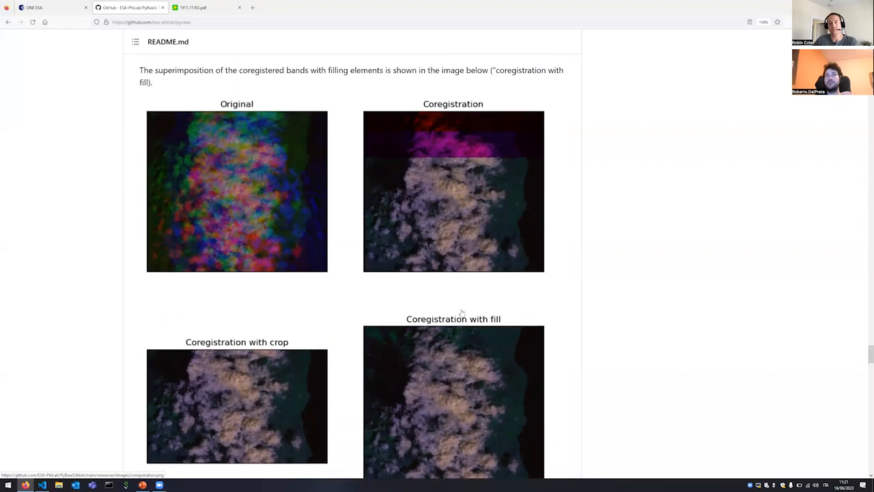
pyautogui.scroll(-3)
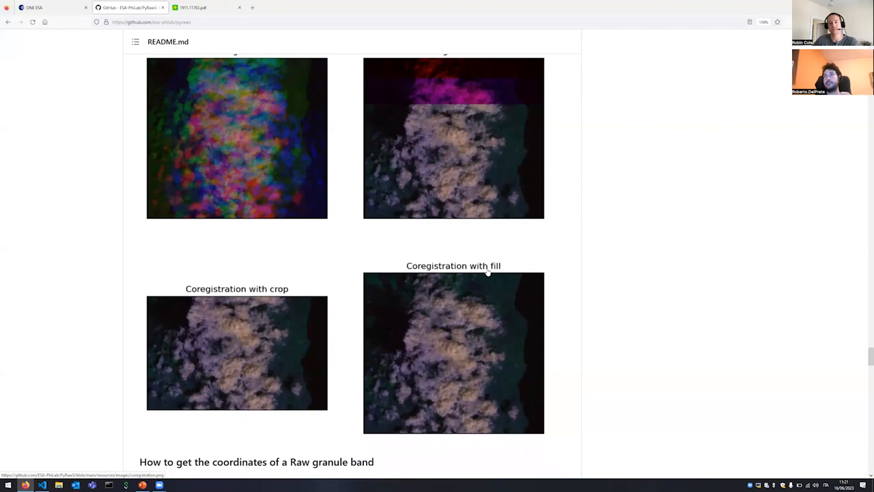
pyautogui.moveTo(467, 246)
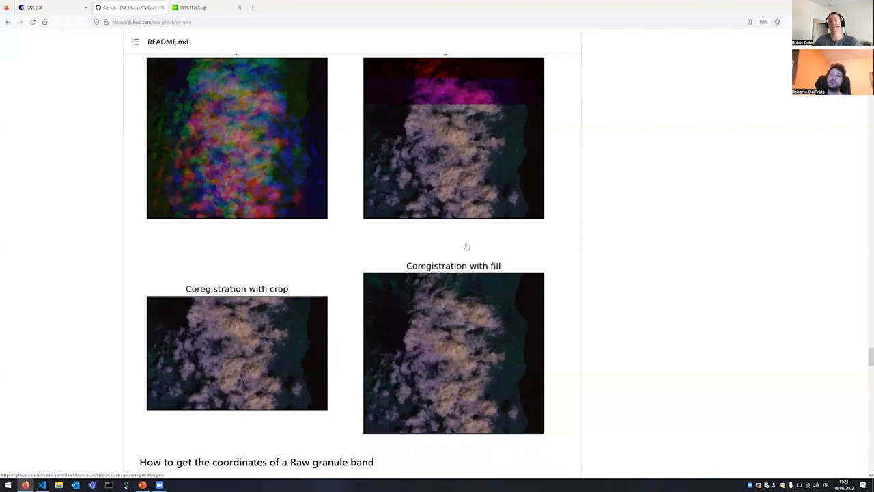
pyautogui.scroll(-3)
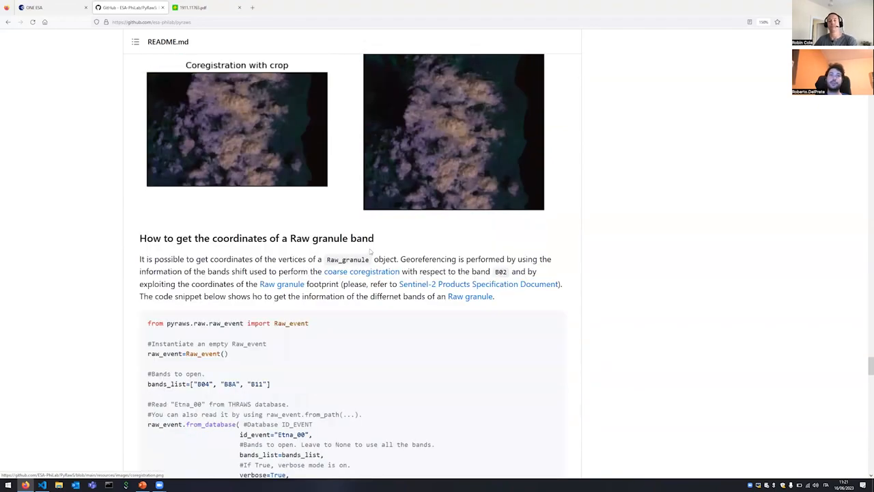
pyautogui.scroll(-3)
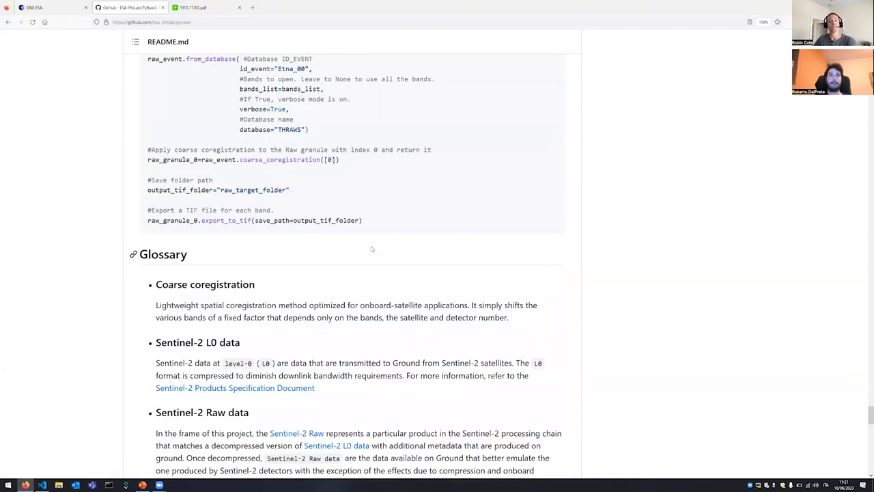
pyautogui.scroll(3)
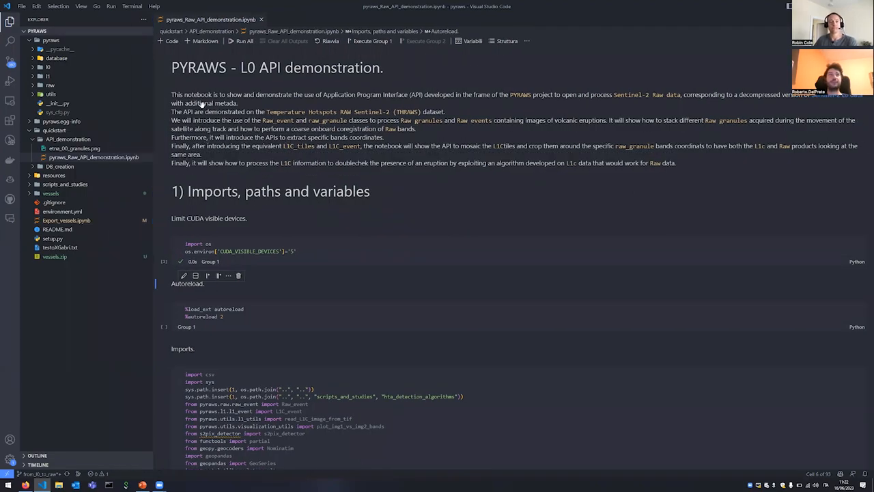
pyautogui.moveTo(102, 67)
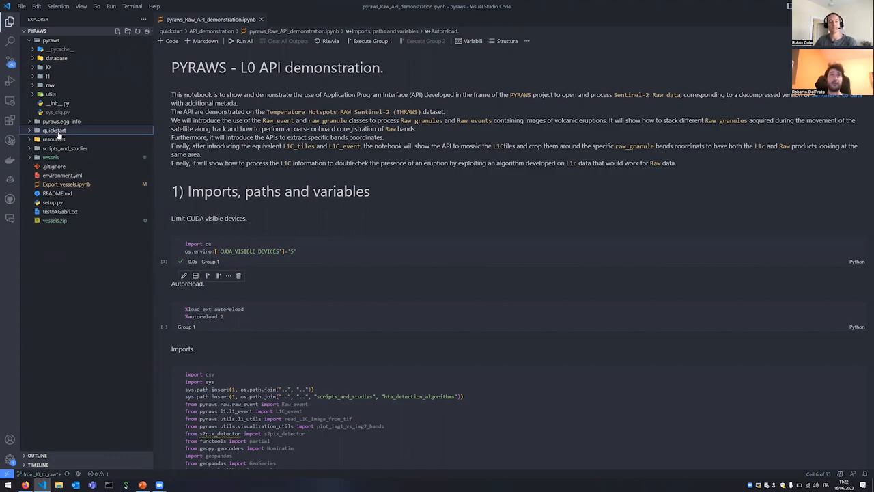
# Step: Run the notebook cell restricting CUDA_VISIBLE_DEVICES to device 5
pyautogui.click(54, 129)
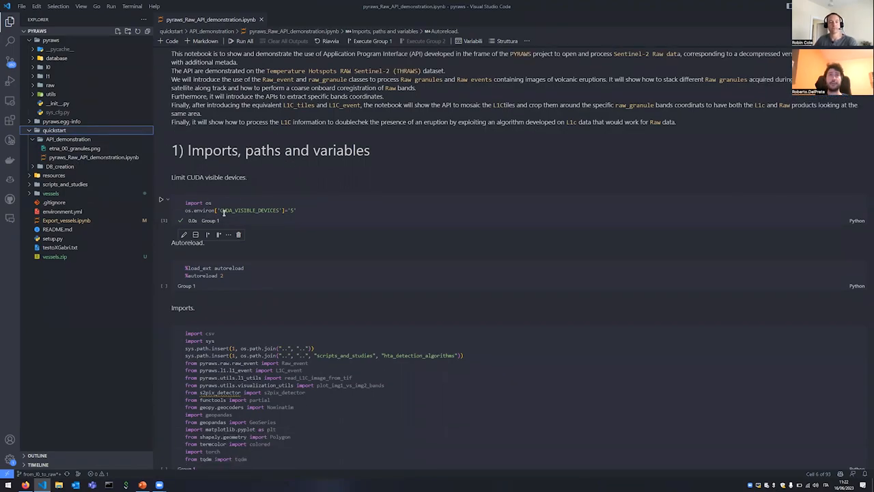
pyautogui.click(333, 212)
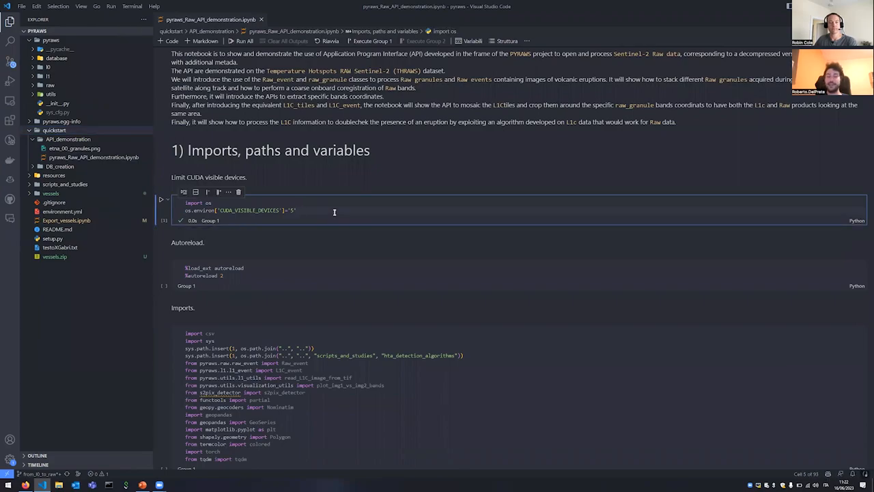
pyautogui.click(218, 272)
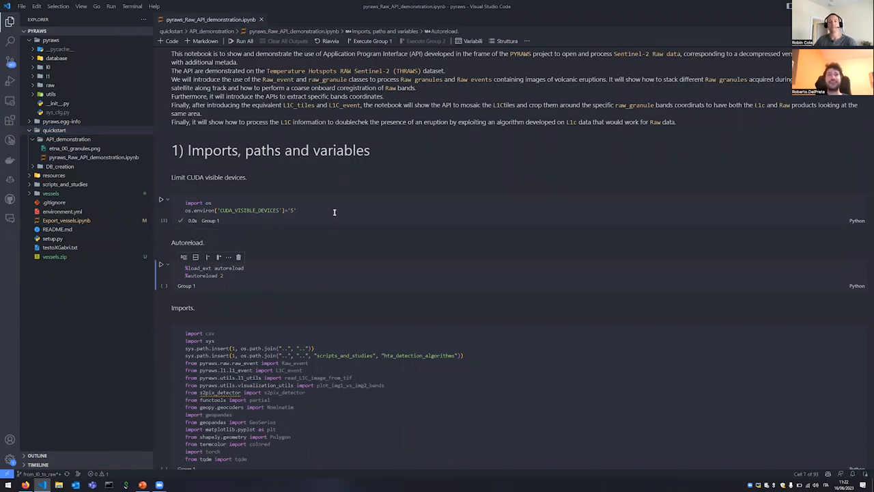
pyautogui.scroll(-3)
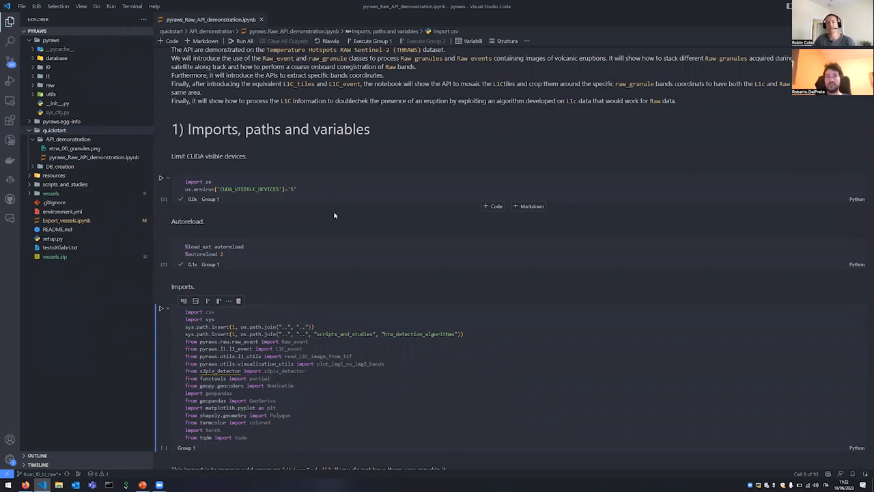
pyautogui.moveTo(334, 211)
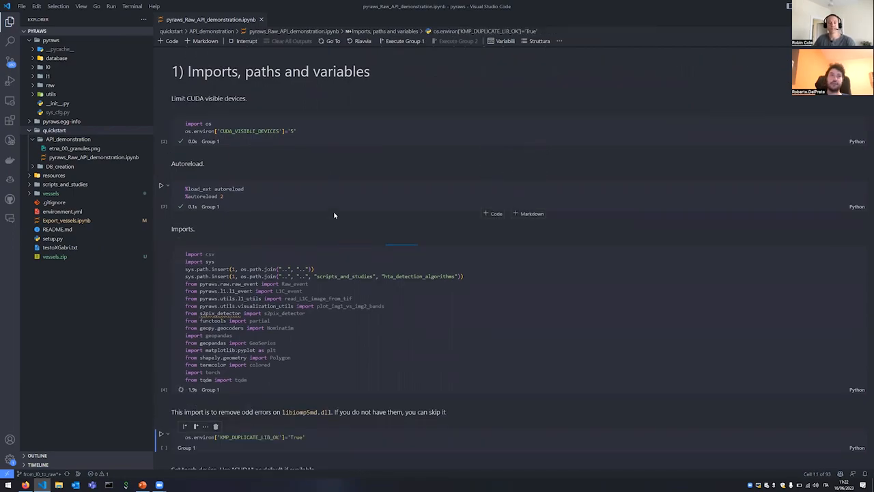
# Step: Execute the autoreload, imports, KMP_DUPLICATE_LIB_OK workaround and torch device notebook cells
pyautogui.scroll(-3)
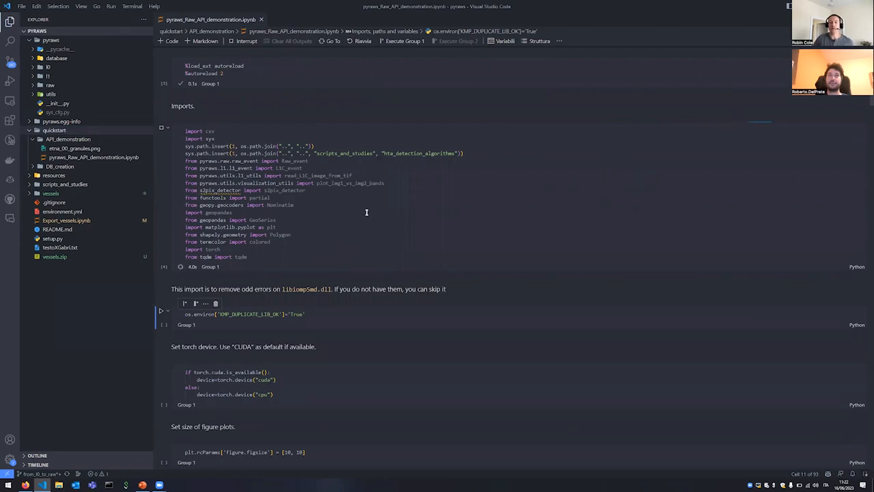
pyautogui.scroll(3)
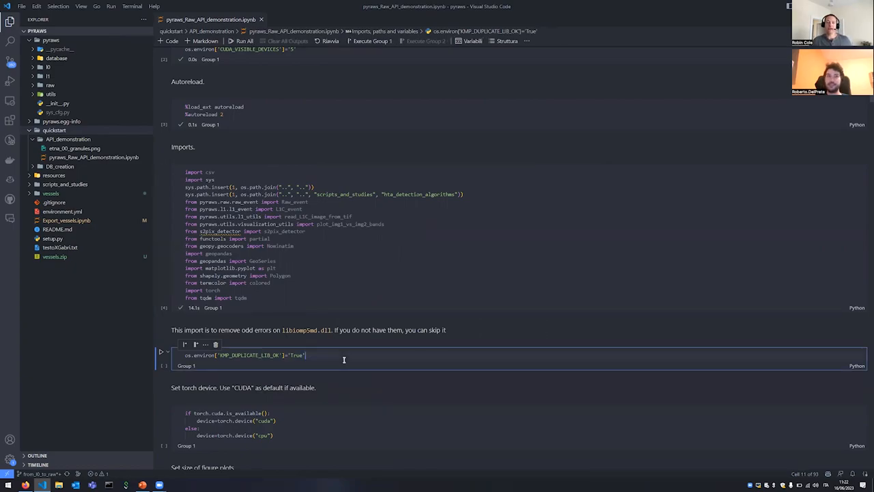
pyautogui.click(161, 352)
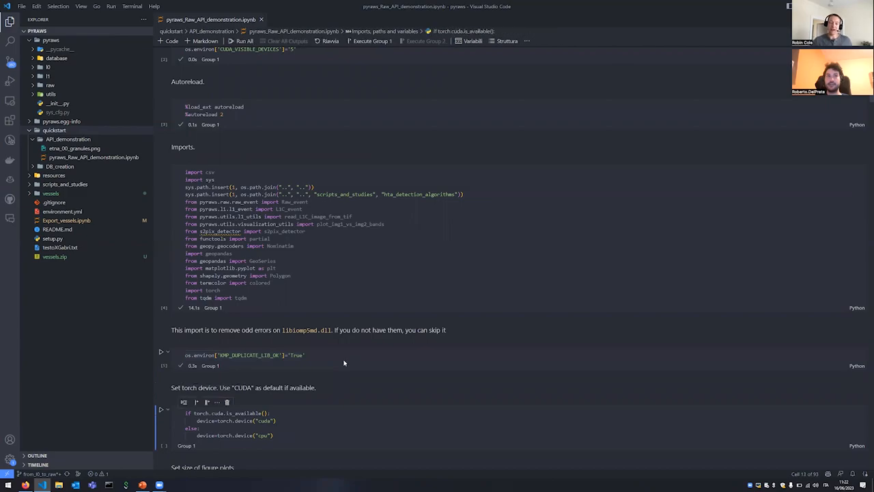
pyautogui.scroll(-3)
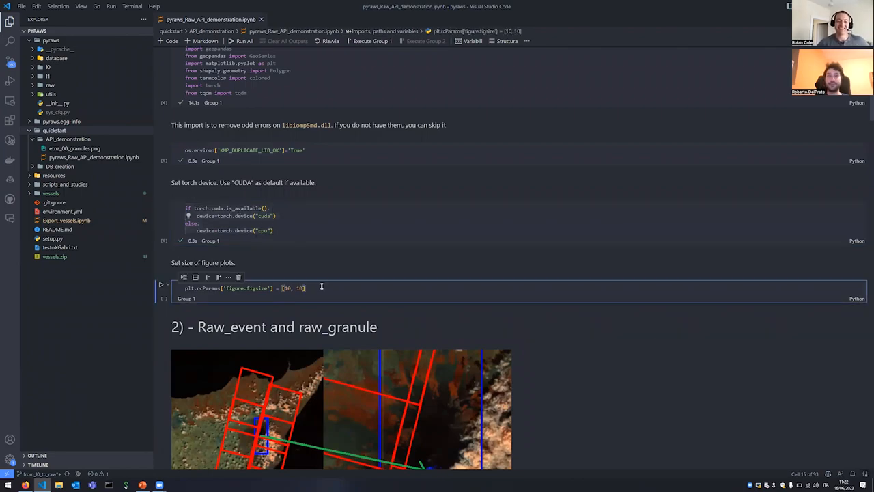
# Step: Run the plt.rcParams figure-size cell and scroll to the Raw_event section's ETNA_00 image
pyautogui.scroll(-3)
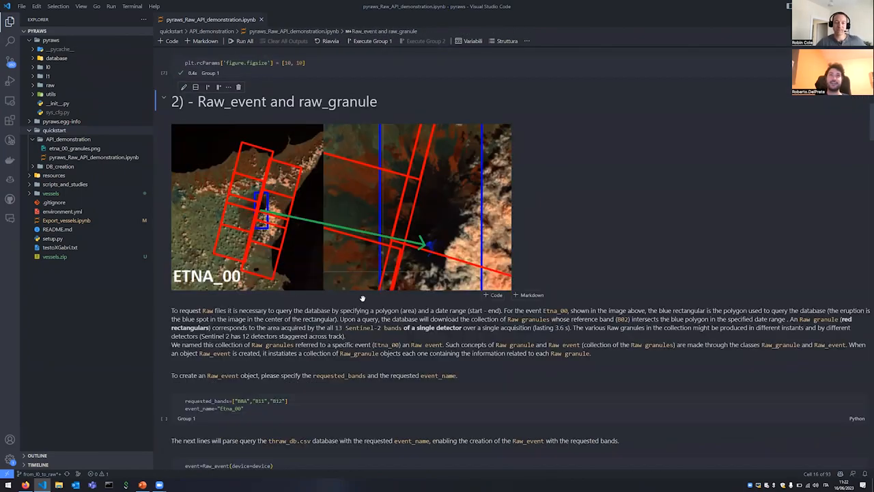
pyautogui.moveTo(176, 188)
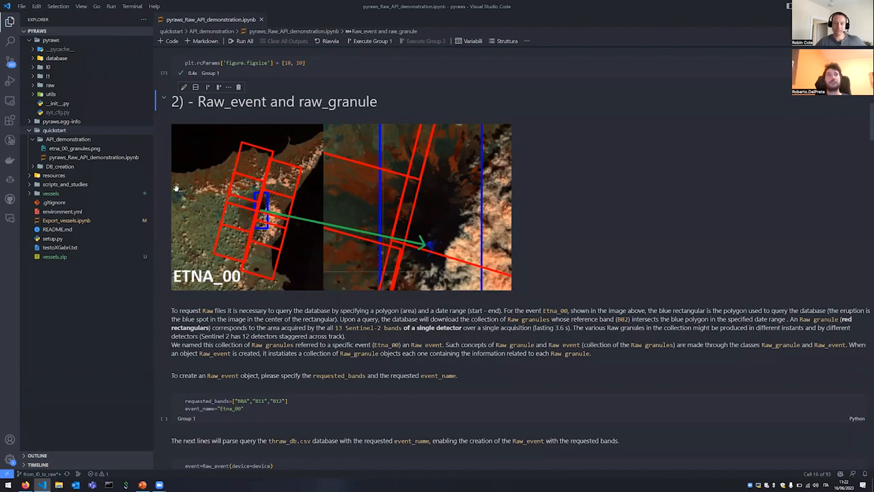
pyautogui.moveTo(291, 226)
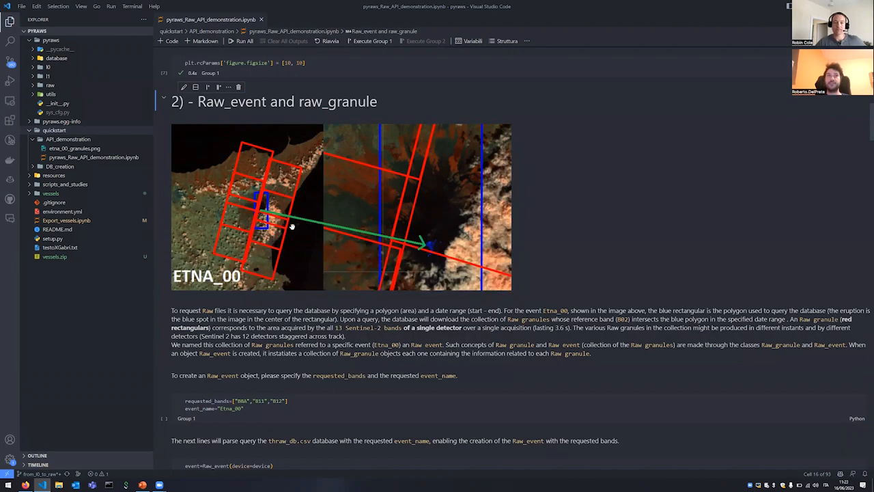
pyautogui.moveTo(326, 258)
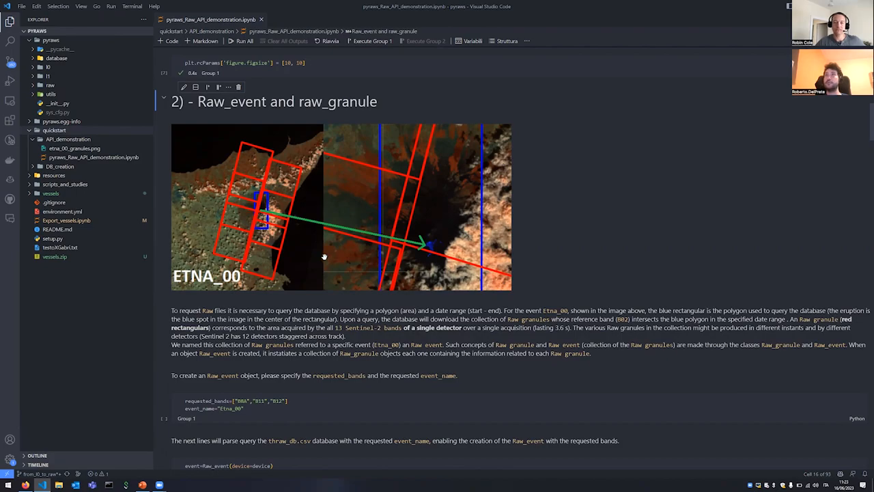
pyautogui.moveTo(262, 187)
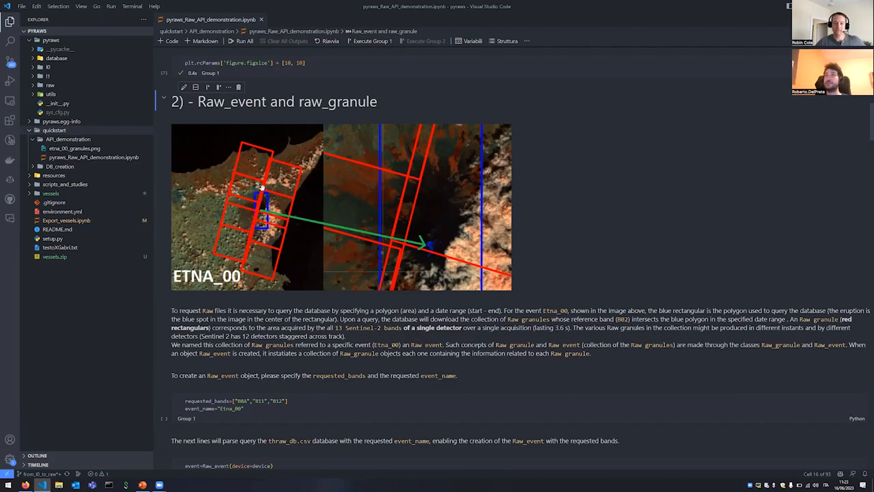
pyautogui.moveTo(331, 221)
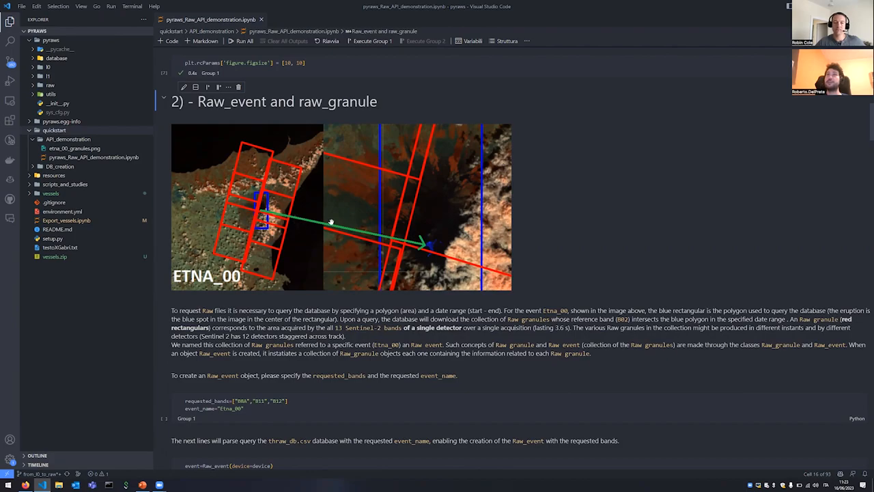
pyautogui.moveTo(399, 213)
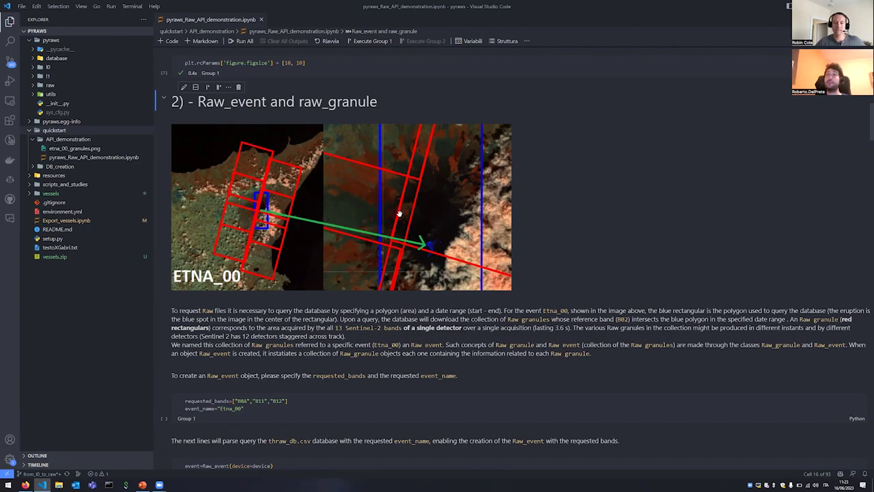
pyautogui.moveTo(387, 217)
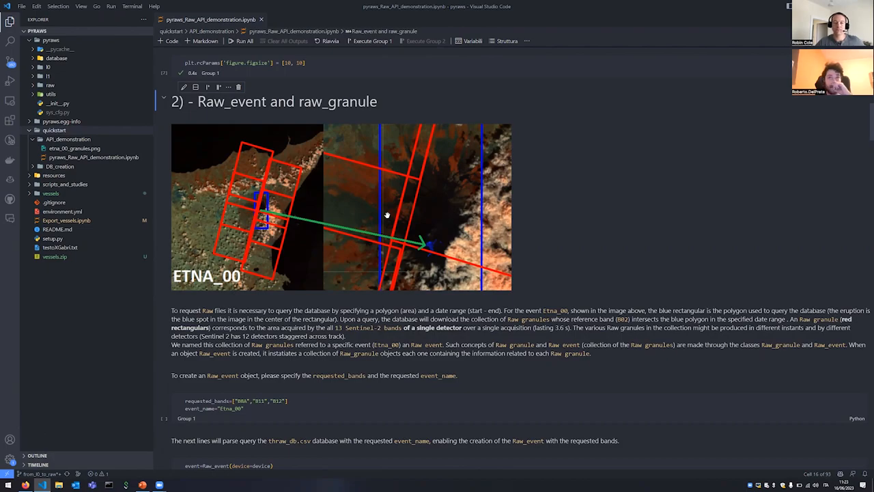
pyautogui.scroll(-3)
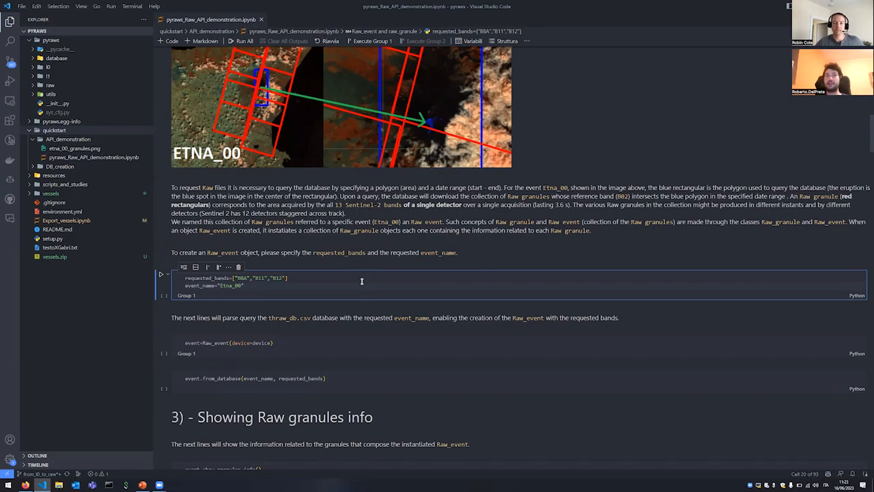
pyautogui.moveTo(212, 279)
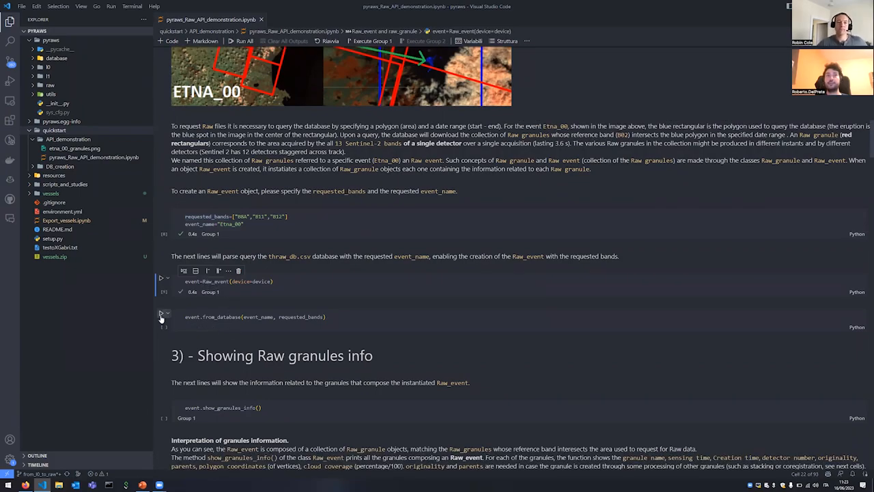
# Step: Create the Etna_00 Raw_event with bands B8A, B11, B12 and load its six granules
pyautogui.click(161, 316)
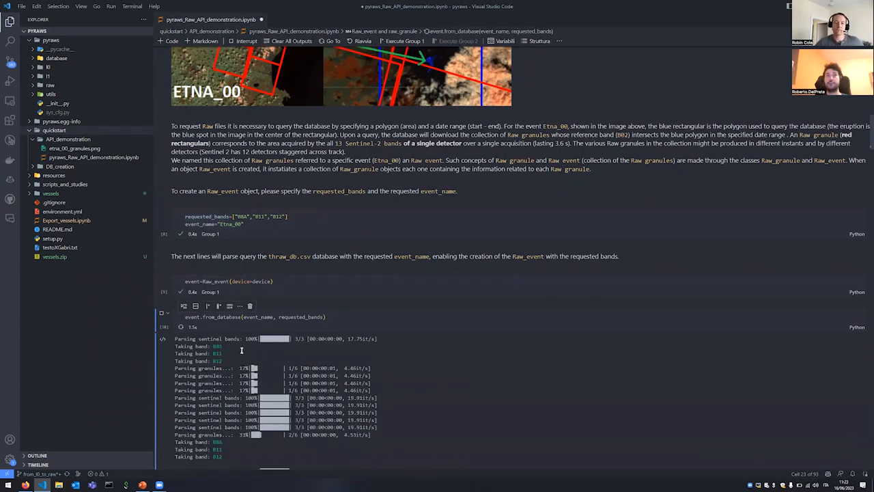
pyautogui.scroll(-3)
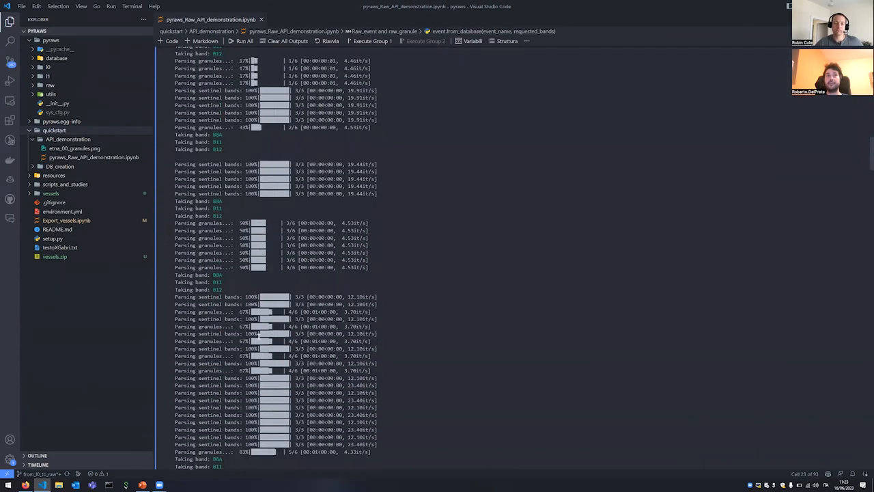
pyautogui.scroll(-3)
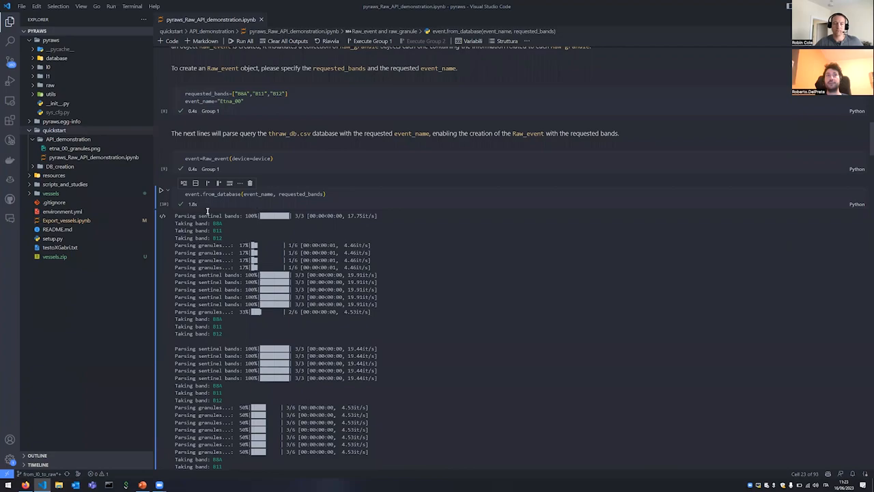
pyautogui.scroll(-3)
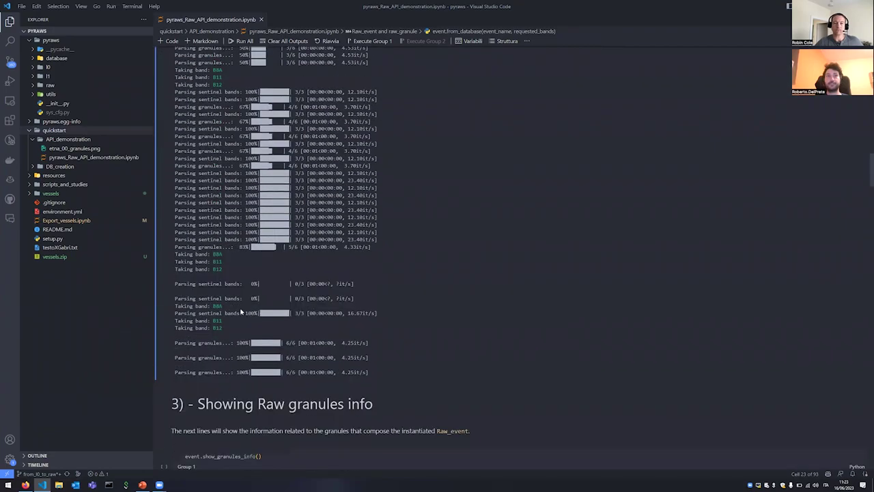
pyautogui.scroll(-3)
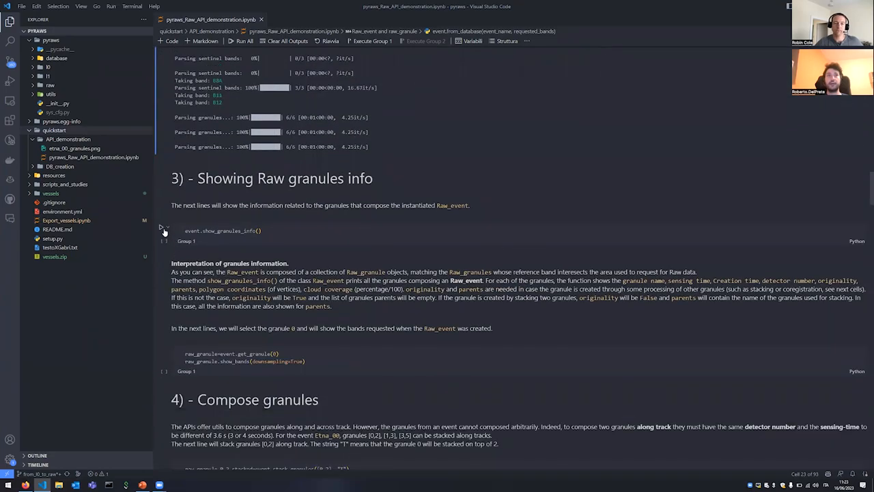
# Step: Run show_granules_info() and inspect granule sensing times, detectors and cloud coverage in the full output
pyautogui.click(162, 226)
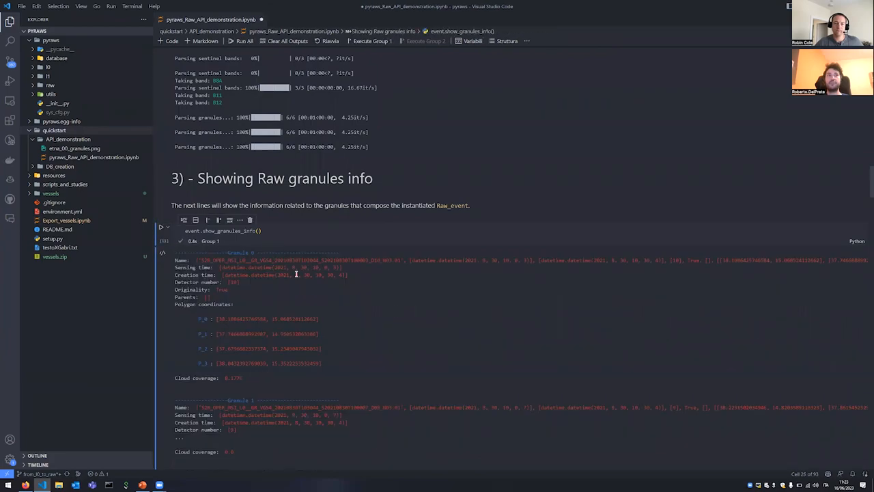
pyautogui.scroll(-3)
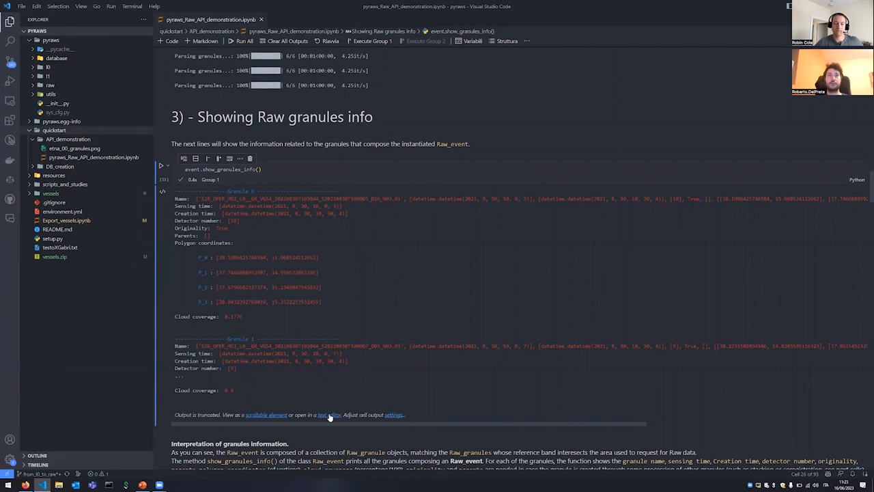
pyautogui.click(328, 414)
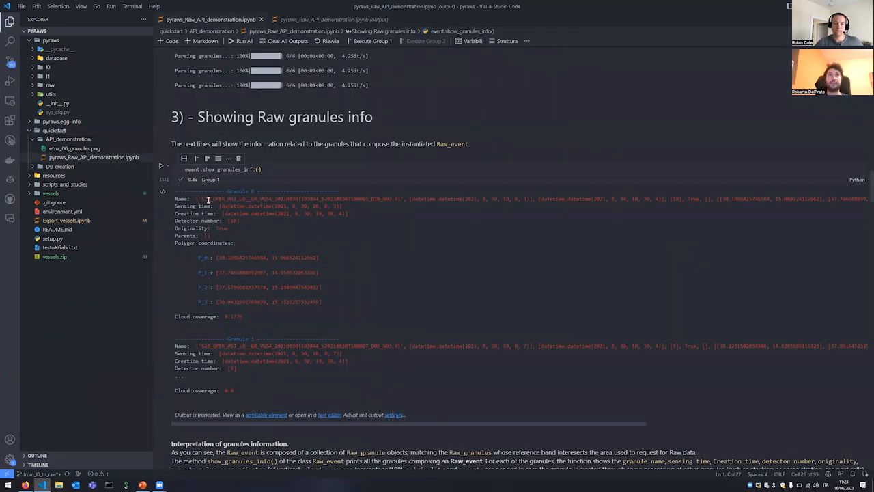
pyautogui.doubleClick(239, 206)
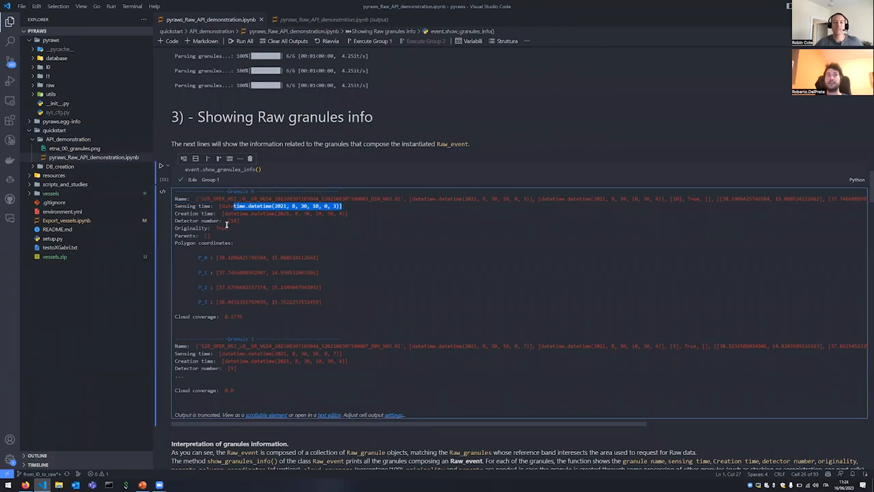
pyautogui.scroll(3)
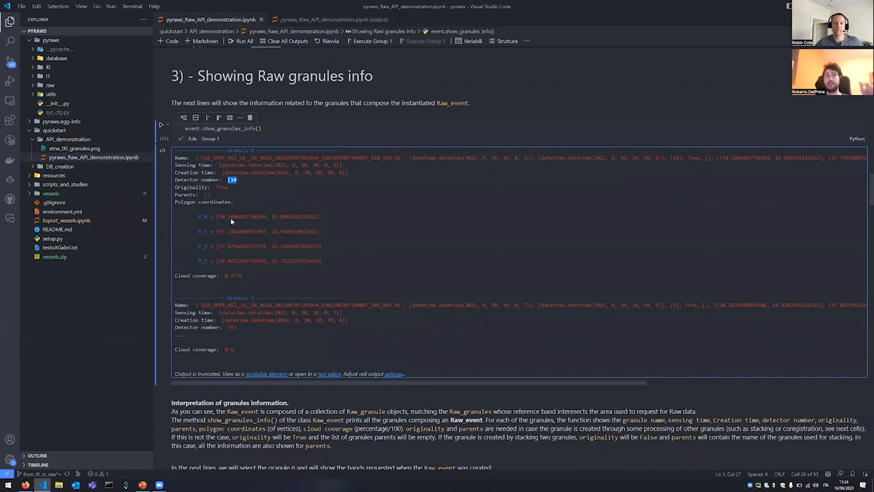
pyautogui.scroll(-3)
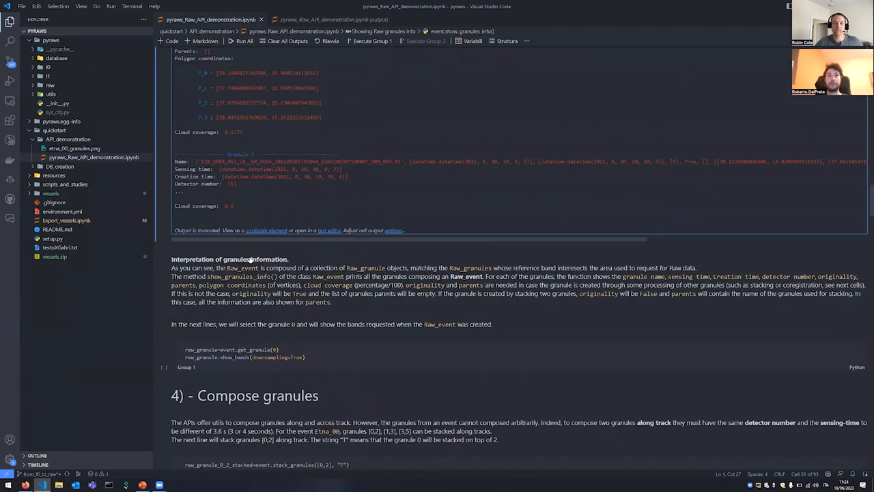
pyautogui.scroll(-3)
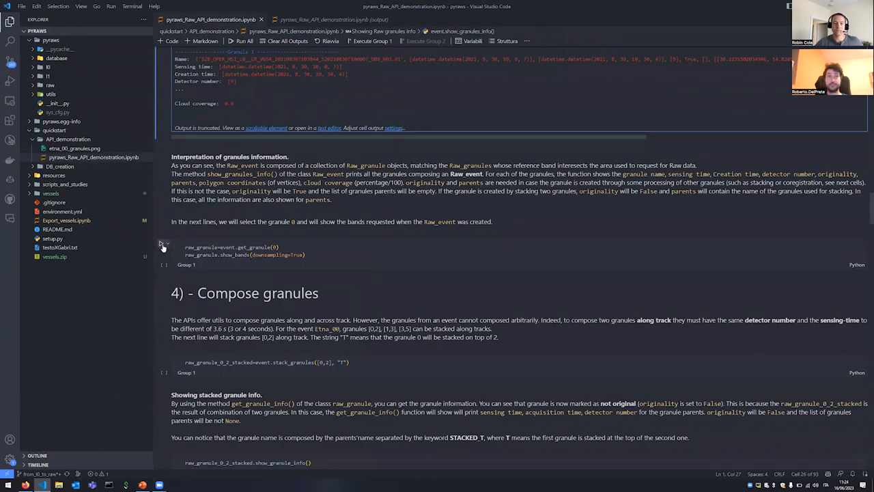
# Step: Run the granule cells to display granule 0's B8A, B11 and B12 band images
pyautogui.click(162, 246)
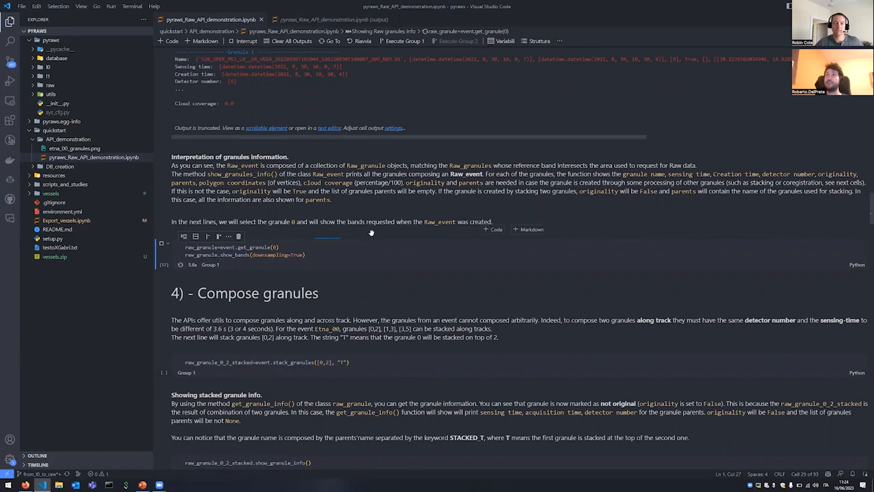
pyautogui.click(180, 264)
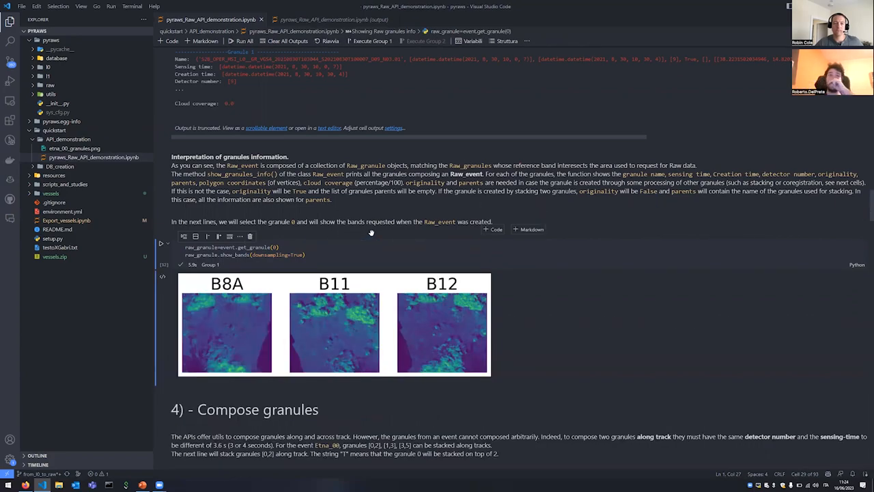
pyautogui.scroll(-3)
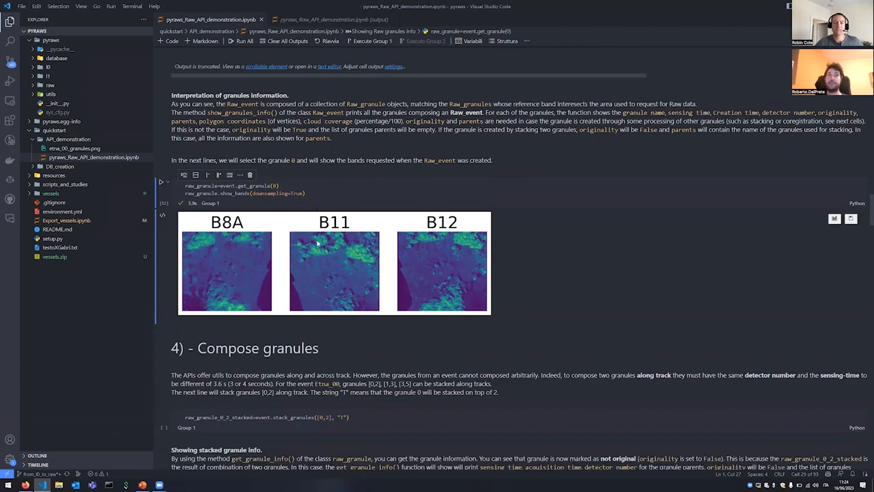
pyautogui.moveTo(268, 254)
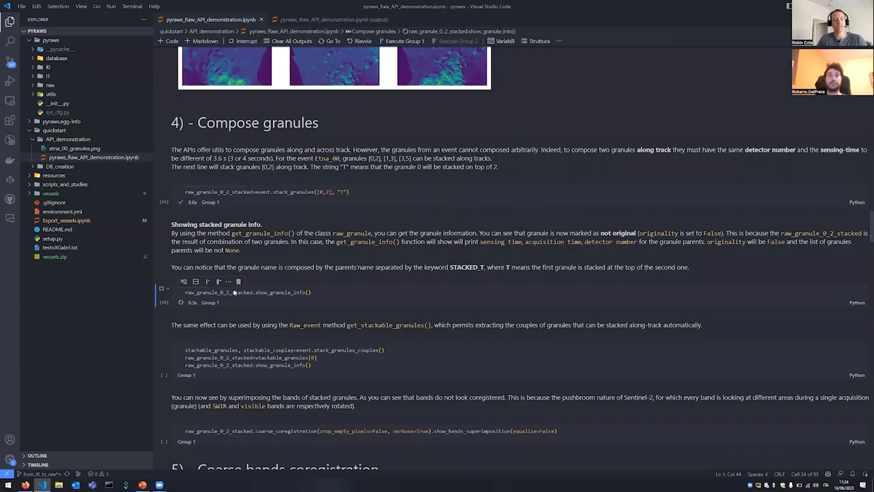
# Step: Run stack_granules_couples, printing a non-original stacked granule with two parents, then scroll onward
pyautogui.click(161, 293)
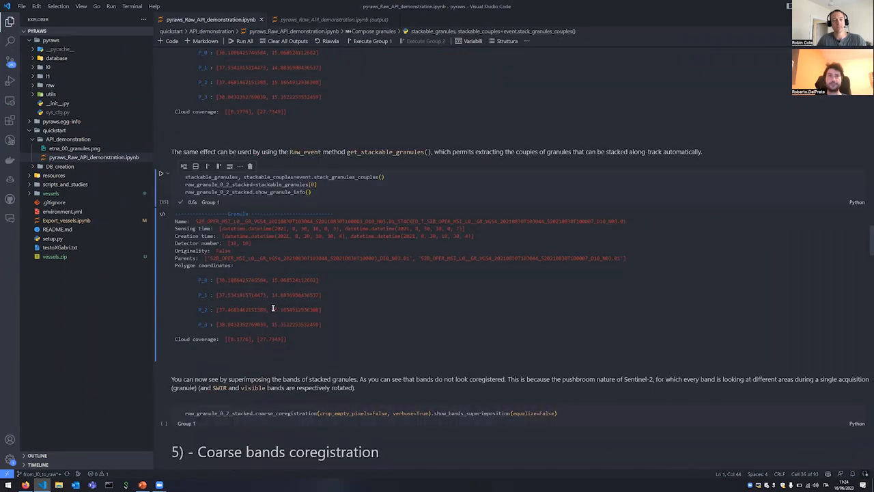
pyautogui.scroll(-3)
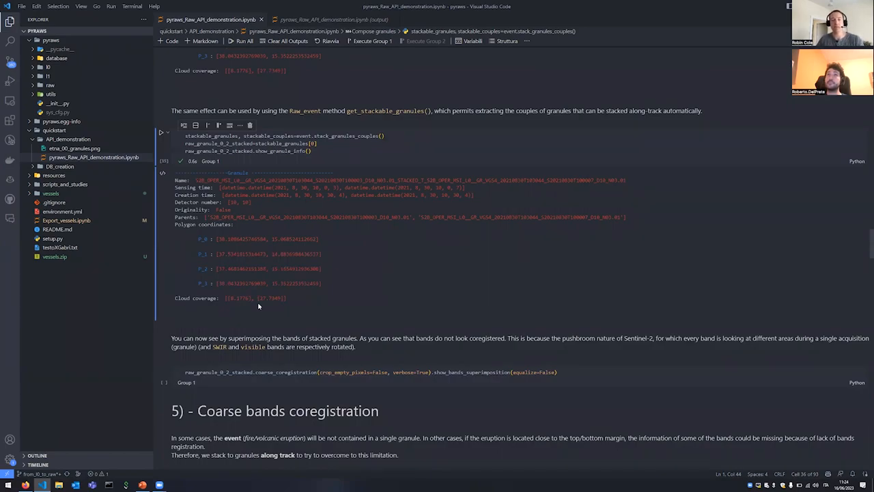
pyautogui.scroll(-3)
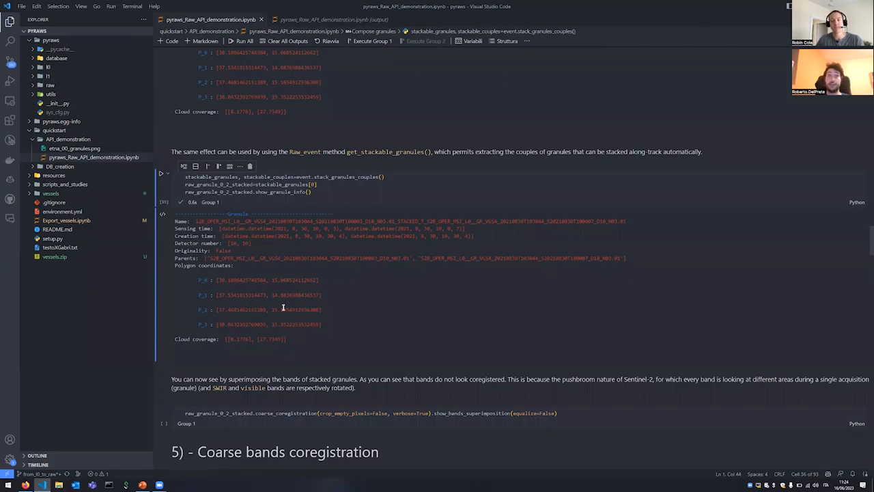
pyautogui.scroll(-3)
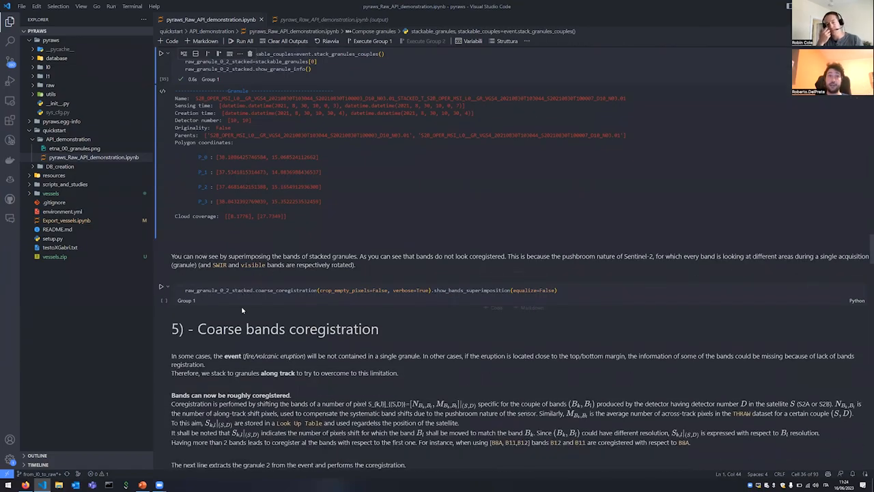
pyautogui.scroll(-3)
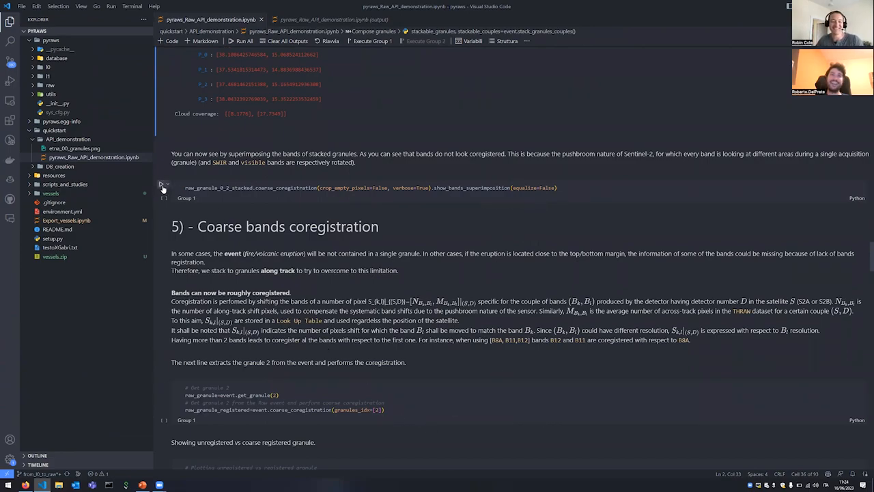
# Step: Run coarse_coregistration, highlight the 'Bands shifts' output, and scroll through the superimposed-bands image
pyautogui.click(163, 187)
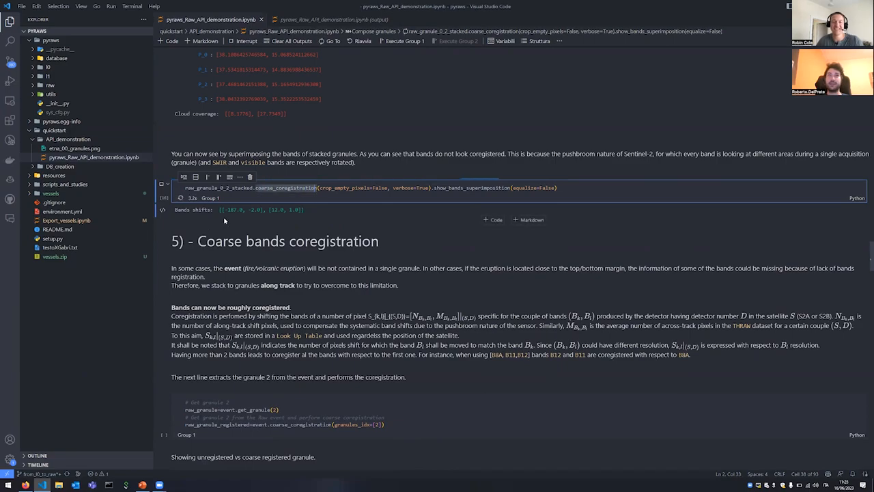
pyautogui.doubleClick(193, 209)
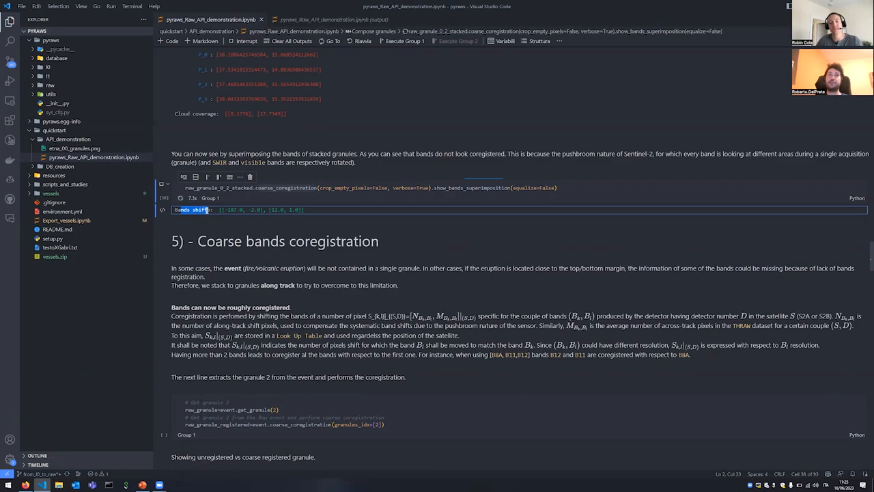
pyautogui.click(161, 185)
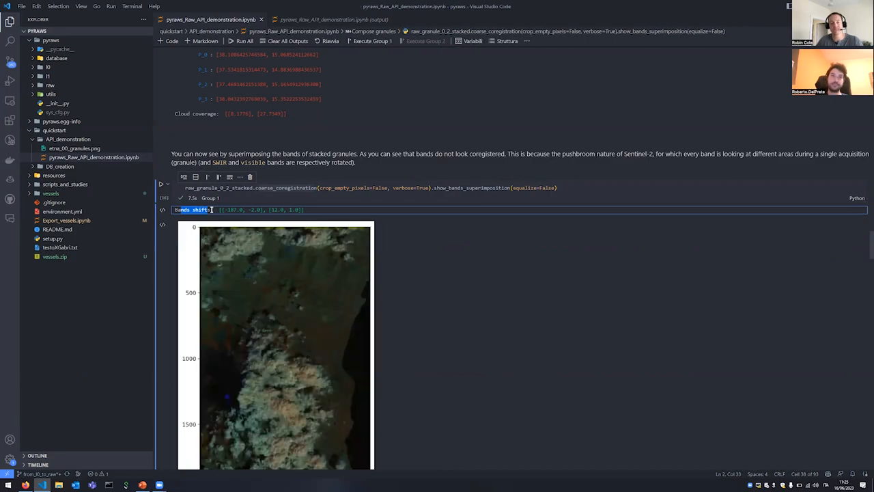
pyautogui.scroll(-3)
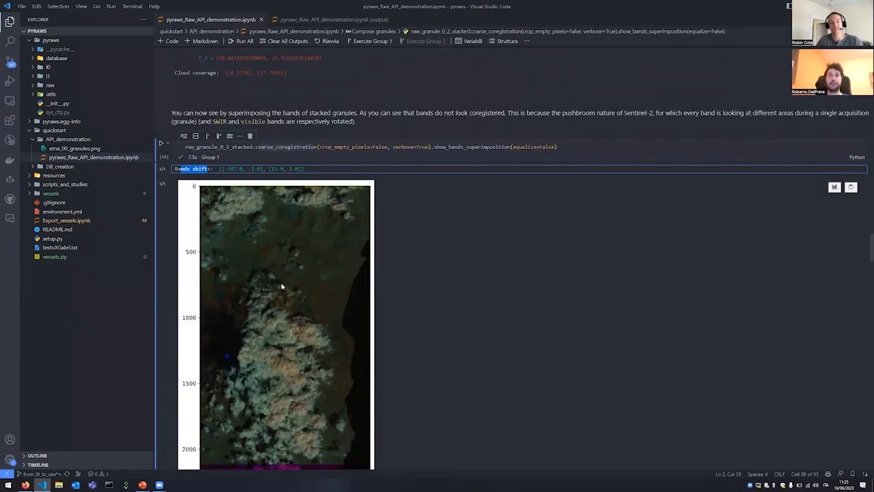
pyautogui.scroll(-3)
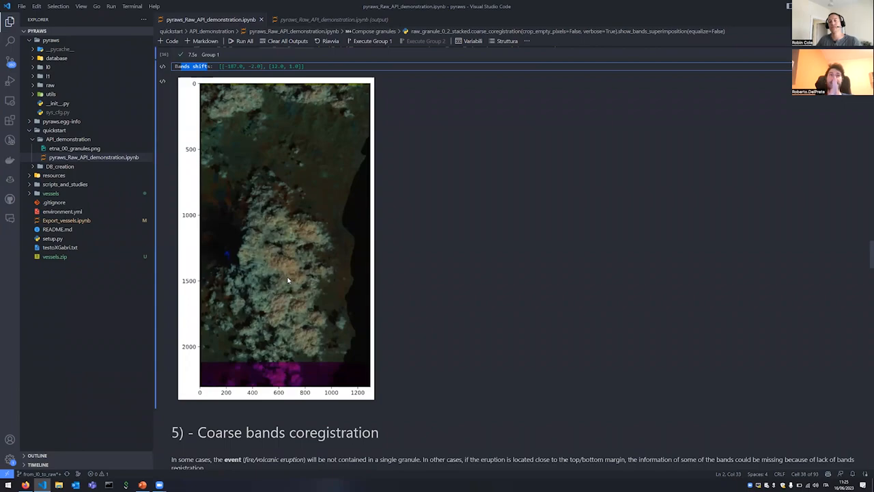
pyautogui.moveTo(265, 379)
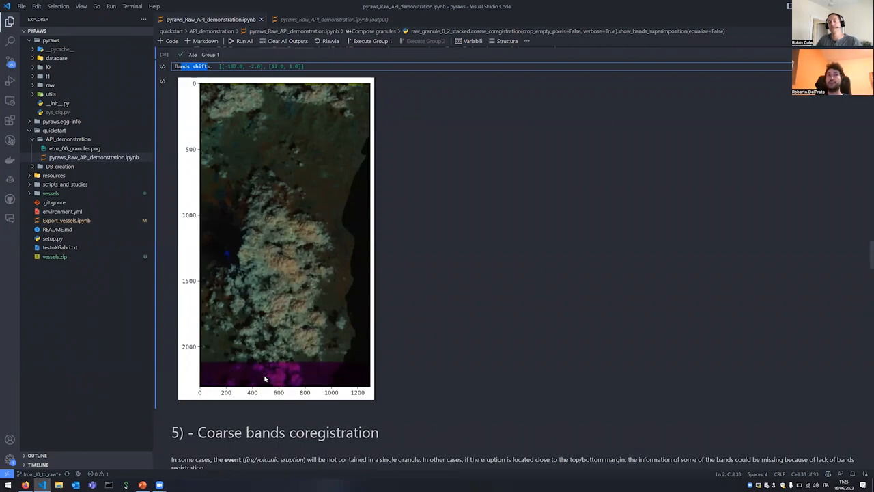
pyautogui.moveTo(278, 379)
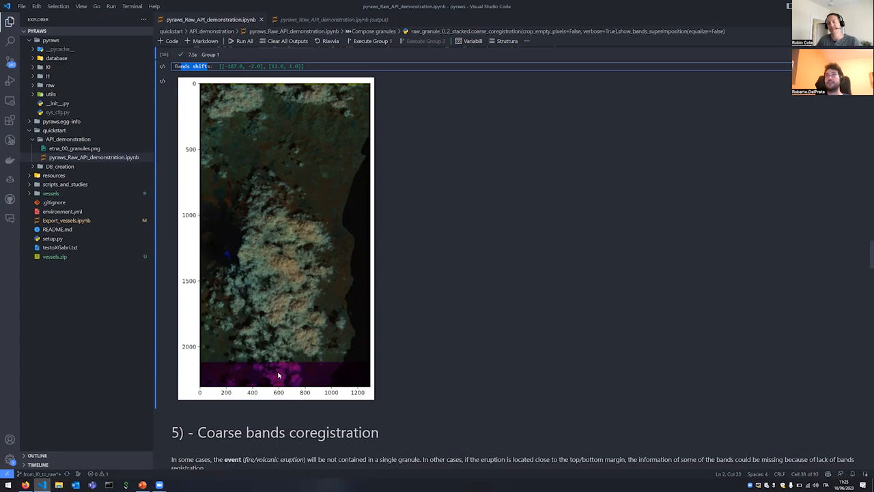
pyautogui.moveTo(287, 375)
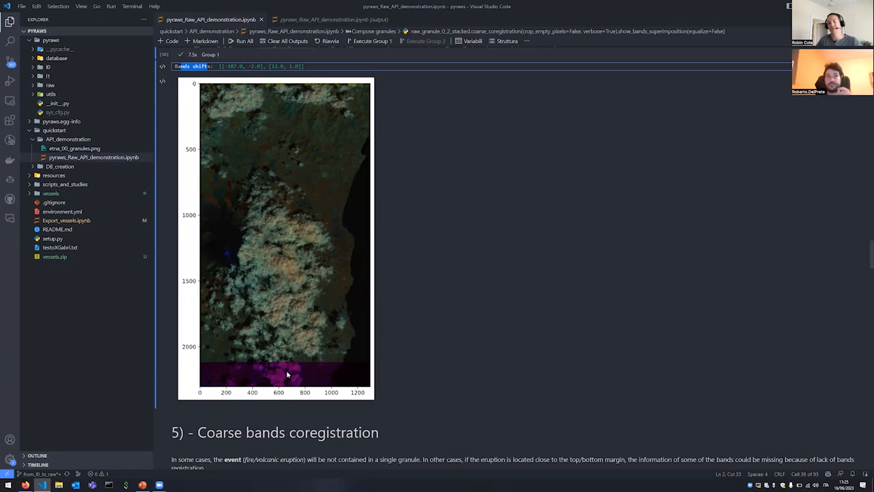
pyautogui.scroll(-3)
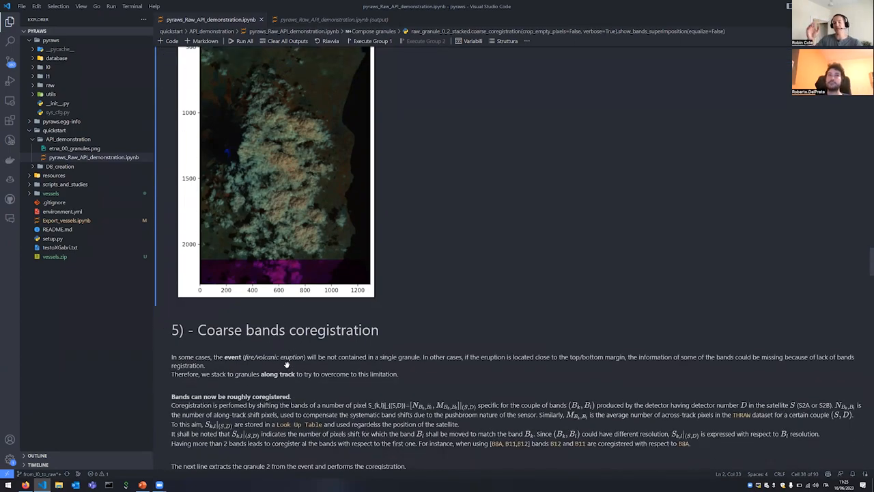
# Step: Scroll past the stacked granule plot to section '5) - Coarse bands coregistration'
pyautogui.scroll(-3)
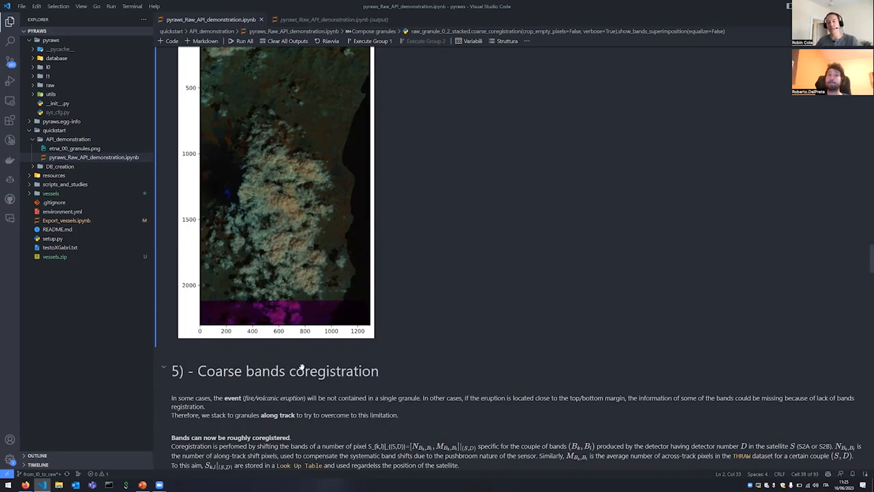
pyautogui.moveTo(286, 355)
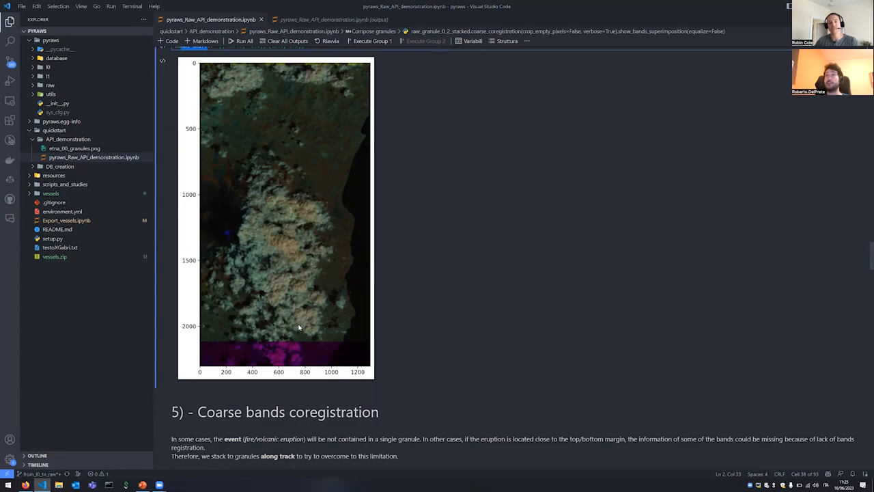
pyautogui.moveTo(345, 335)
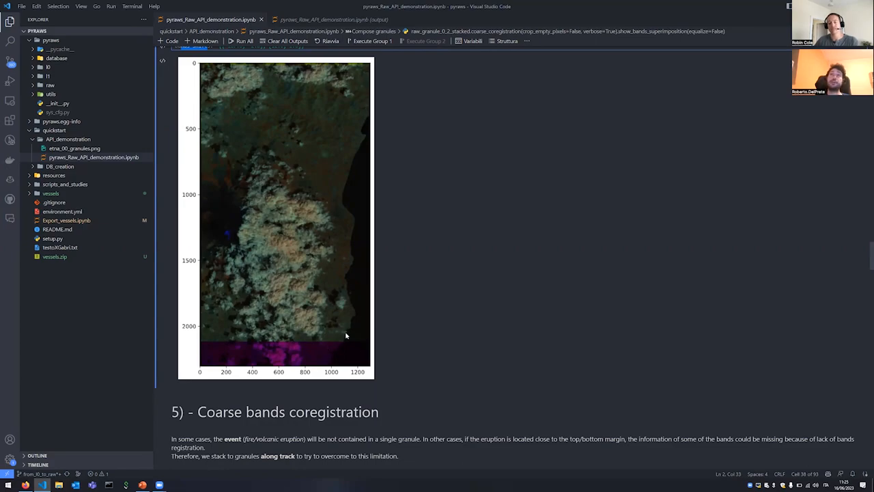
pyautogui.moveTo(343, 336)
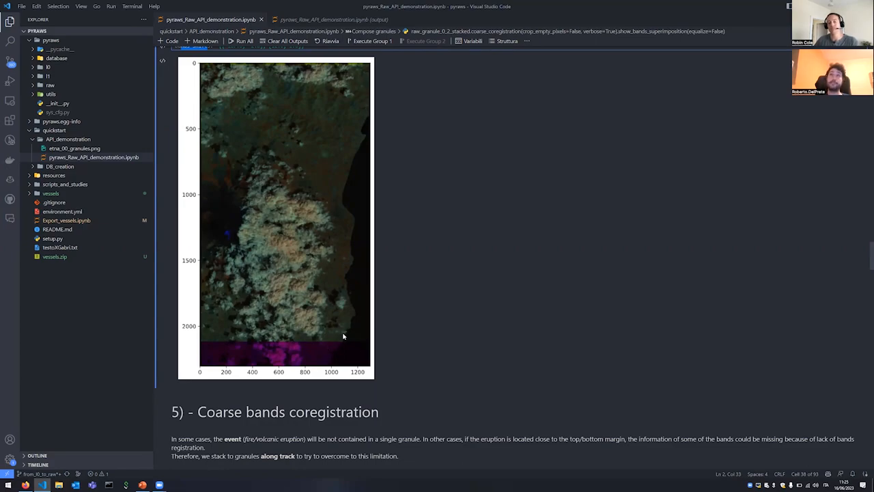
pyautogui.scroll(-3)
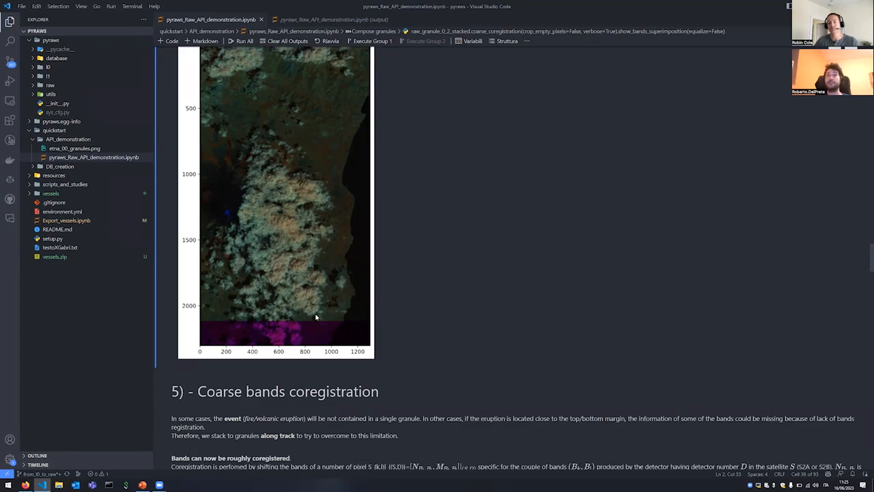
pyautogui.moveTo(286, 327)
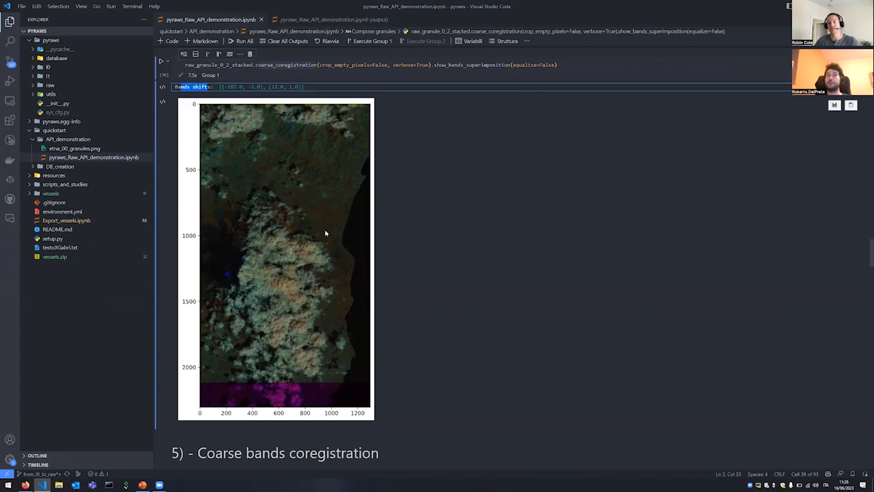
pyautogui.scroll(-3)
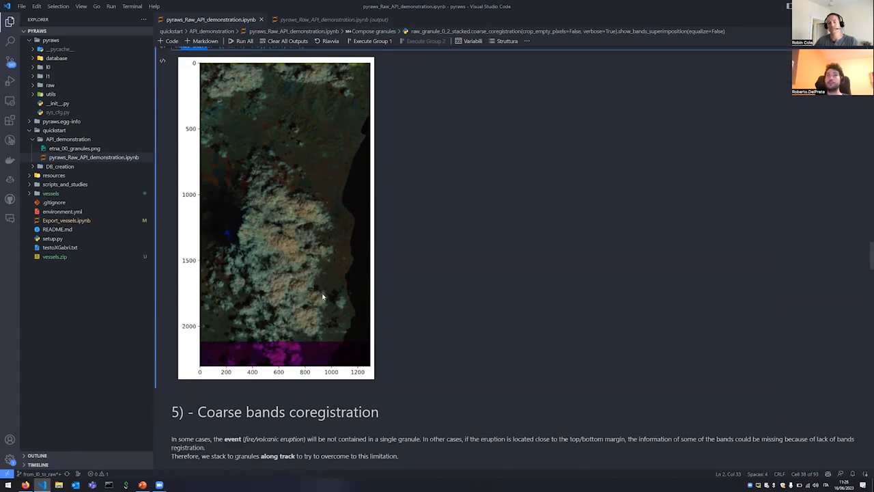
pyautogui.moveTo(298, 358)
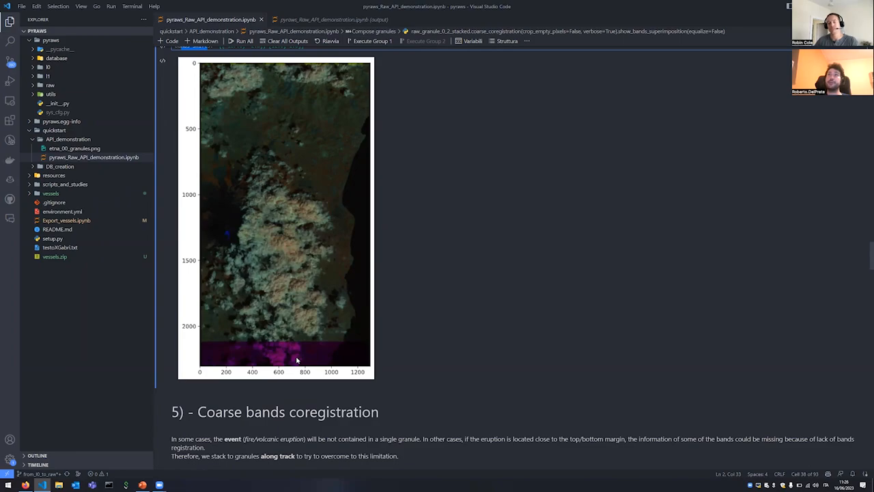
pyautogui.moveTo(302, 358)
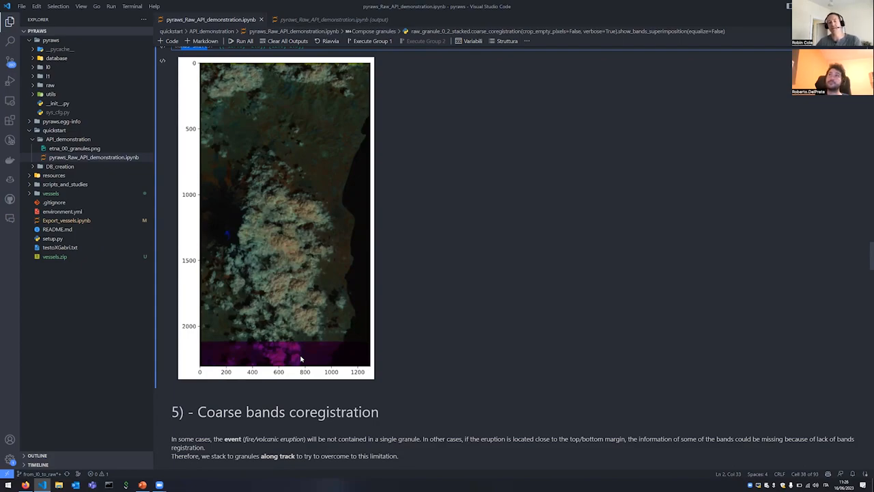
pyautogui.scroll(-3)
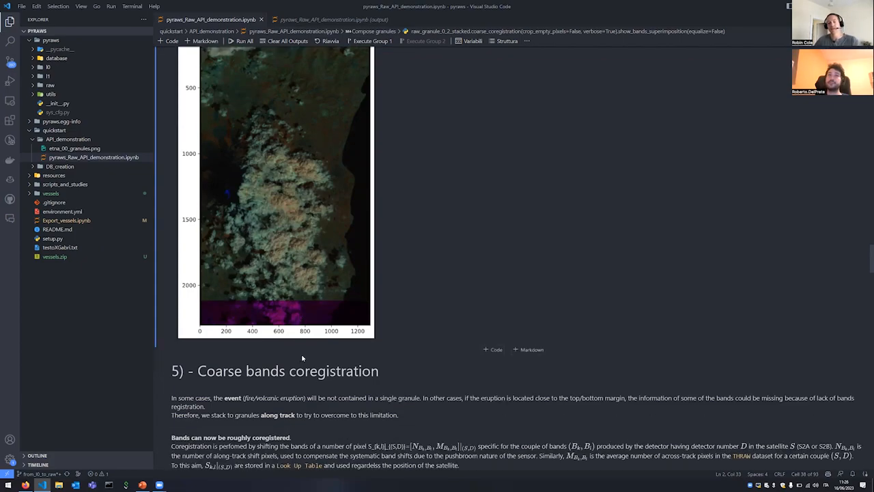
pyautogui.scroll(-3)
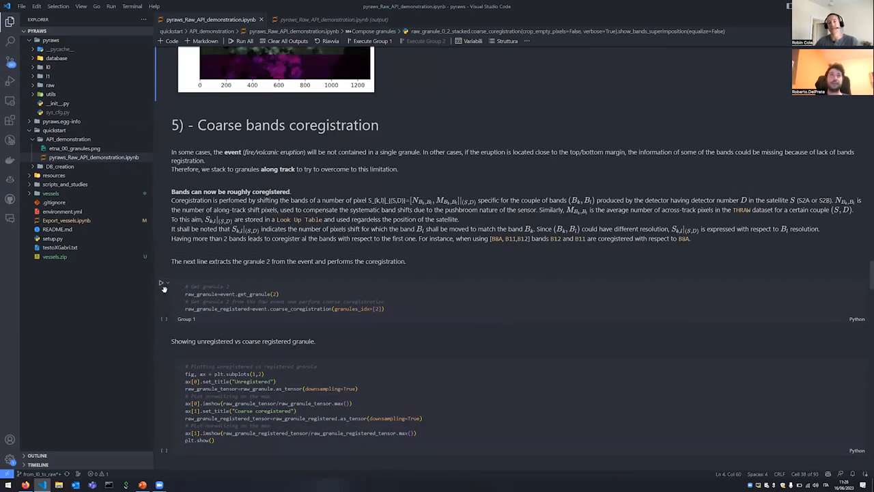
# Step: Extract granule 2 and coarse-coregister it
pyautogui.click(161, 282)
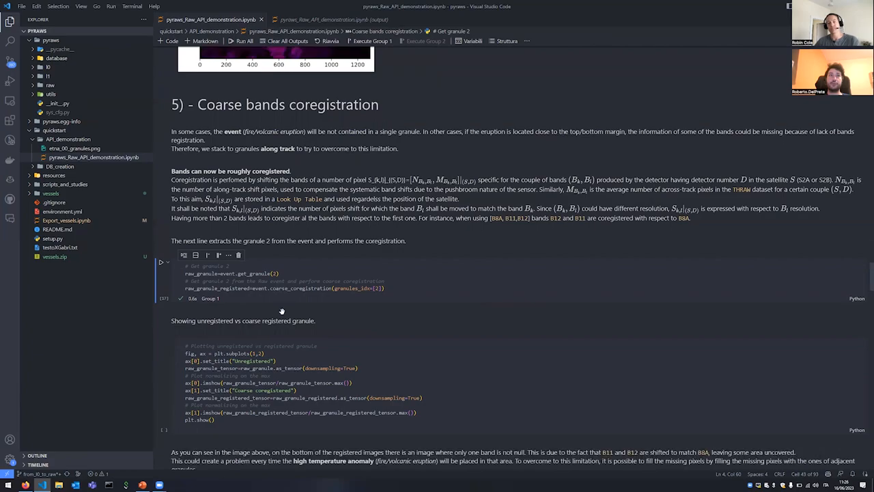
pyautogui.scroll(-3)
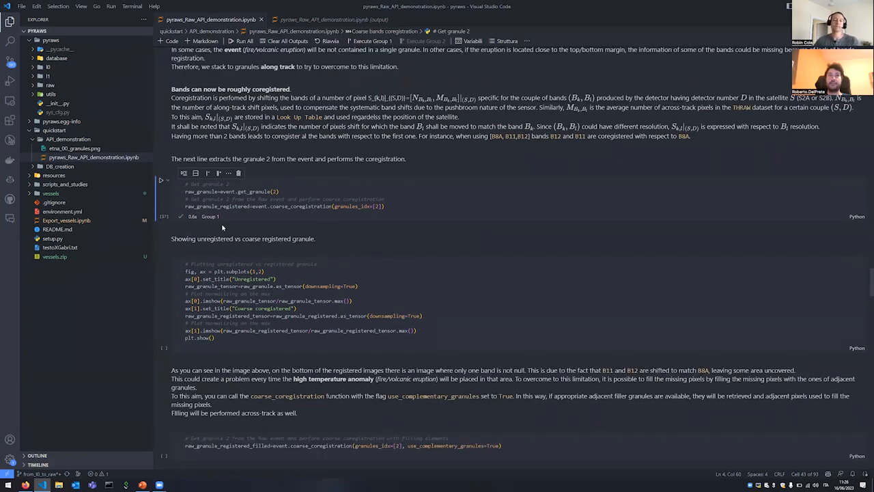
pyautogui.scroll(-3)
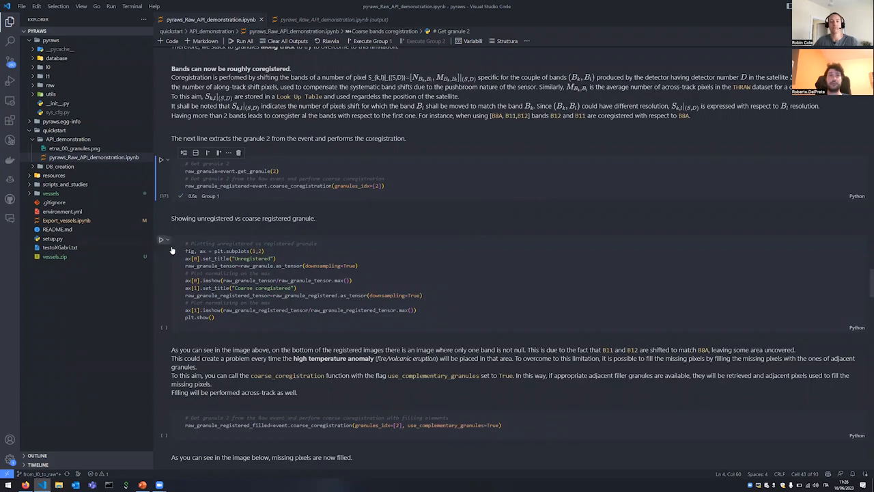
# Step: Plot granule 2 unregistered versus coarse coregistered, then run the complementary-granules filling cells
pyautogui.click(161, 239)
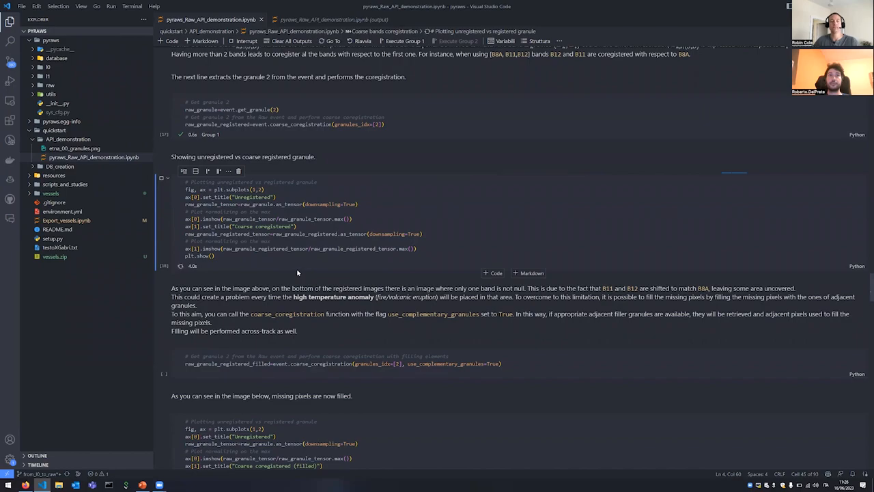
pyautogui.click(161, 157)
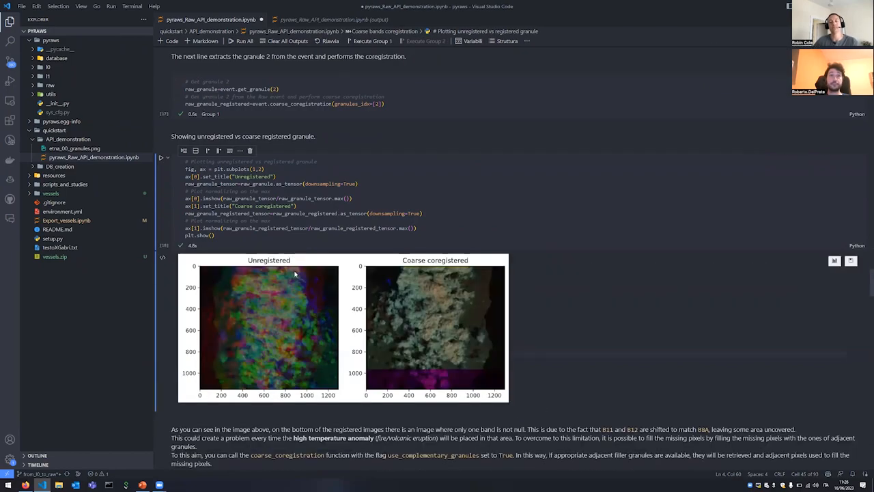
pyautogui.scroll(-3)
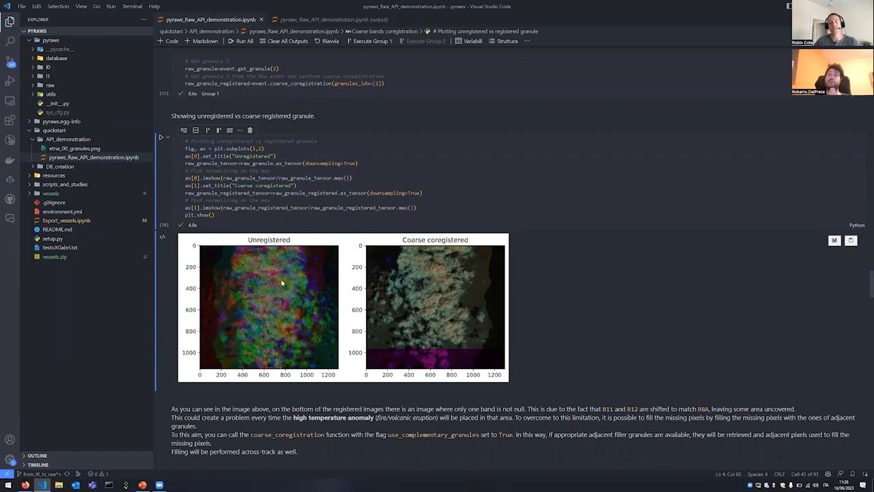
pyautogui.moveTo(503, 149)
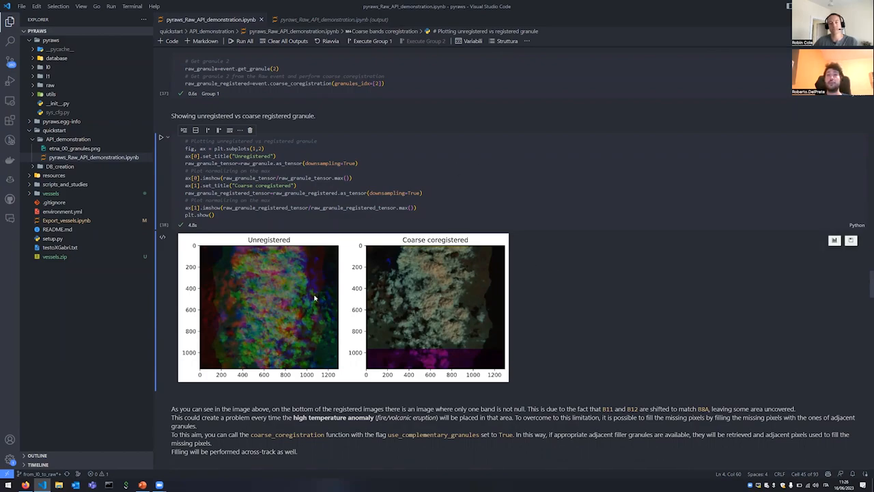
pyautogui.moveTo(279, 301)
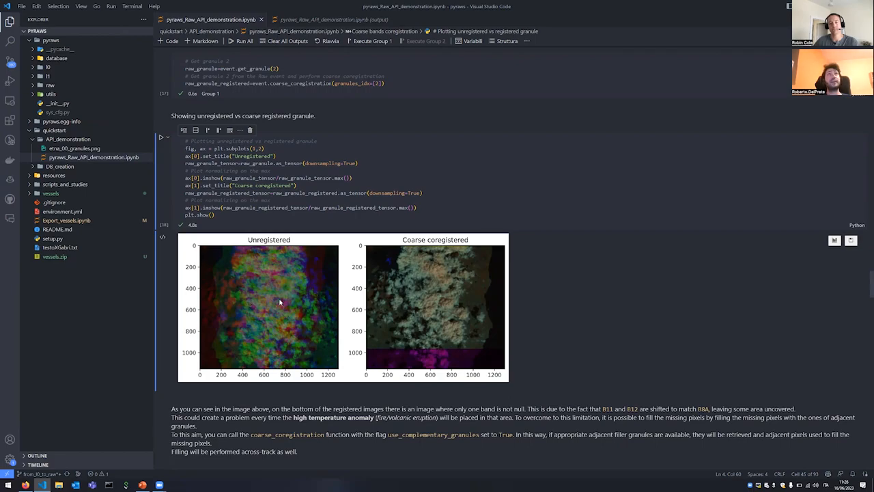
pyautogui.moveTo(238, 298)
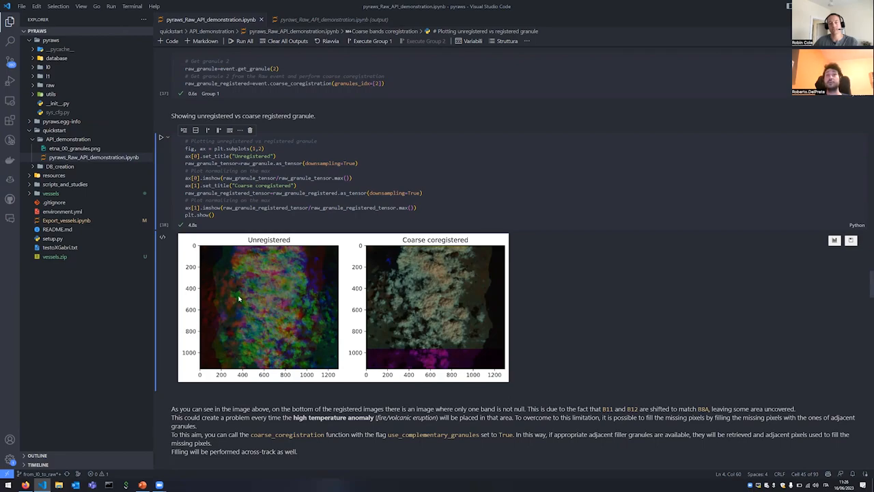
pyautogui.moveTo(280, 306)
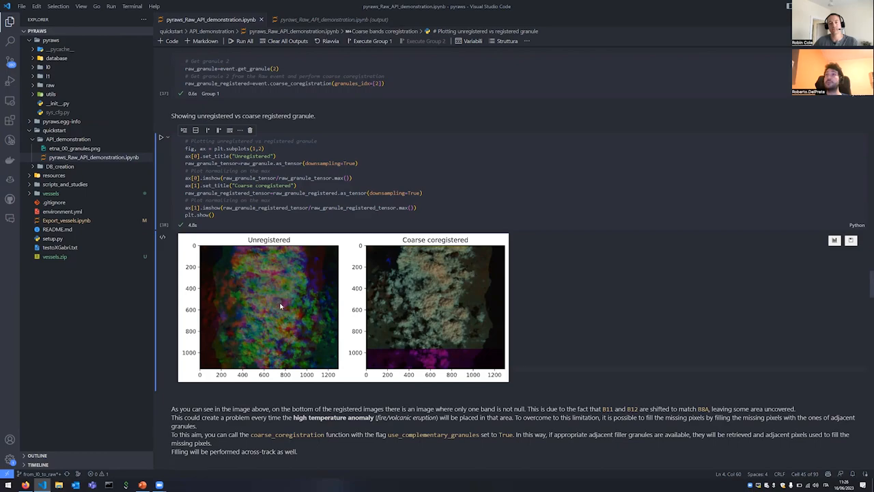
pyautogui.moveTo(249, 312)
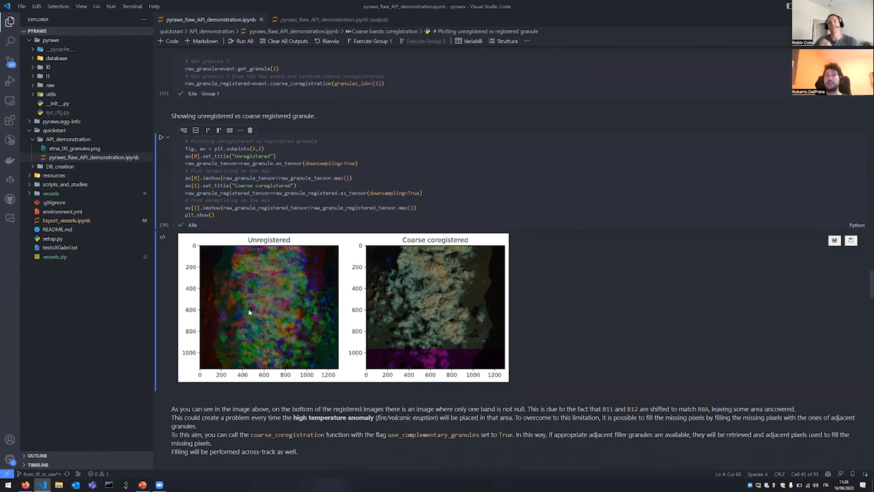
pyautogui.moveTo(274, 306)
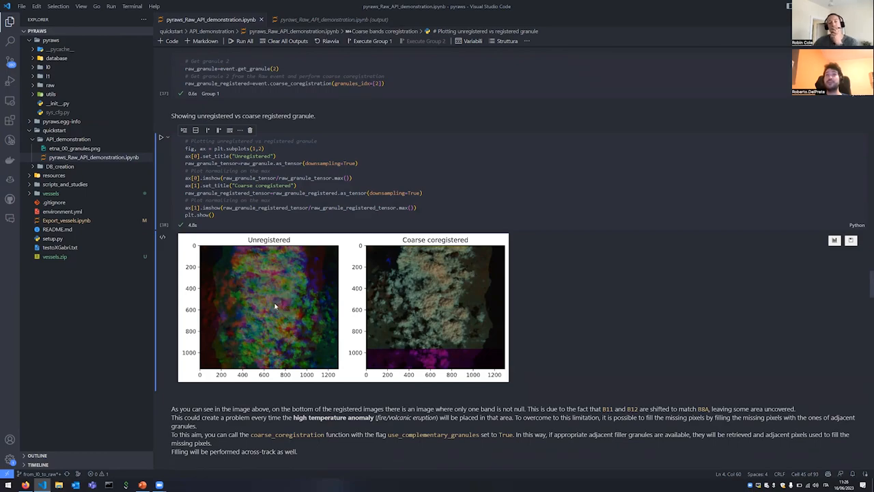
pyautogui.moveTo(251, 329)
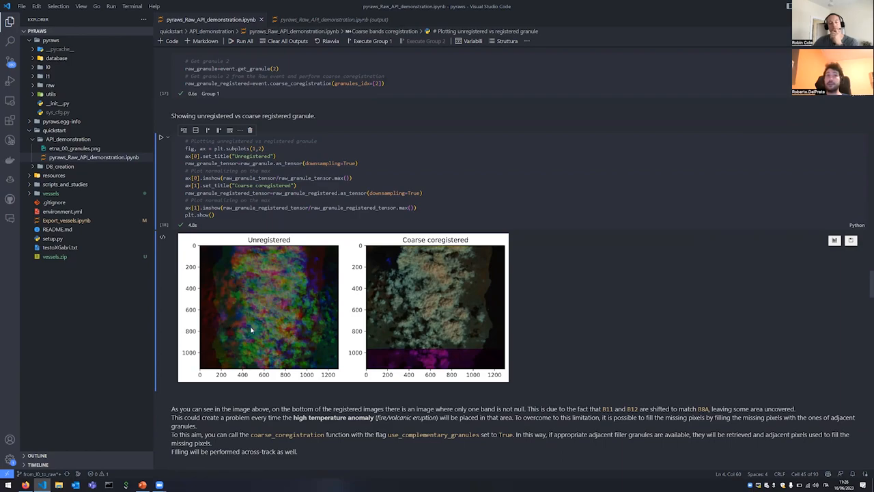
pyautogui.moveTo(246, 313)
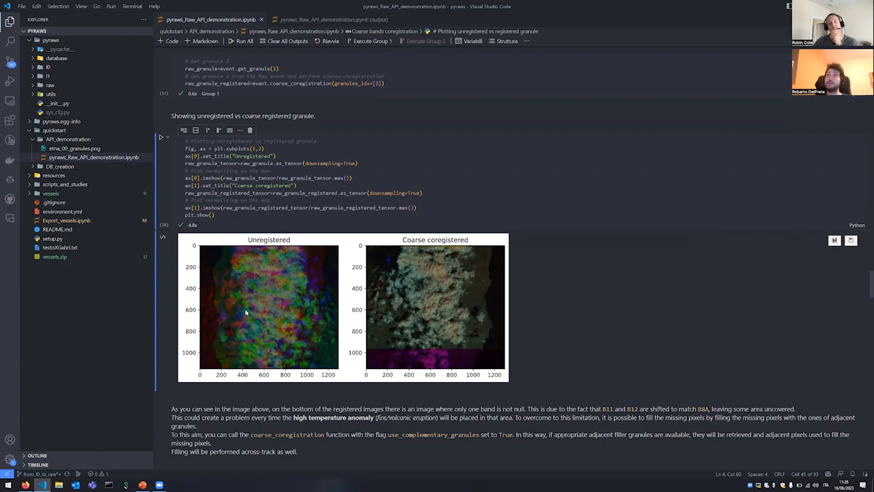
pyautogui.moveTo(258, 288)
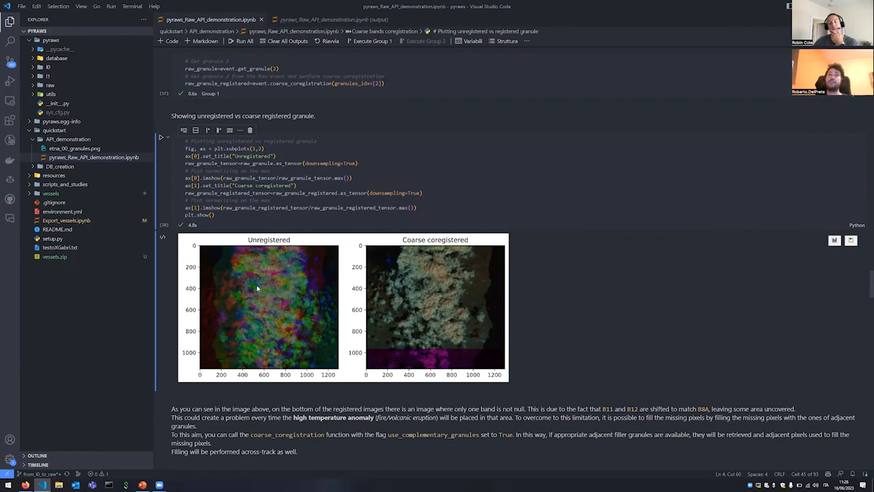
pyautogui.moveTo(286, 302)
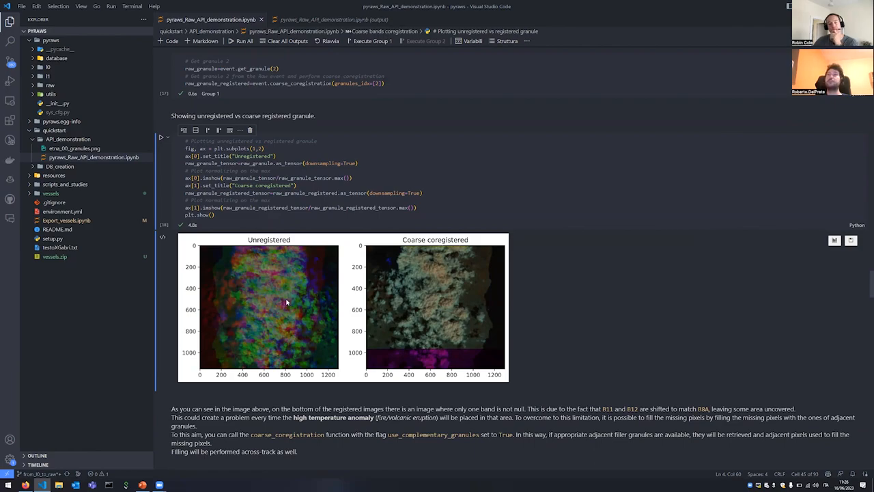
pyautogui.scroll(-3)
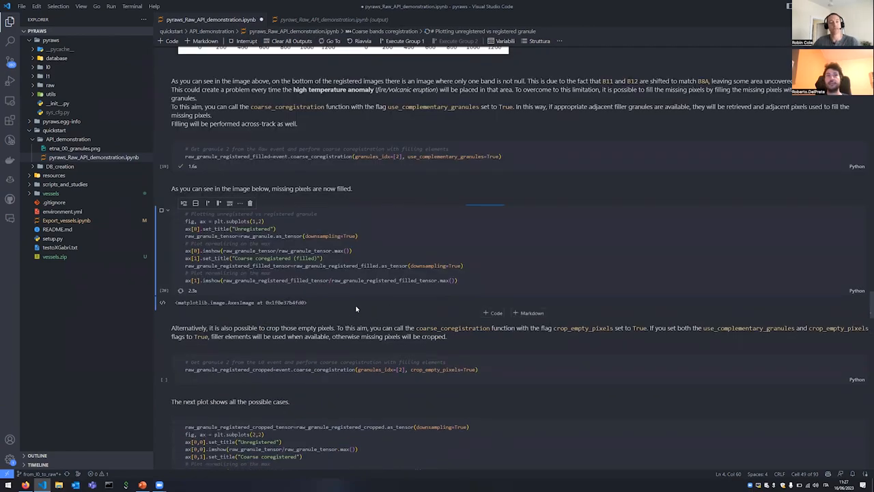
pyautogui.scroll(3)
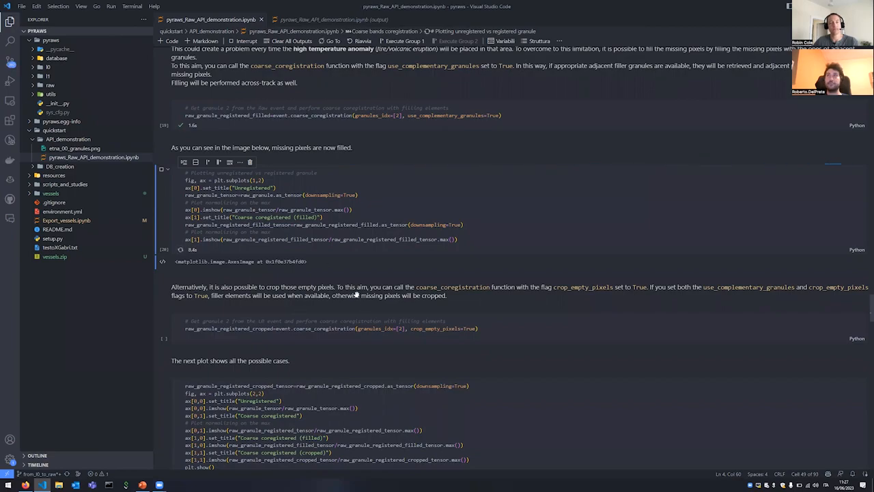
pyautogui.click(162, 169)
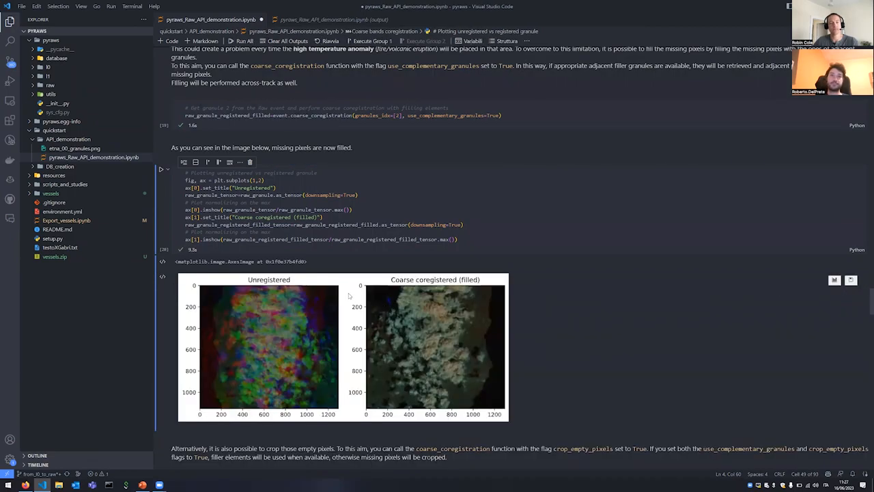
pyautogui.scroll(3)
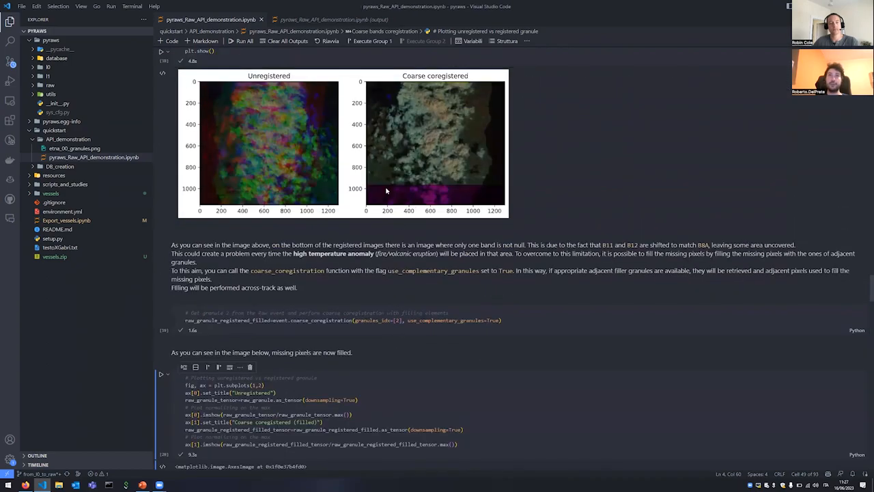
pyautogui.moveTo(444, 197)
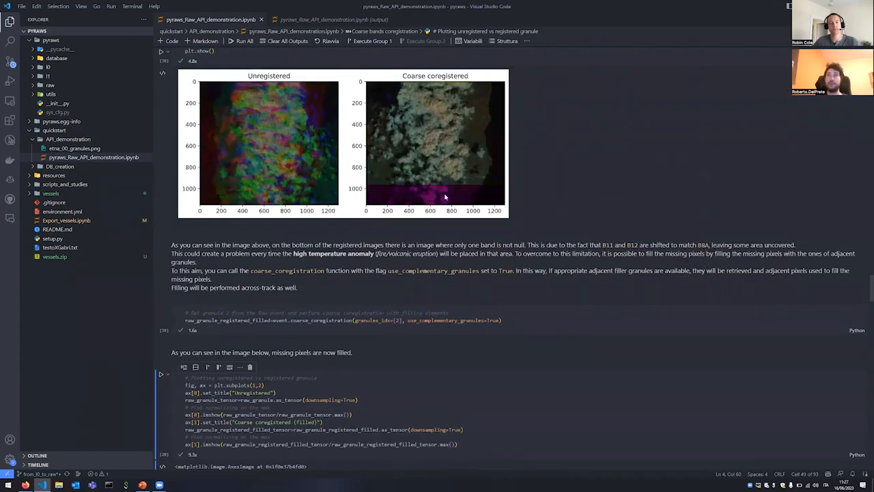
pyautogui.scroll(-3)
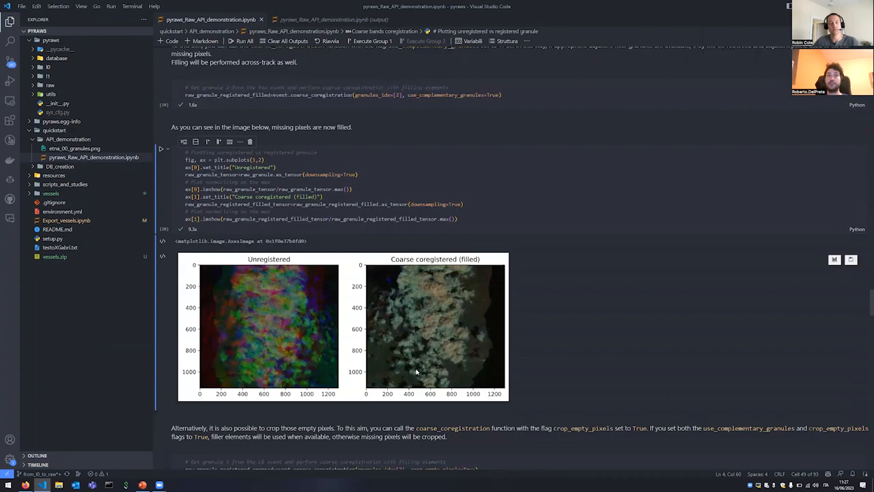
pyautogui.moveTo(236, 264)
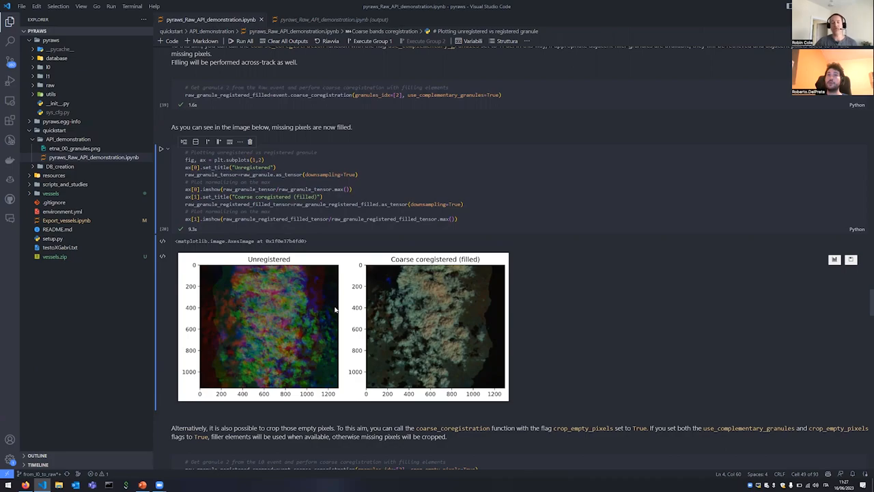
pyautogui.moveTo(370, 375)
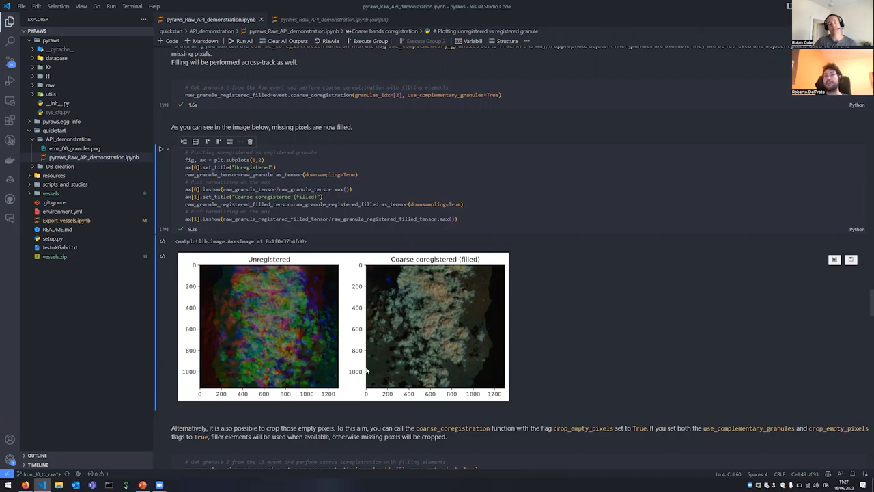
pyautogui.moveTo(501, 373)
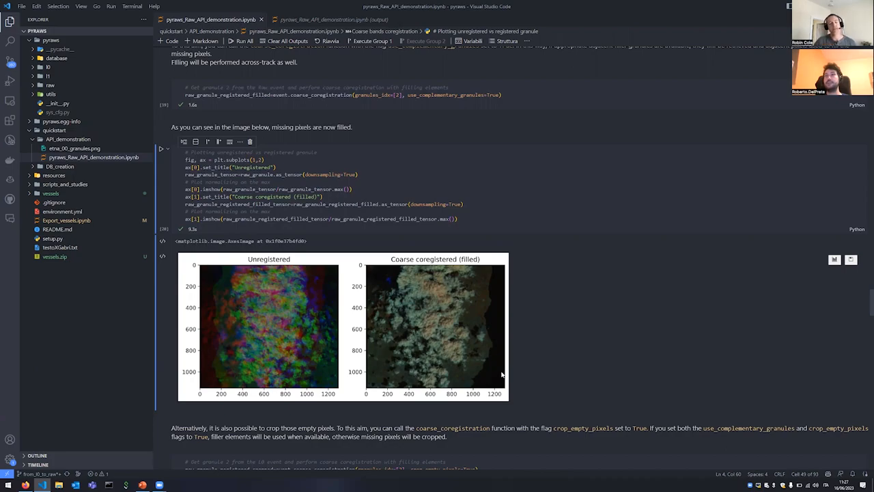
pyautogui.moveTo(441, 367)
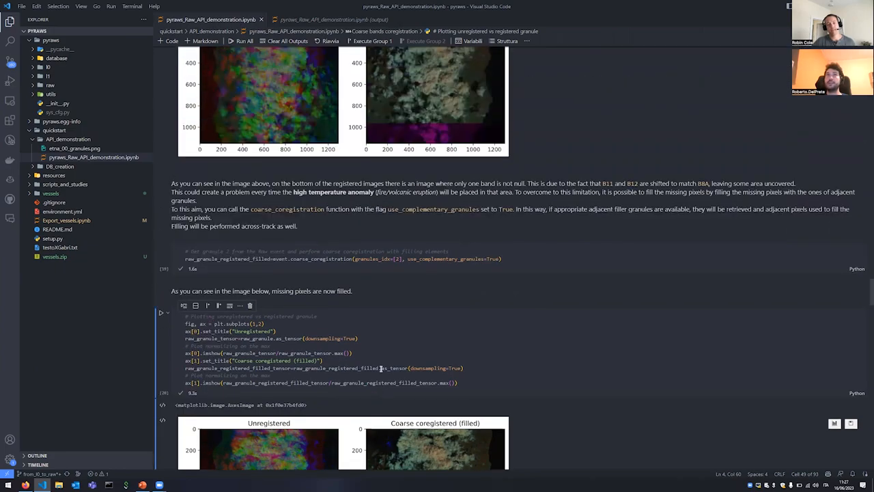
pyautogui.scroll(-3)
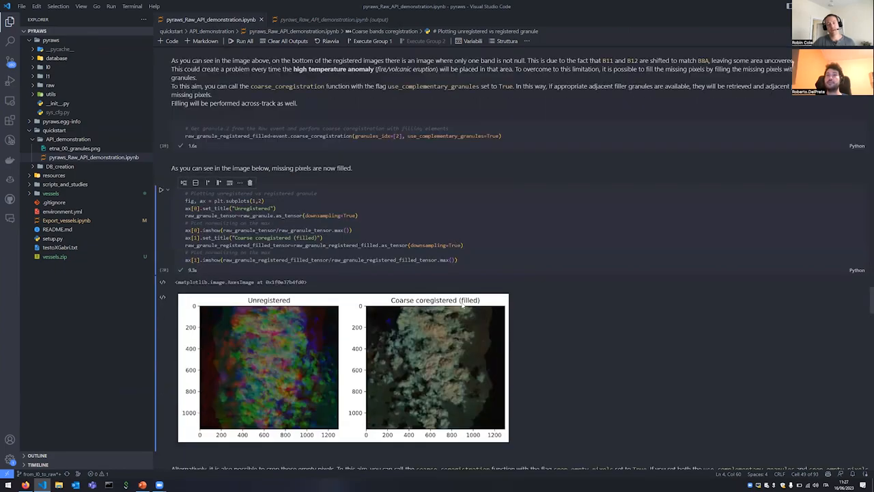
pyautogui.scroll(-3)
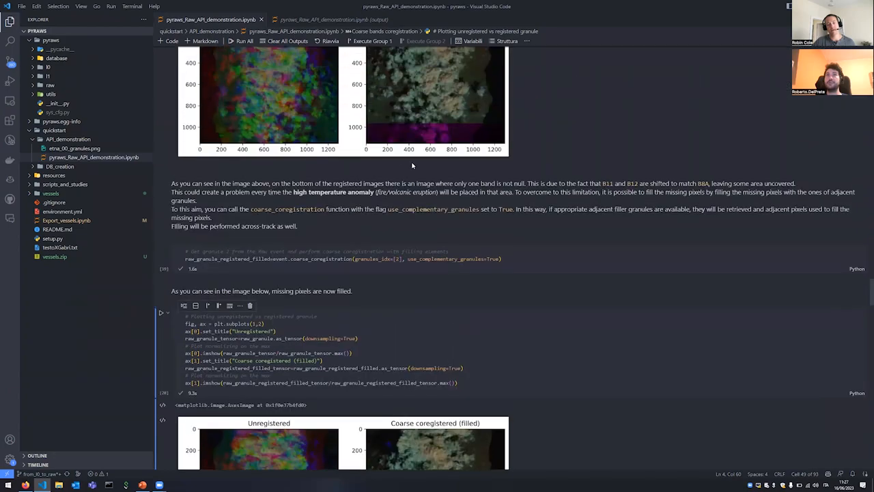
pyautogui.scroll(-3)
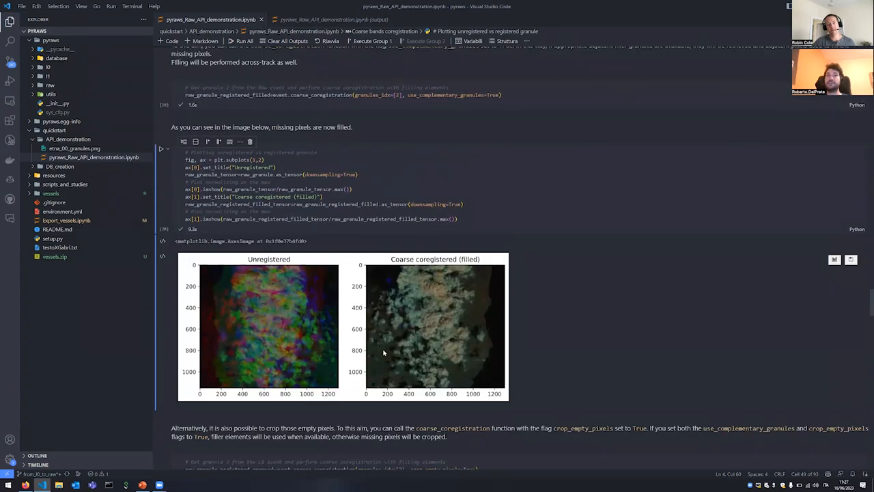
# Step: Scroll through the crop_empty_pixels=True coregistration and the four-case plot cell
pyautogui.scroll(-3)
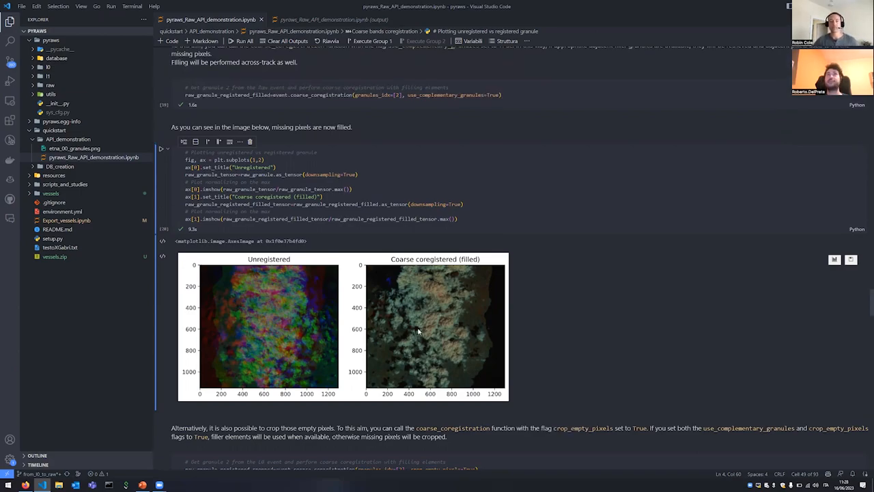
pyautogui.moveTo(439, 336)
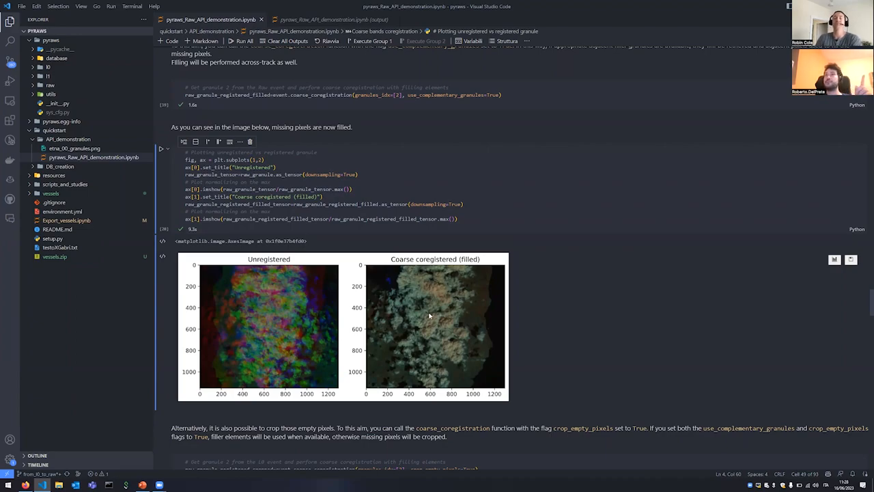
pyautogui.moveTo(456, 327)
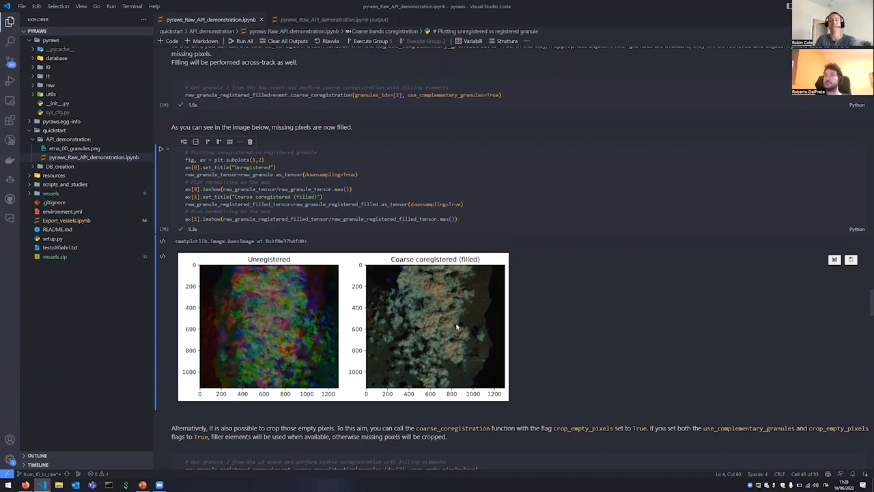
pyautogui.scroll(-3)
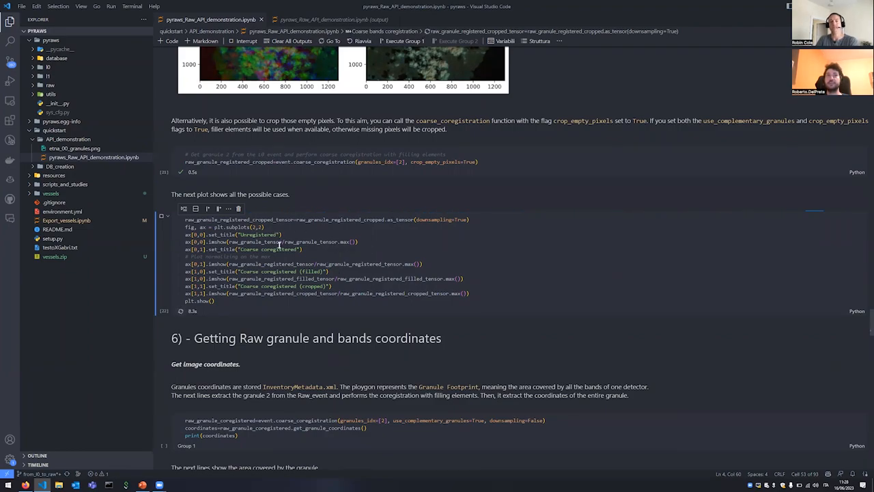
# Step: Review the 2x2 plot of unregistered, coarse, filled and cropped images, reaching section 6
pyautogui.click(161, 216)
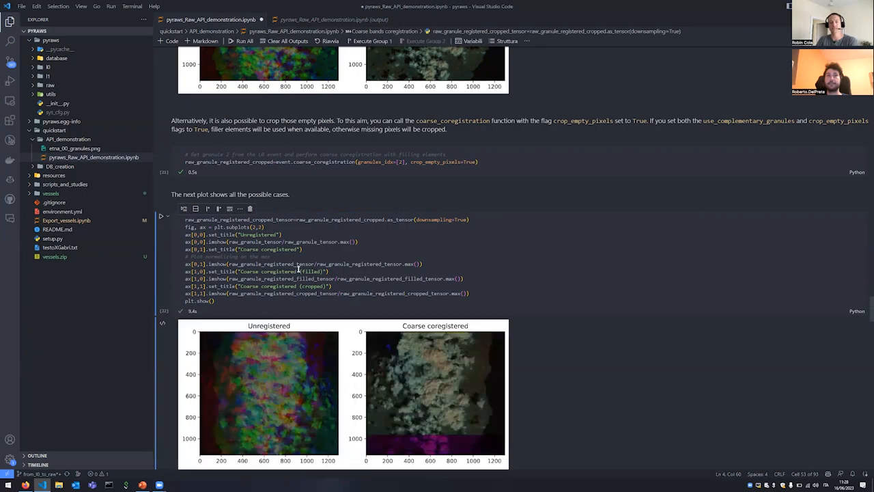
pyautogui.scroll(-3)
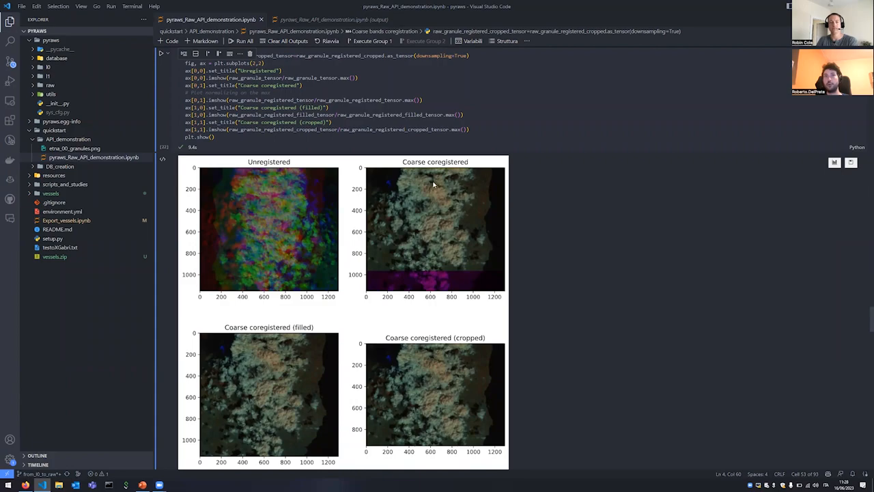
pyautogui.moveTo(380, 299)
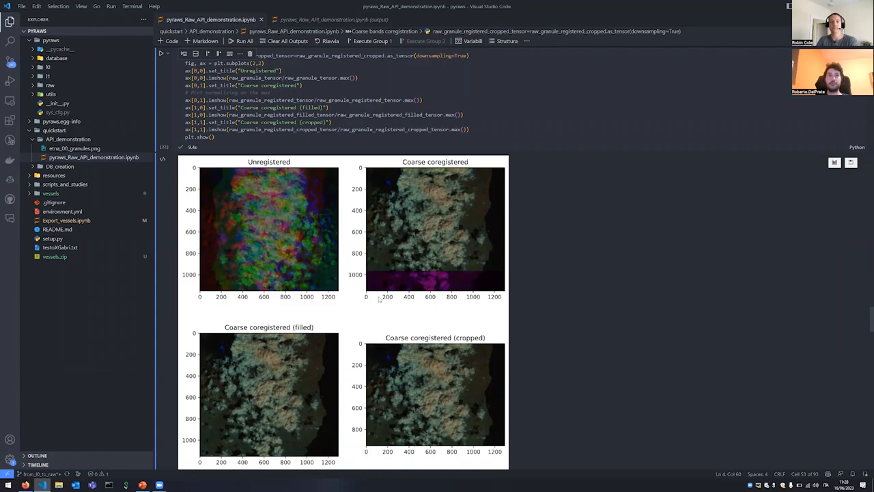
pyautogui.scroll(3)
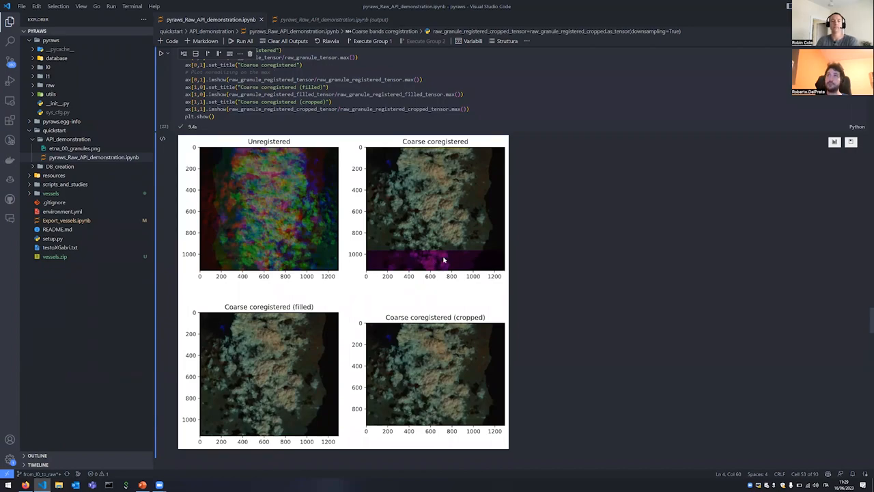
pyautogui.moveTo(409, 359)
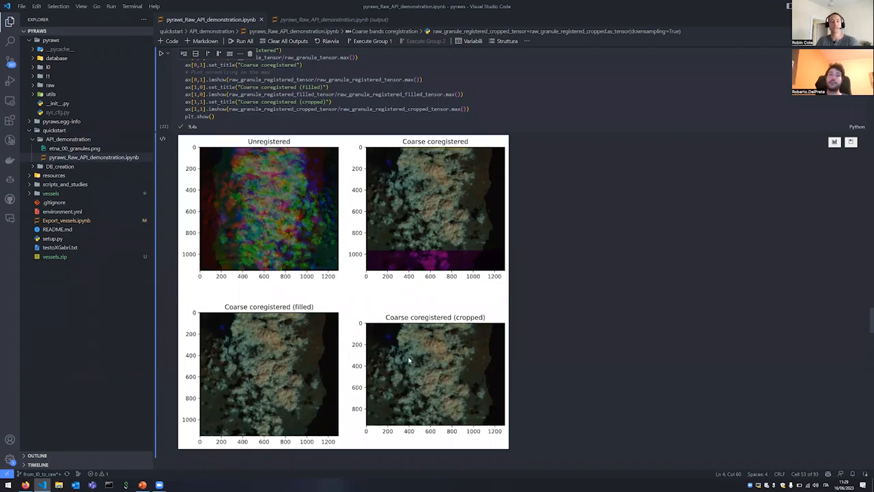
pyautogui.moveTo(441, 344)
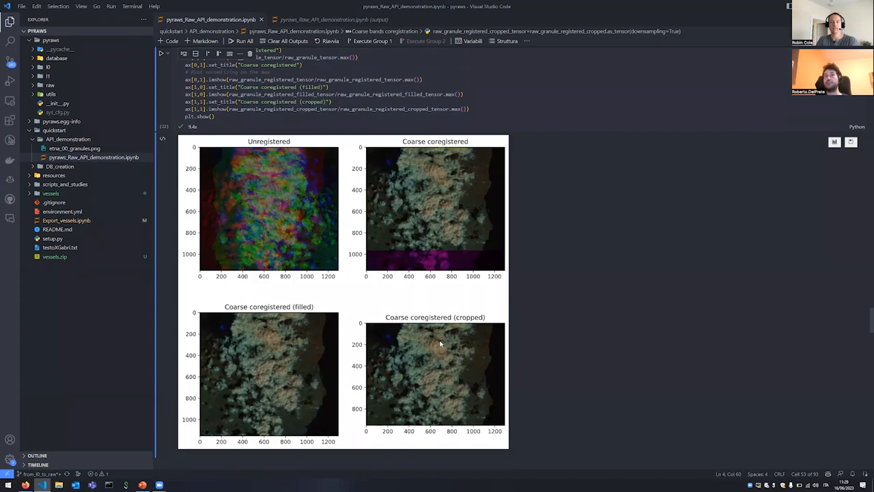
pyautogui.moveTo(569, 255)
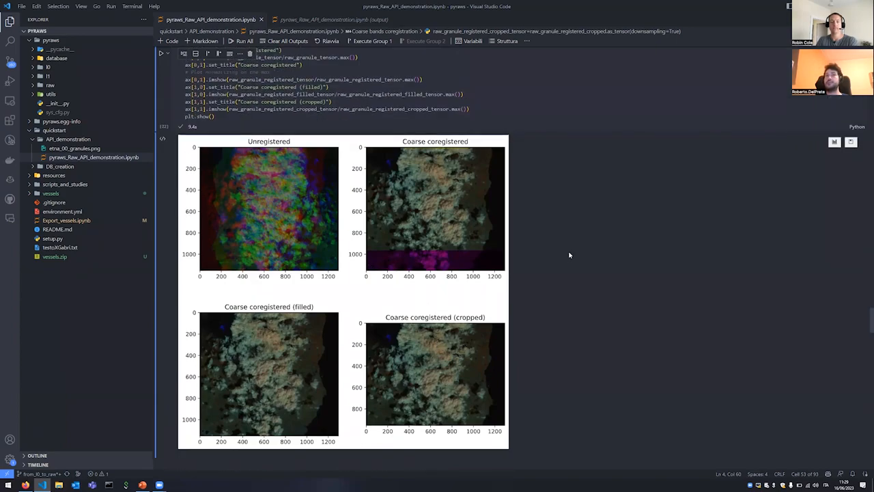
pyautogui.scroll(-3)
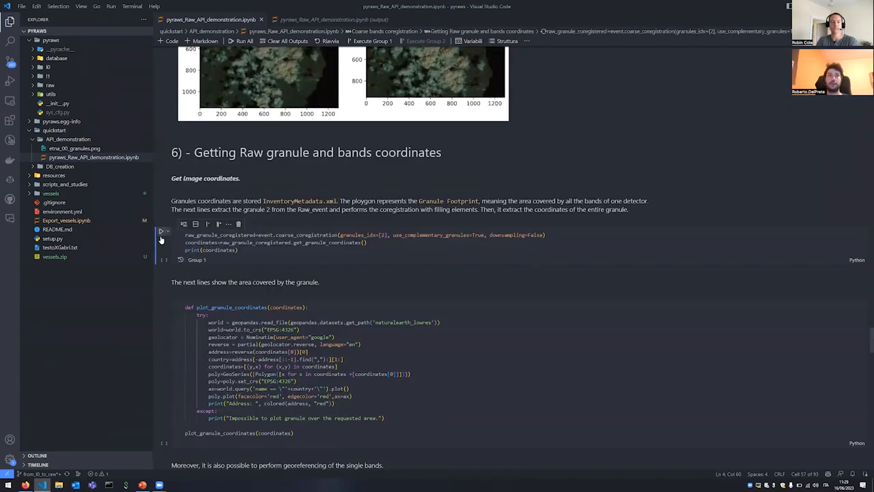
# Step: Run the granule coordinates extraction and map plotting cells
pyautogui.click(162, 235)
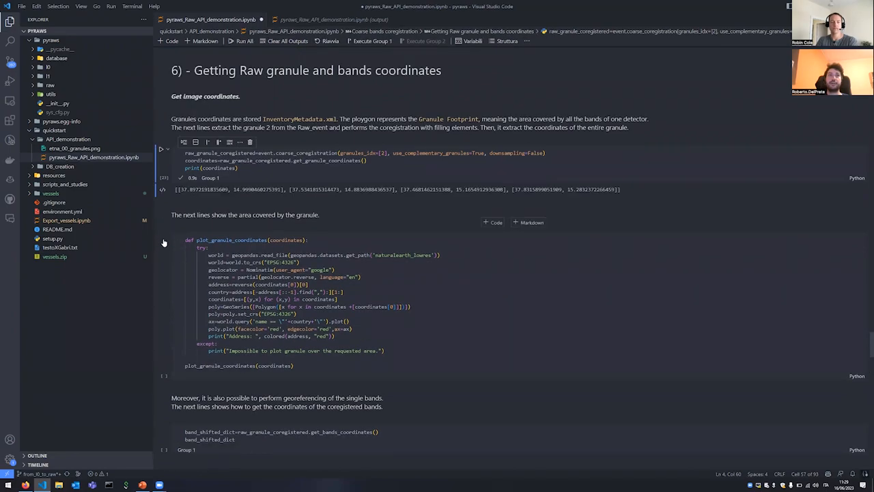
pyautogui.click(162, 239)
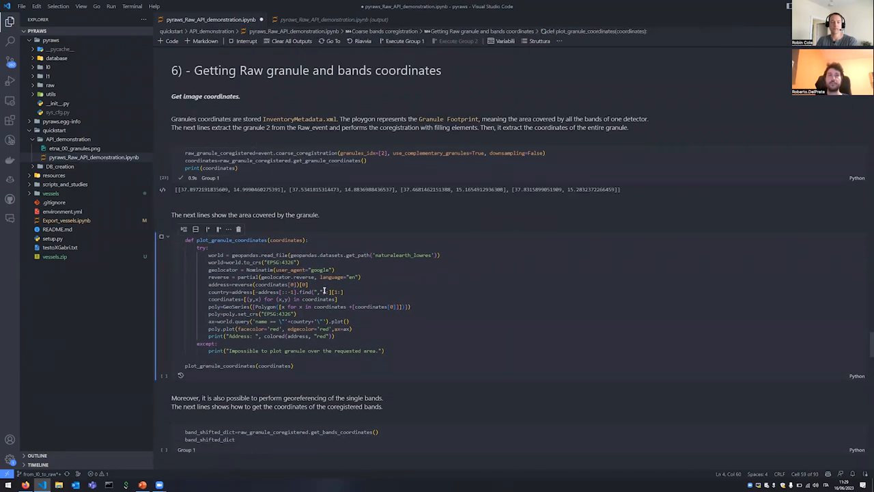
pyautogui.scroll(-3)
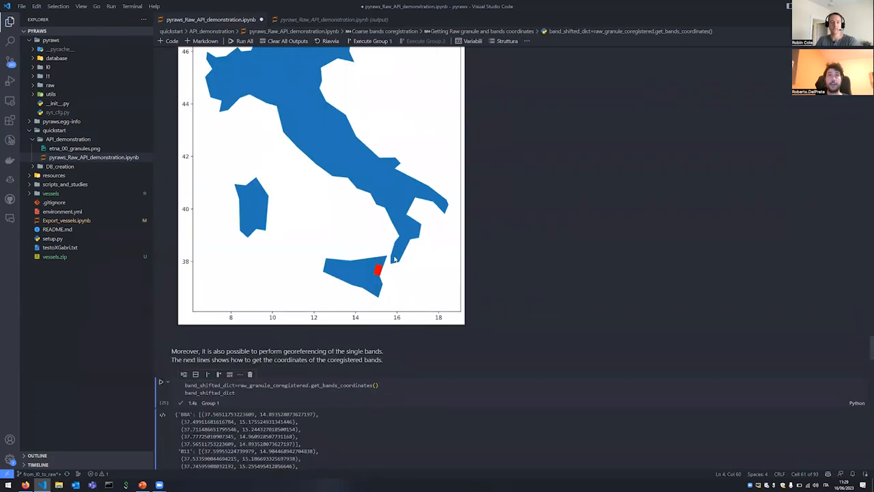
pyautogui.scroll(-3)
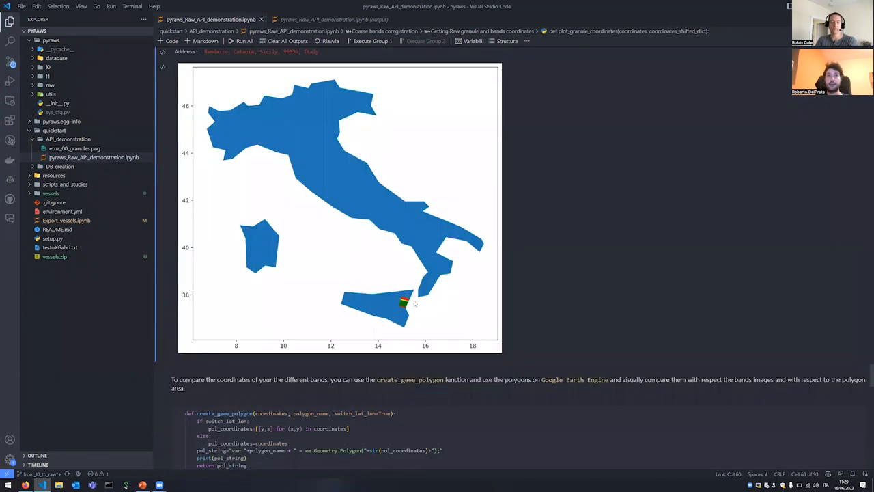
pyautogui.moveTo(403, 306)
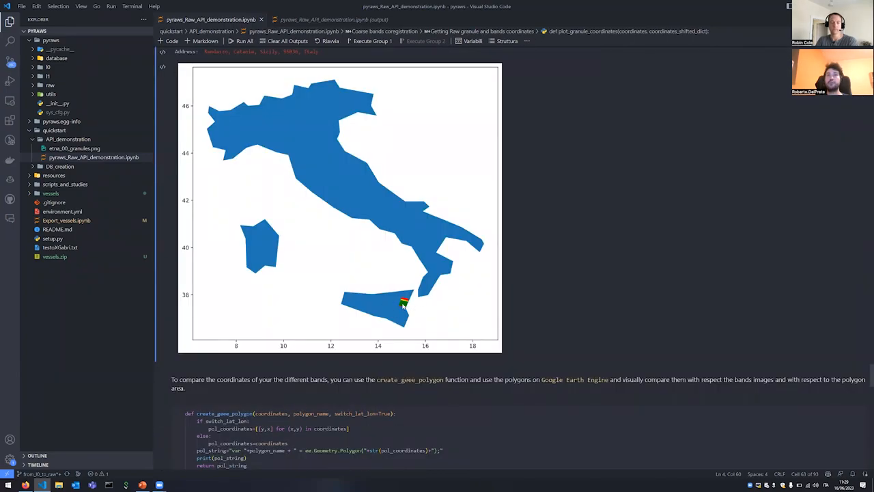
# Step: Scroll through the granule footprint plotted over eastern Sicily on the Italy map
pyautogui.scroll(-3)
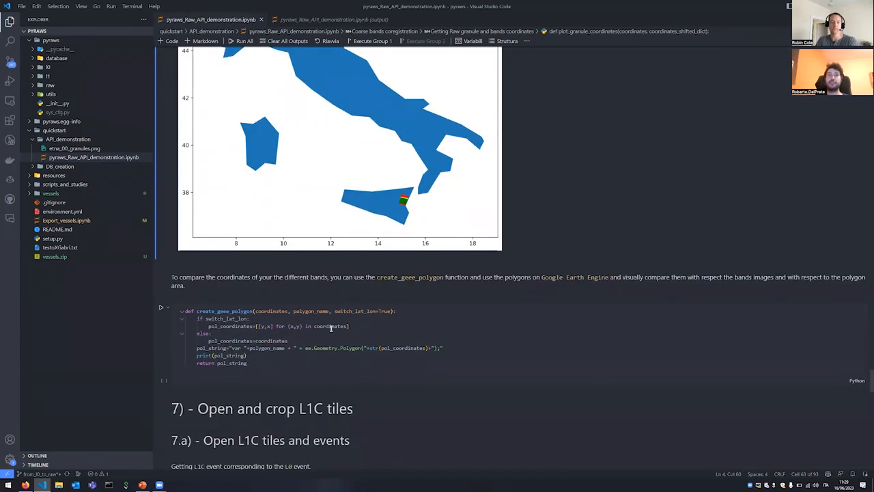
pyautogui.scroll(-3)
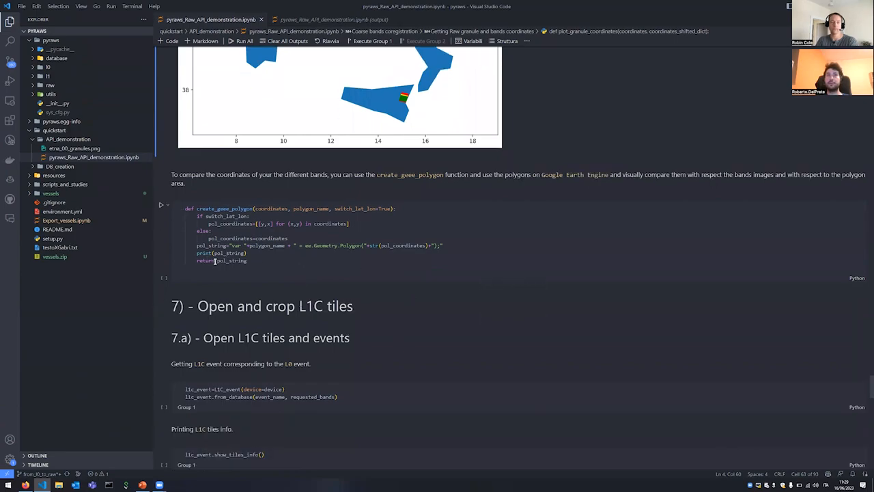
pyautogui.scroll(3)
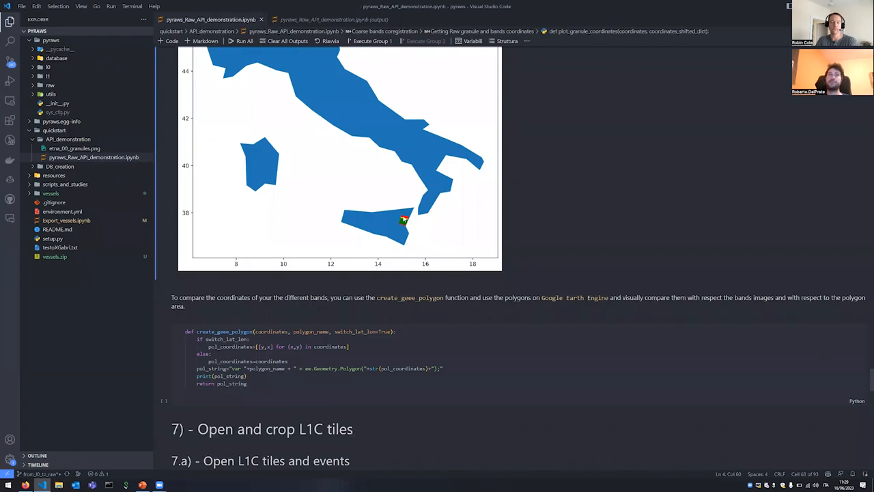
pyautogui.scroll(-3)
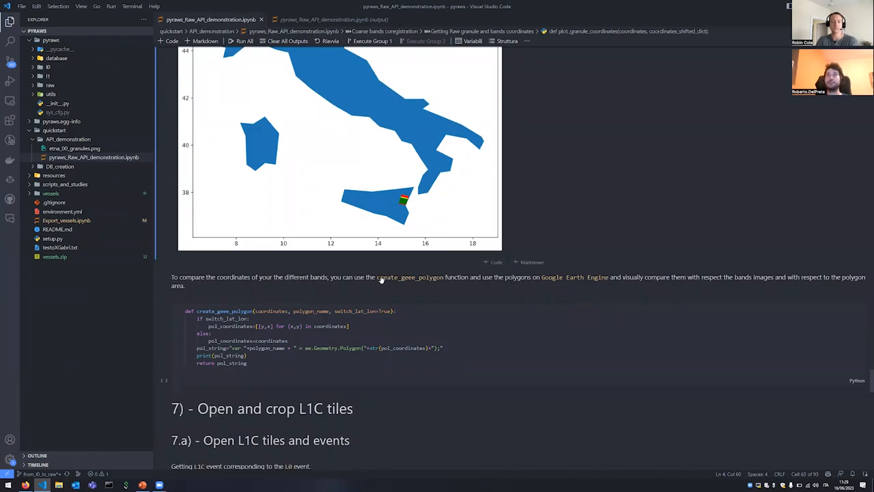
pyautogui.scroll(-3)
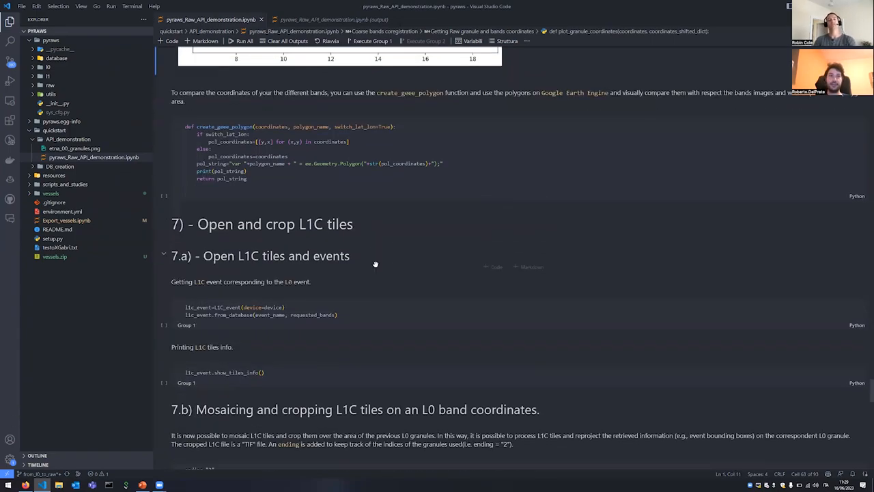
pyautogui.scroll(-3)
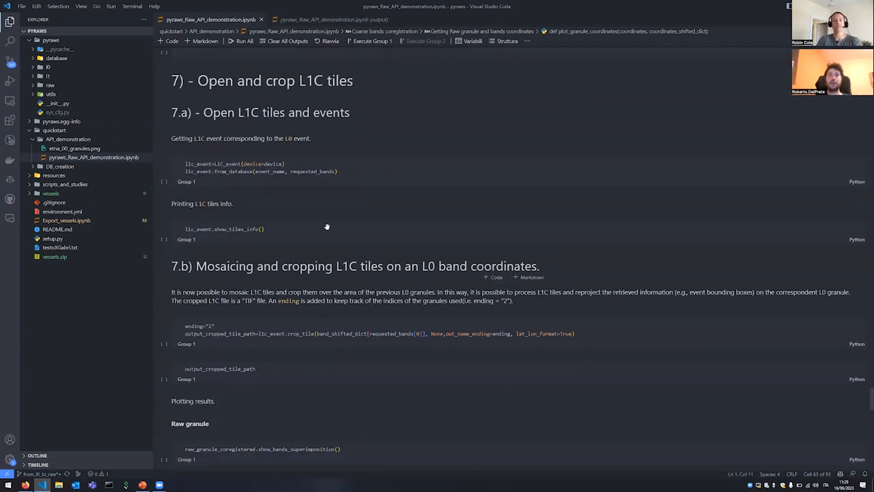
pyautogui.scroll(3)
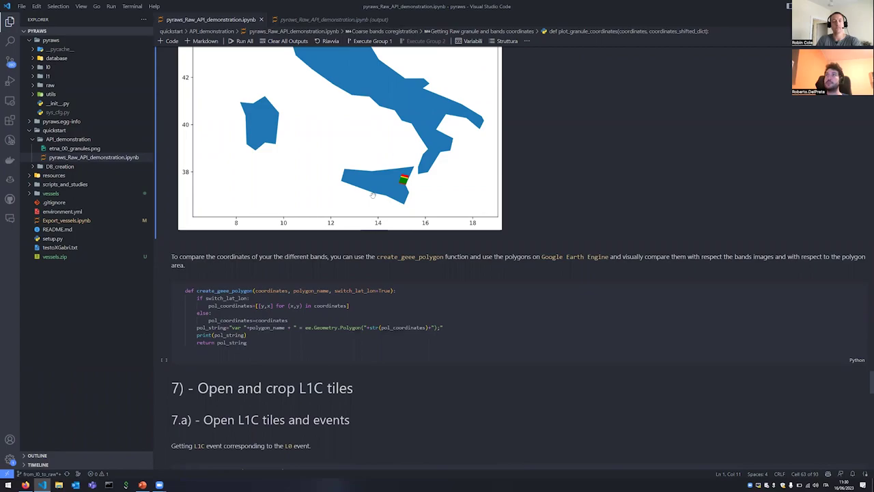
pyautogui.moveTo(388, 215)
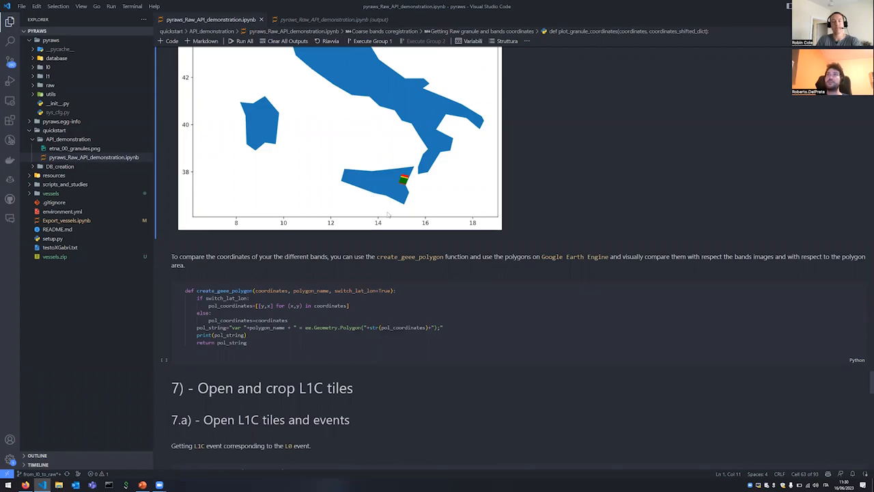
pyautogui.moveTo(814, 265)
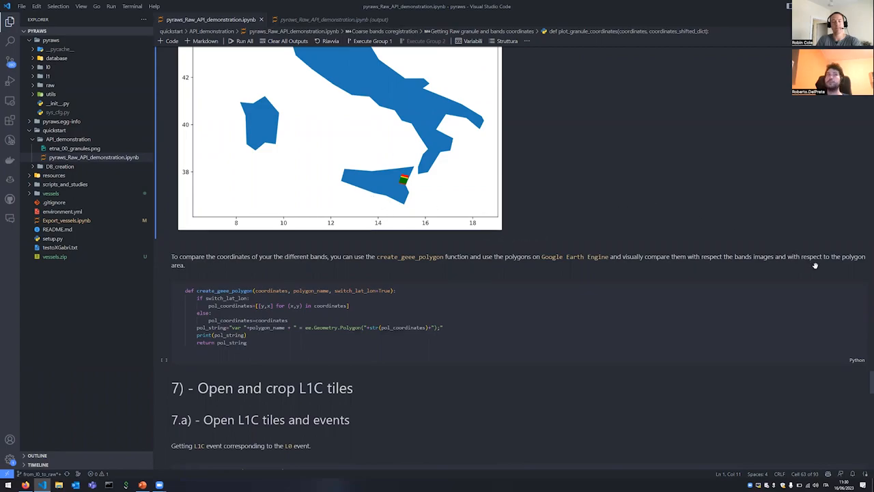
pyautogui.moveTo(256, 262)
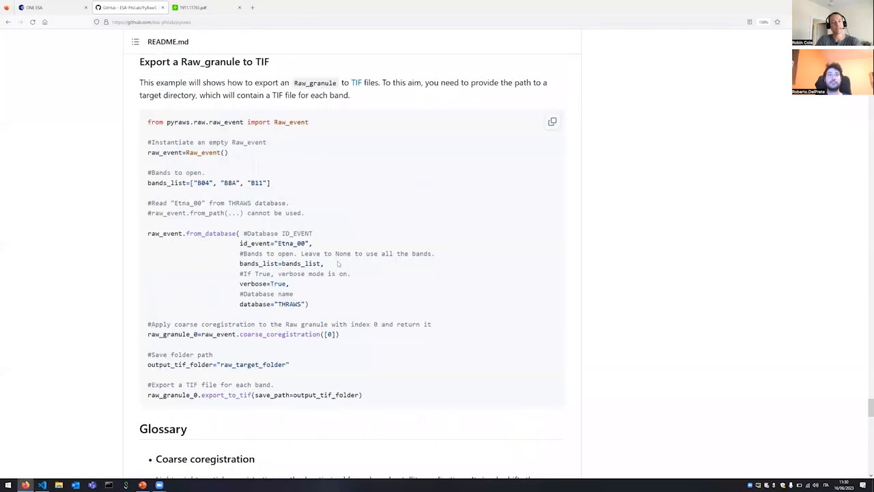
# Step: Scroll the PyRawS README to its contribution steps, Apache license and references
pyautogui.scroll(-3)
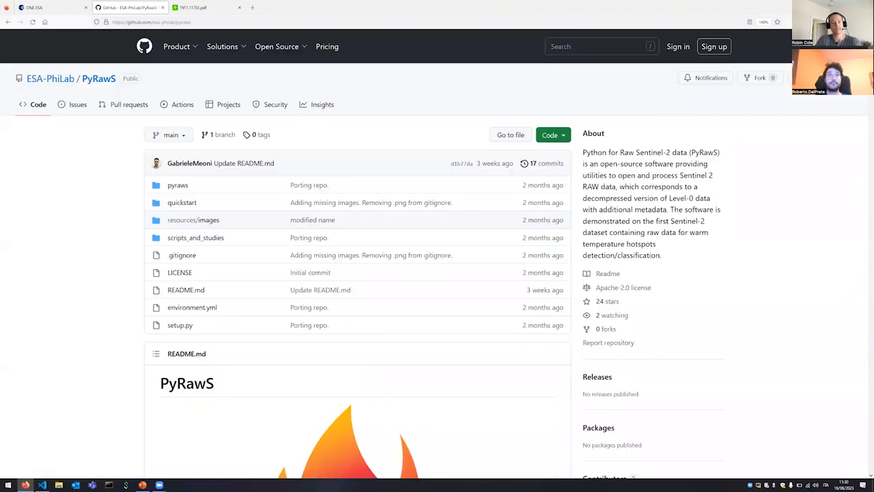
pyautogui.scroll(-3)
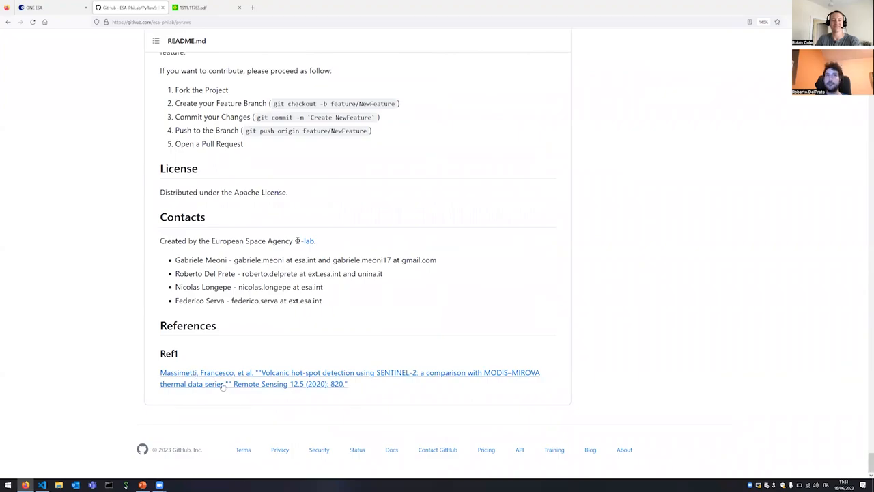
pyautogui.moveTo(238, 383)
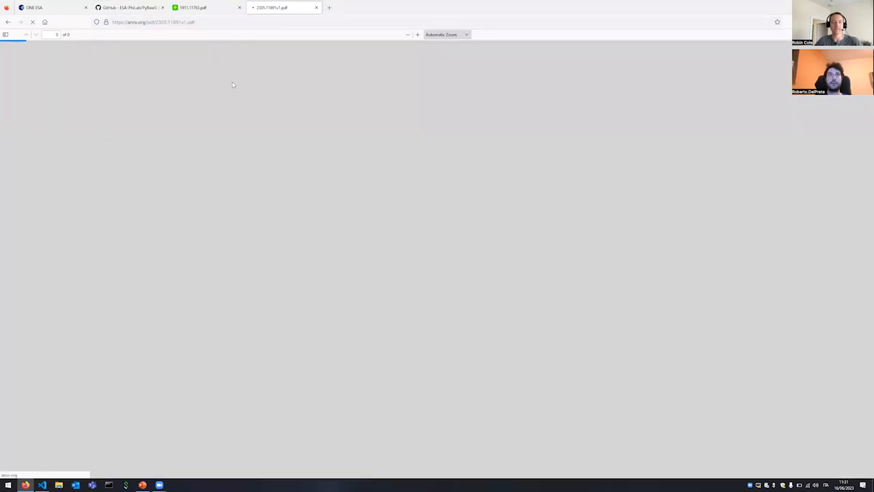
# Step: Glance at the SuperGlue paper tab, return to THRawS, and show its section outline
pyautogui.click(205, 8)
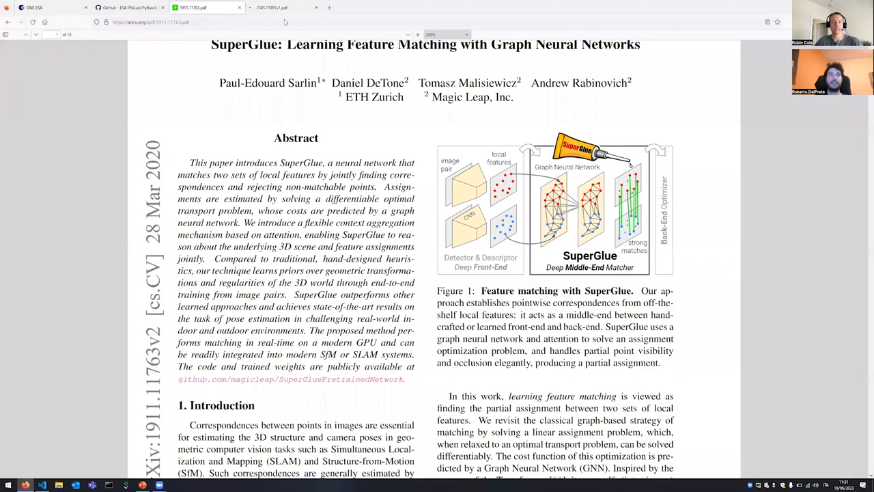
pyautogui.click(273, 7)
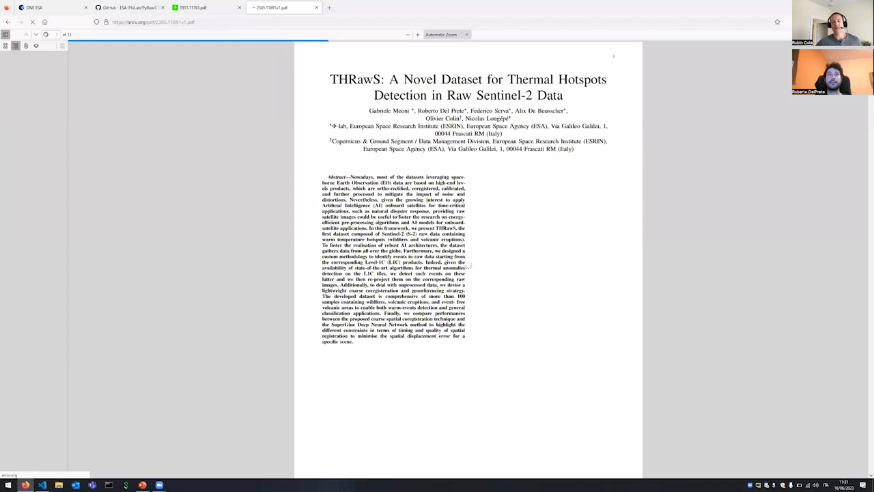
pyautogui.click(16, 46)
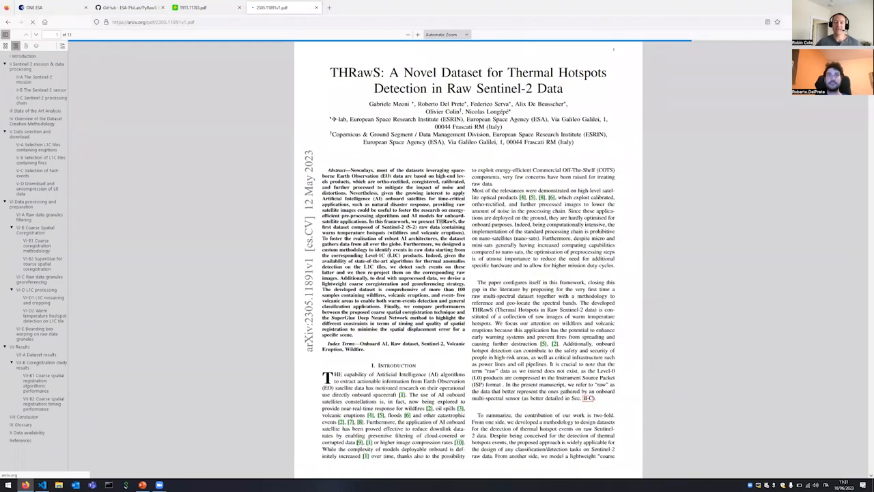
# Step: Scroll through the THRawS figures to Figure 5's raw, coregistered and L1C comparisons
pyautogui.scroll(-3)
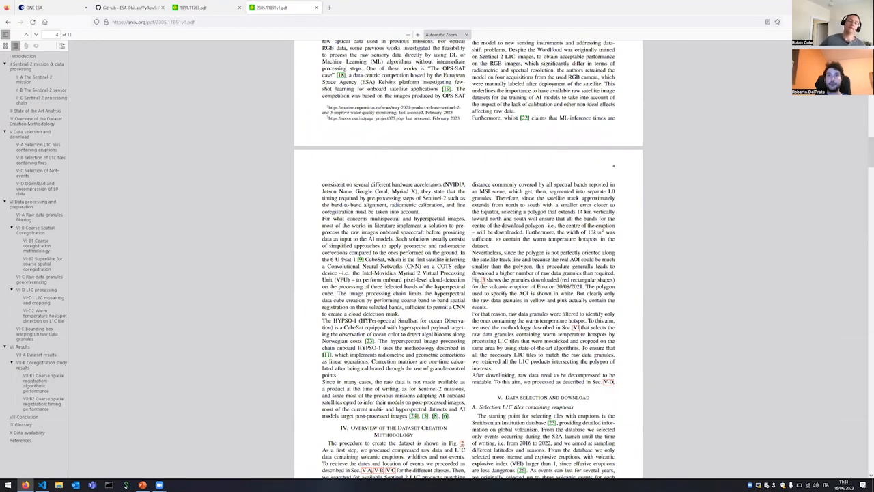
pyautogui.scroll(-3)
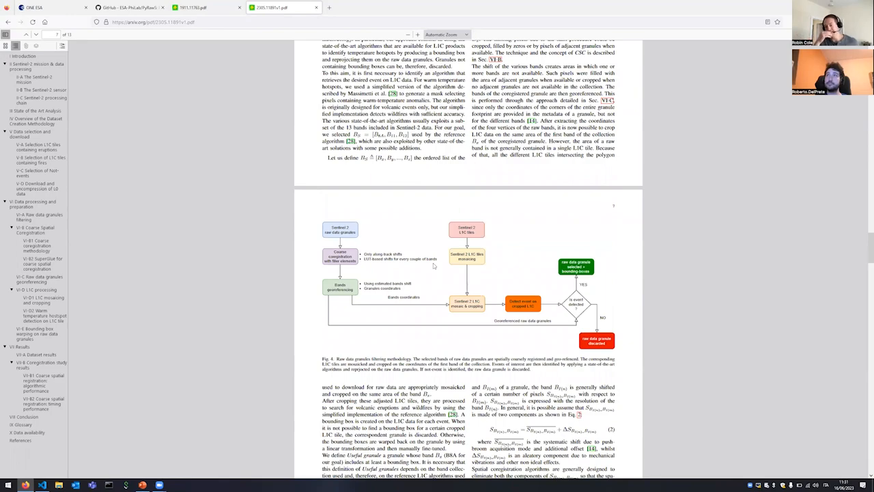
pyautogui.scroll(3)
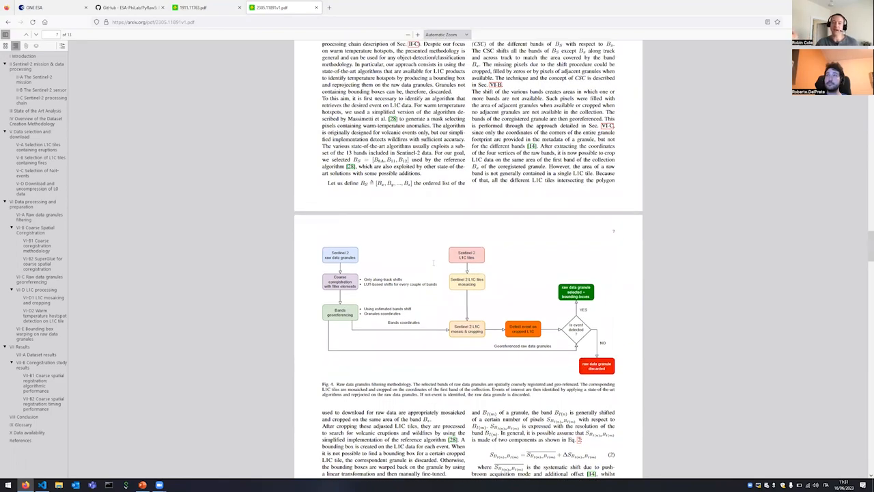
pyautogui.scroll(3)
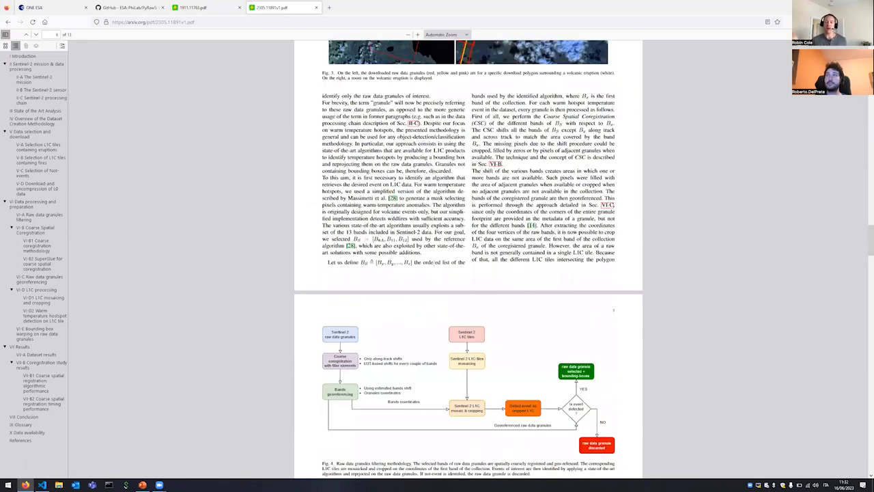
pyautogui.scroll(3)
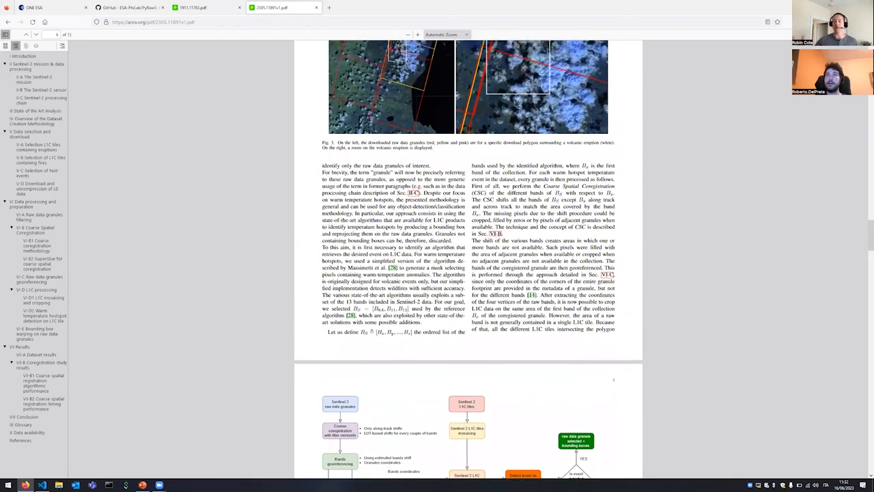
pyautogui.scroll(3)
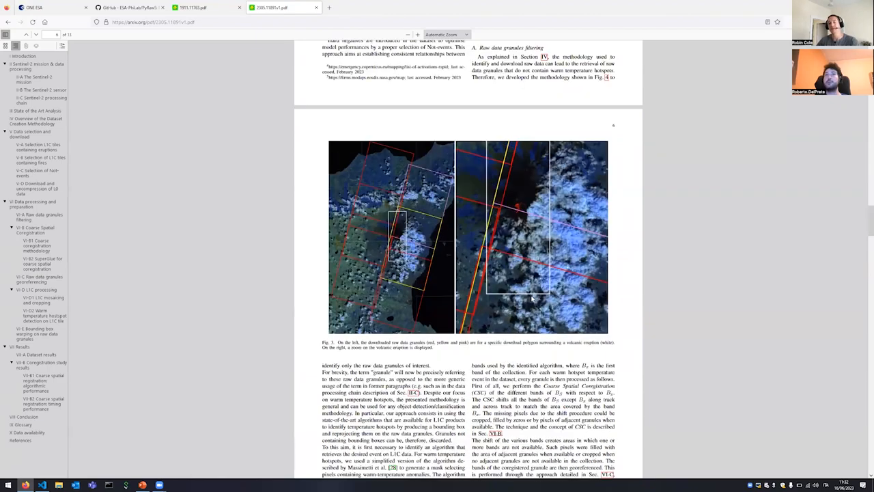
pyautogui.scroll(3)
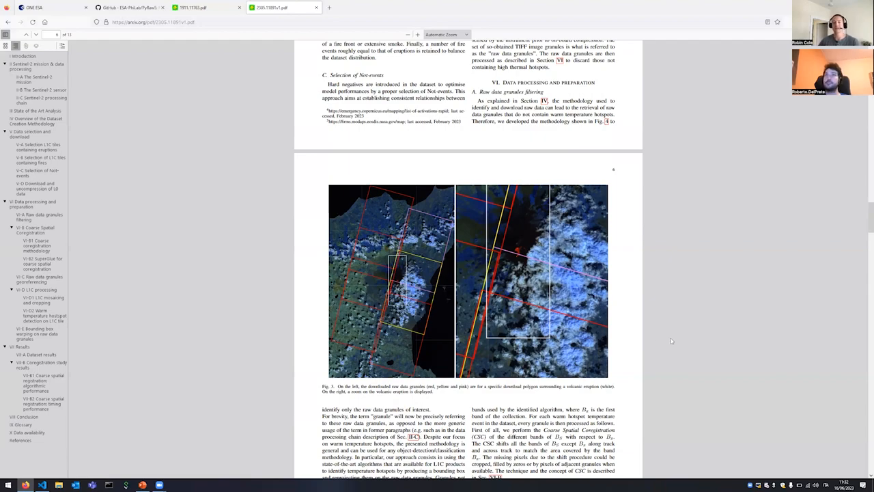
pyautogui.scroll(-3)
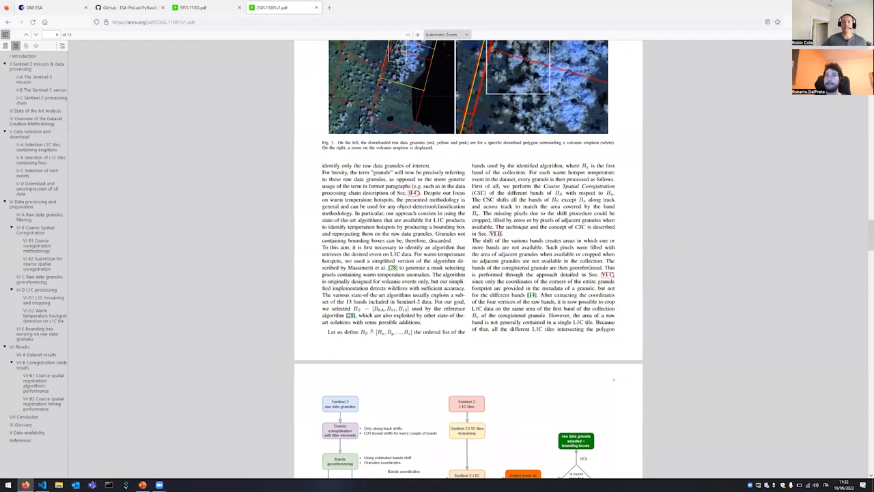
pyautogui.scroll(-3)
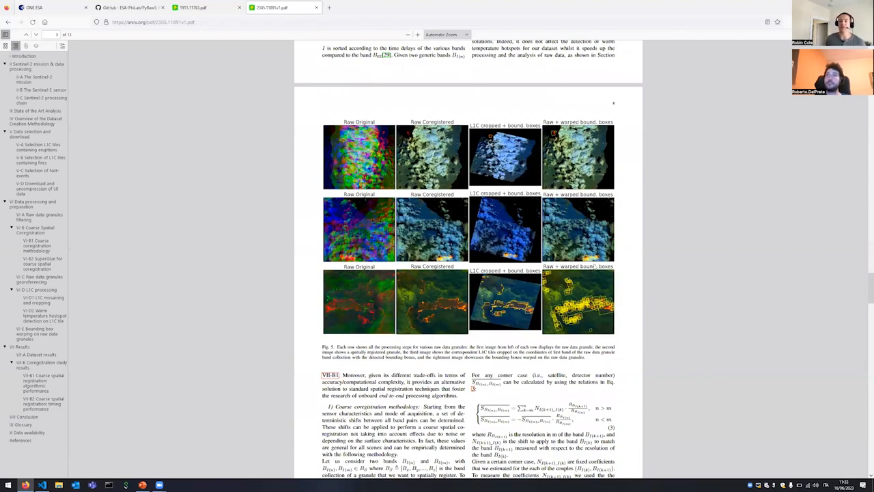
pyautogui.moveTo(586, 254)
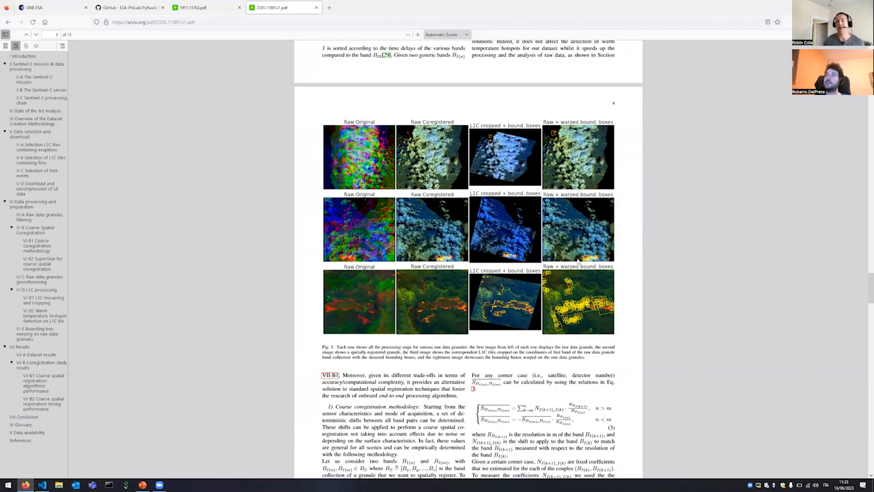
pyautogui.moveTo(574, 277)
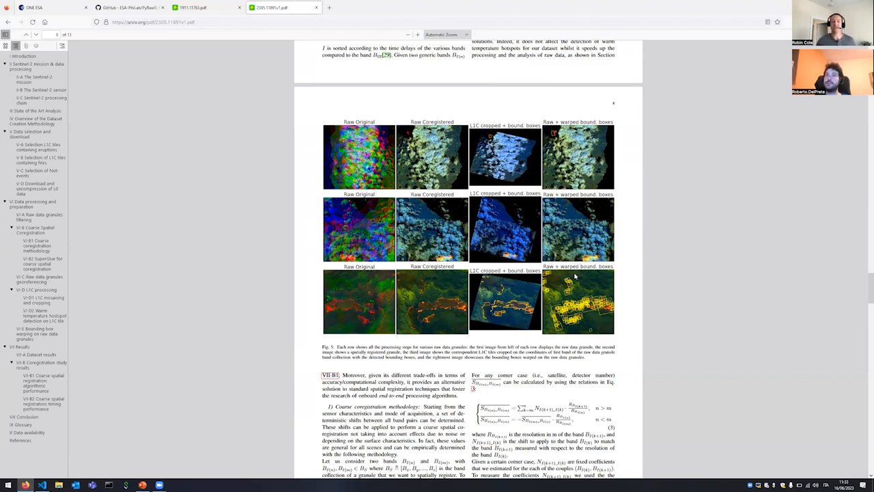
pyautogui.moveTo(560, 275)
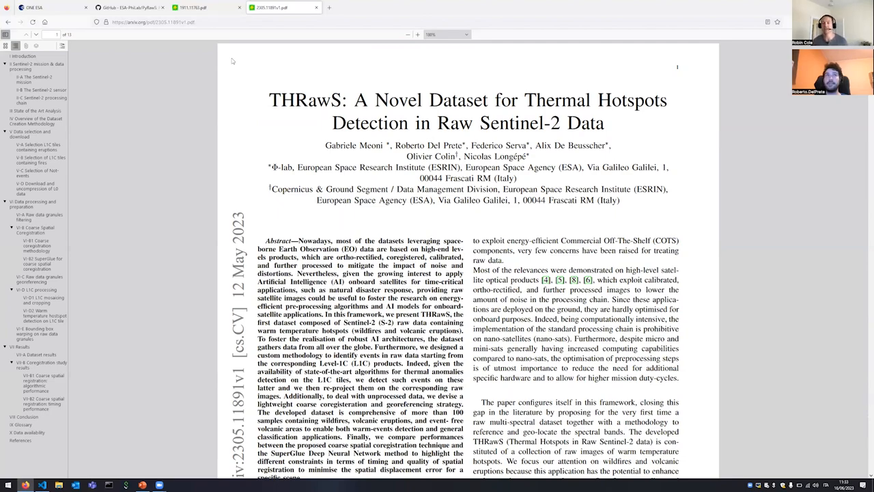
# Step: Switch to the VDS2Raw GitHub tab and scroll its README down to the Data section
pyautogui.click(130, 7)
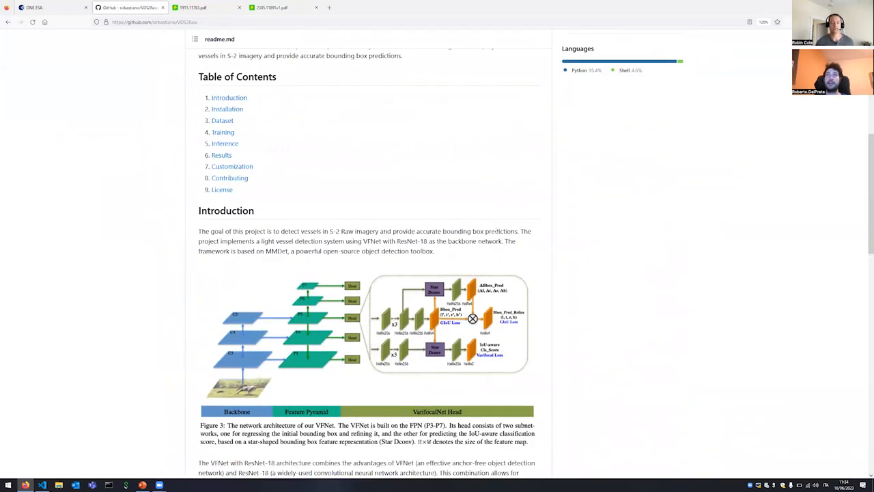
pyautogui.scroll(3)
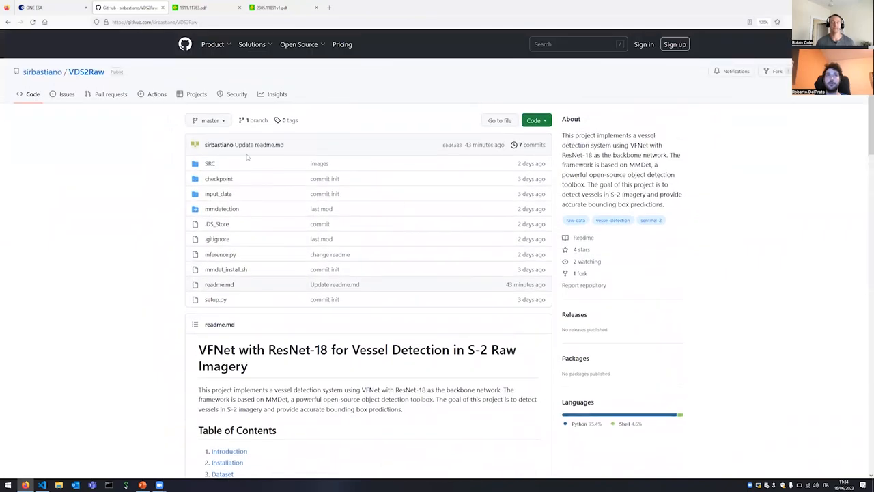
pyautogui.moveTo(303, 204)
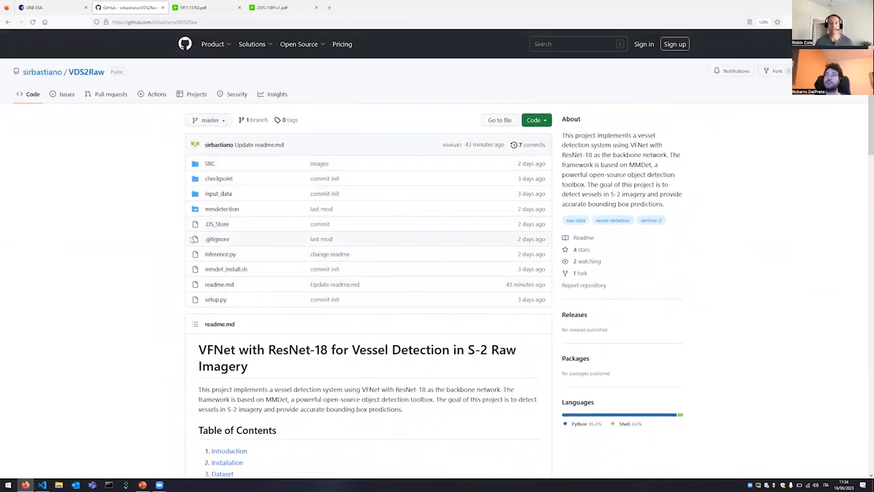
pyautogui.scroll(-3)
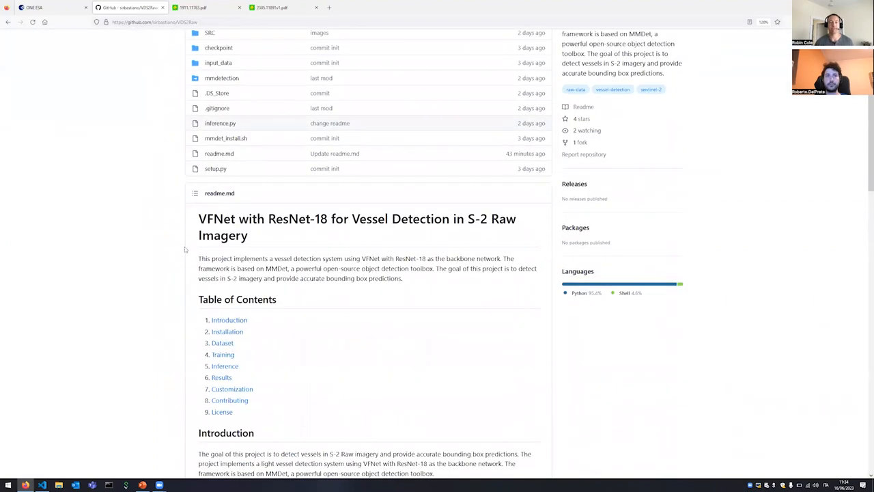
pyautogui.scroll(-3)
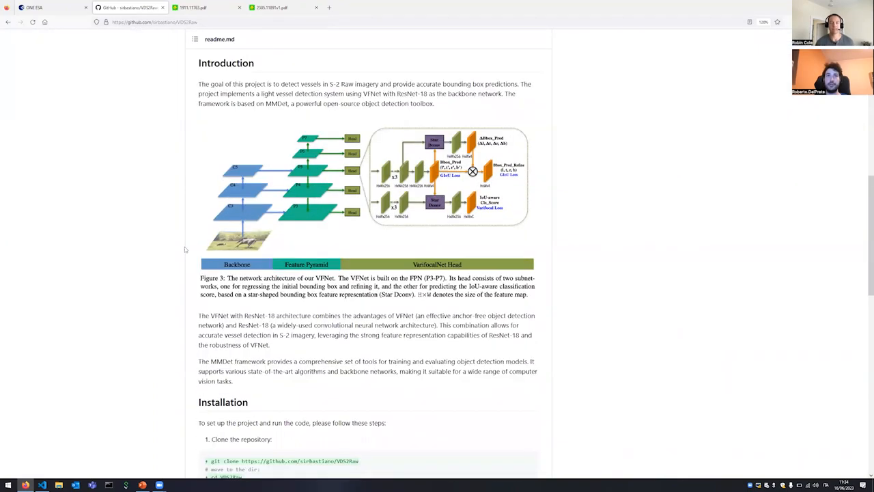
pyautogui.scroll(-3)
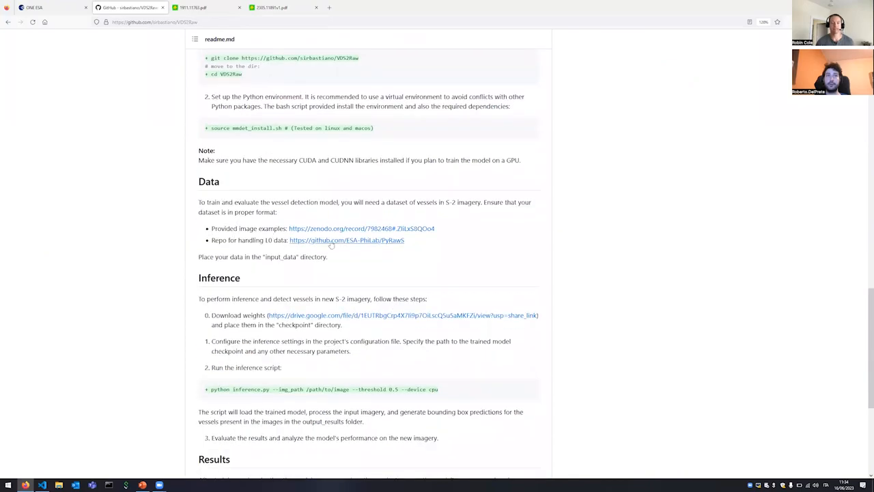
pyautogui.moveTo(342, 230)
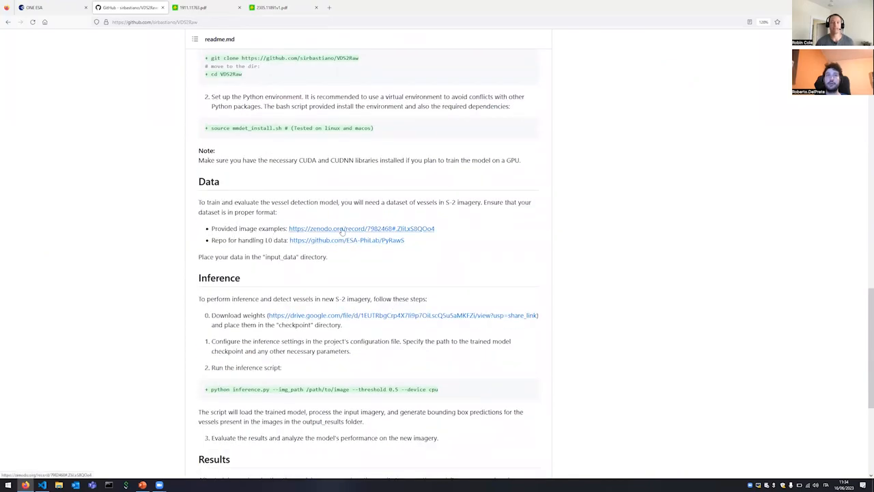
# Step: Open the 'Provided image examples' Zenodo record and browse V2RAW.zip's annotation JSONs and TIF images
pyautogui.click(360, 228)
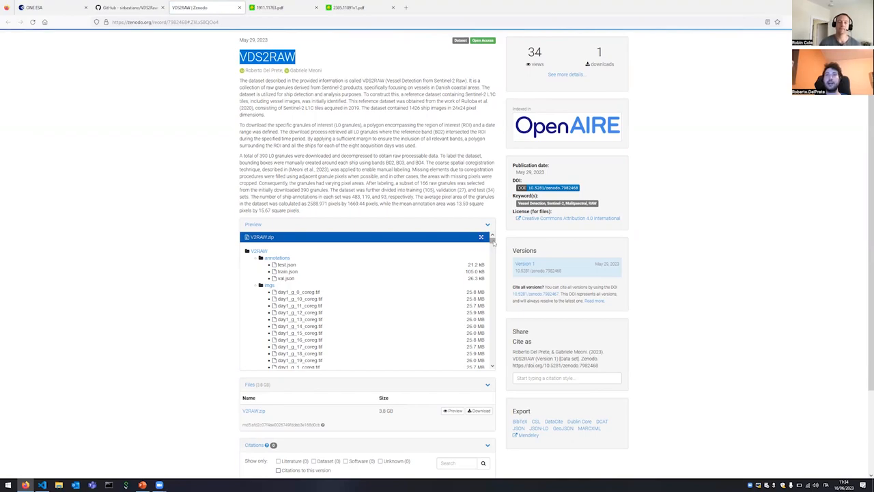
pyautogui.scroll(-3)
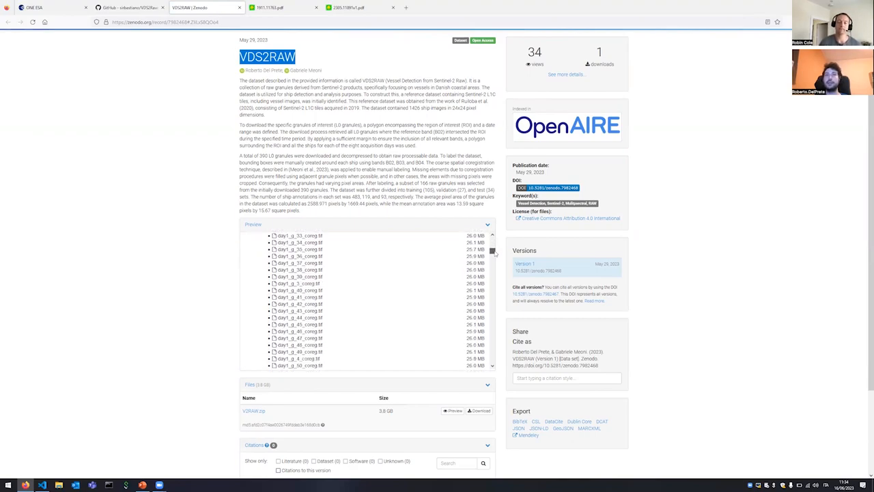
pyautogui.scroll(-3)
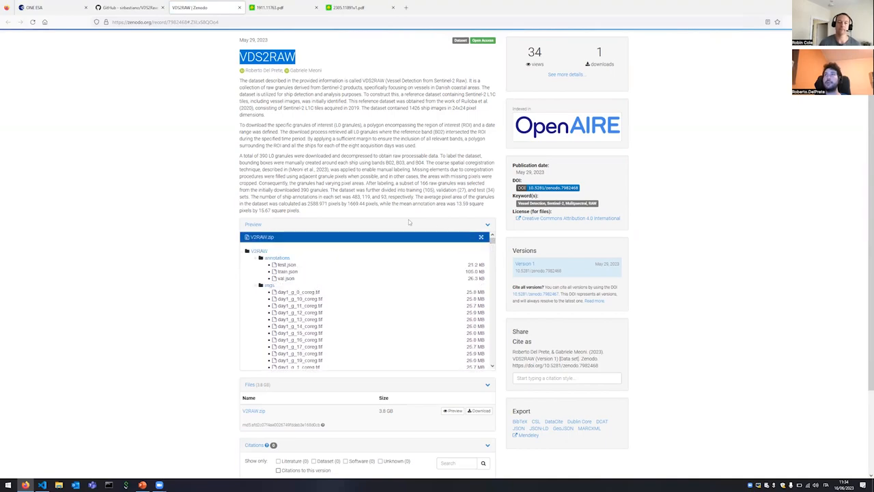
pyautogui.moveTo(300, 291)
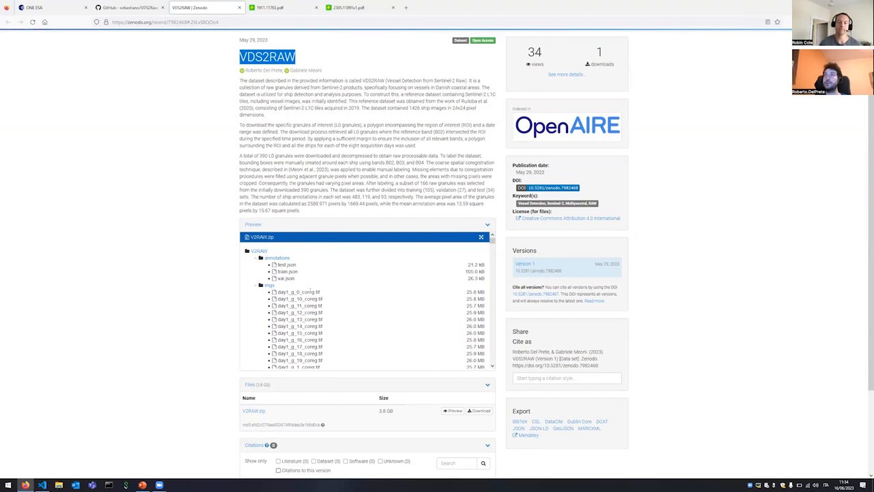
pyautogui.moveTo(421, 316)
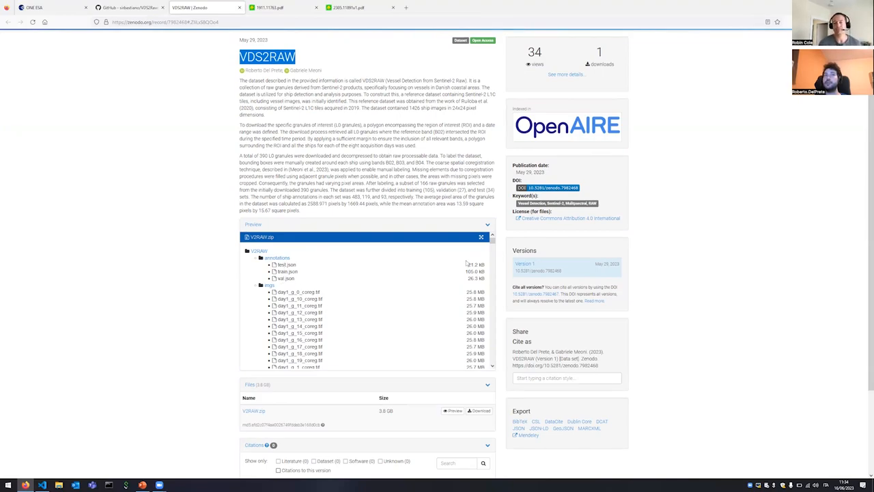
pyautogui.moveTo(473, 255)
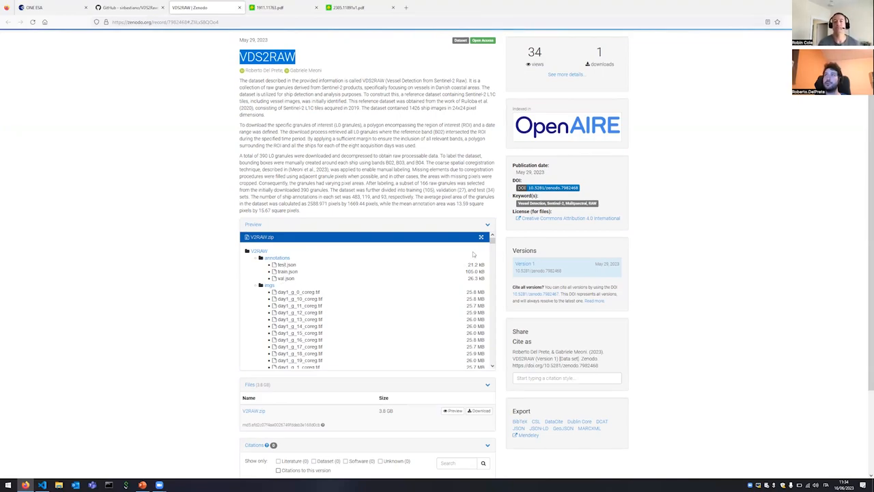
pyautogui.scroll(-3)
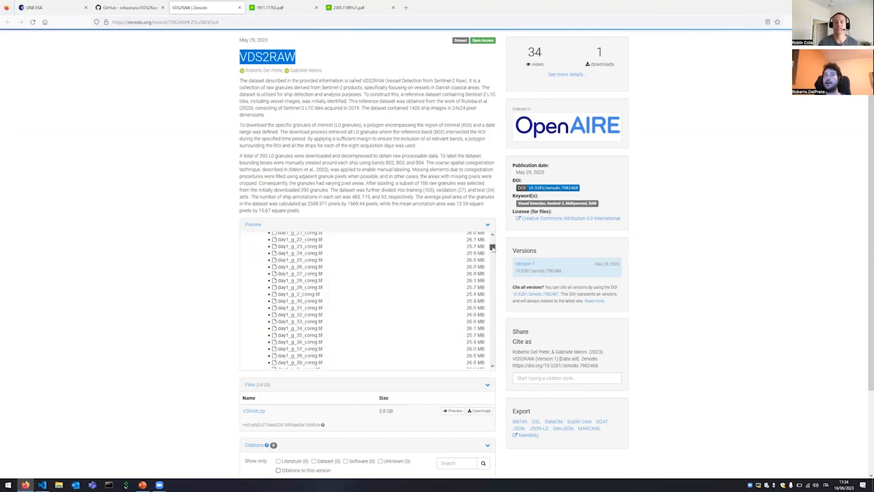
pyautogui.scroll(-3)
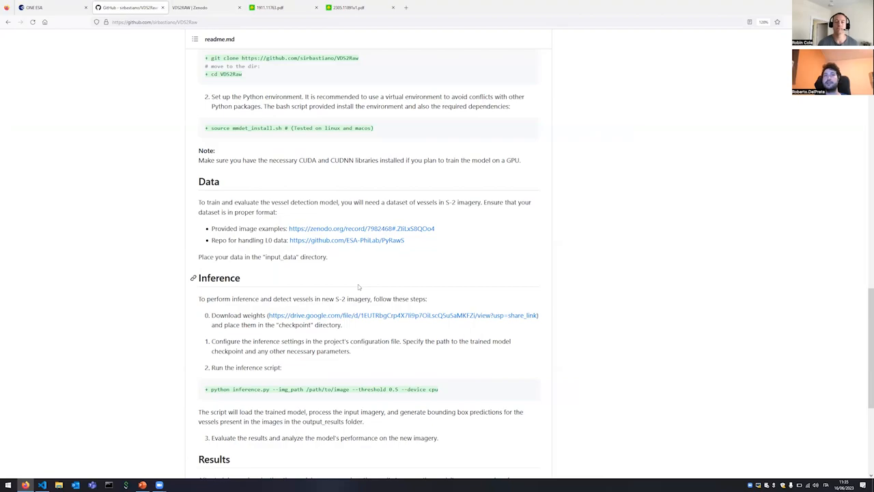
# Step: Return to the VDS2Raw README and highlight the Introduction's project description text
pyautogui.scroll(3)
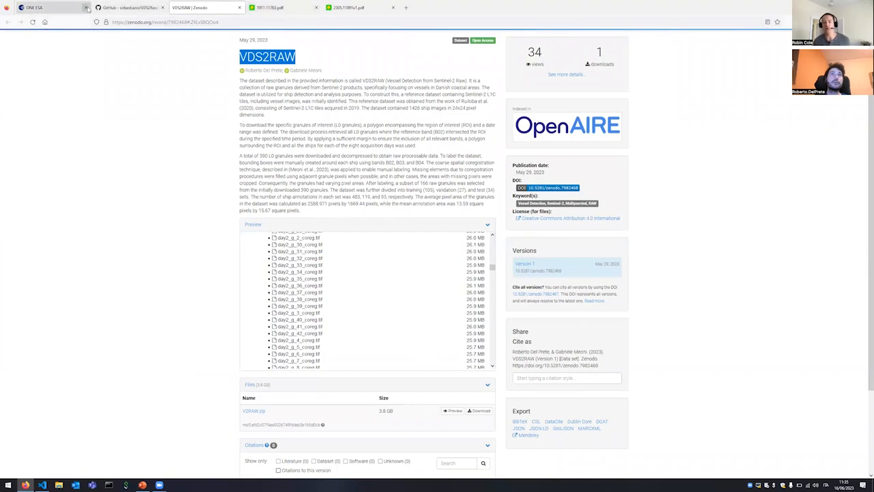
pyautogui.click(130, 8)
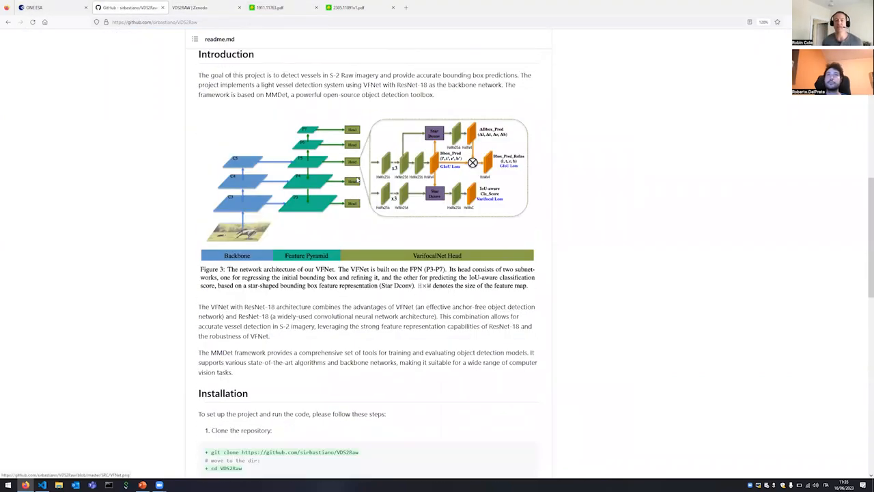
pyautogui.scroll(3)
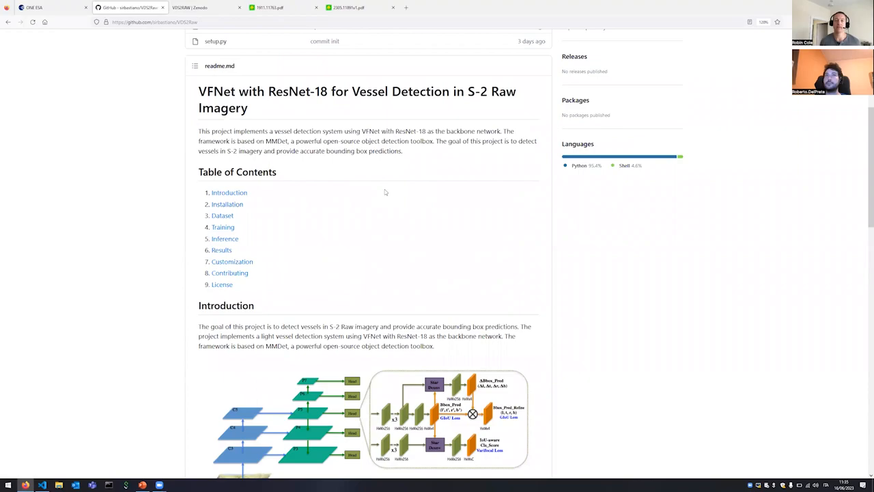
pyautogui.scroll(-3)
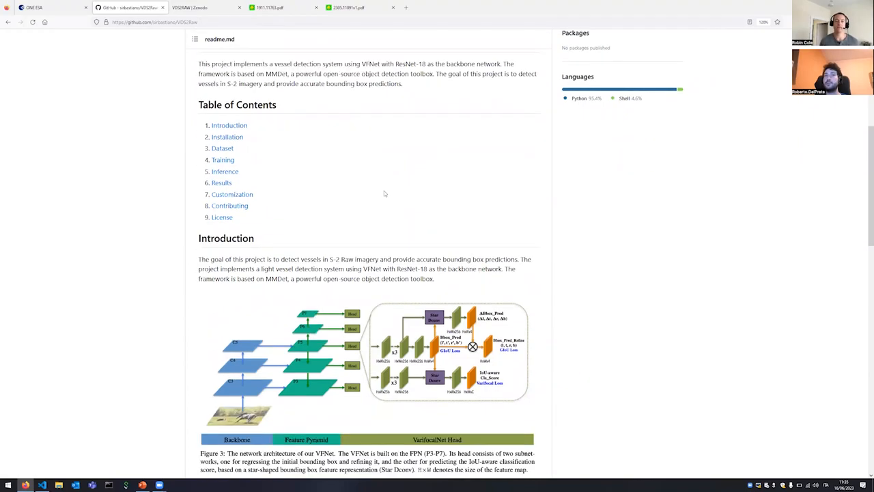
pyautogui.scroll(-3)
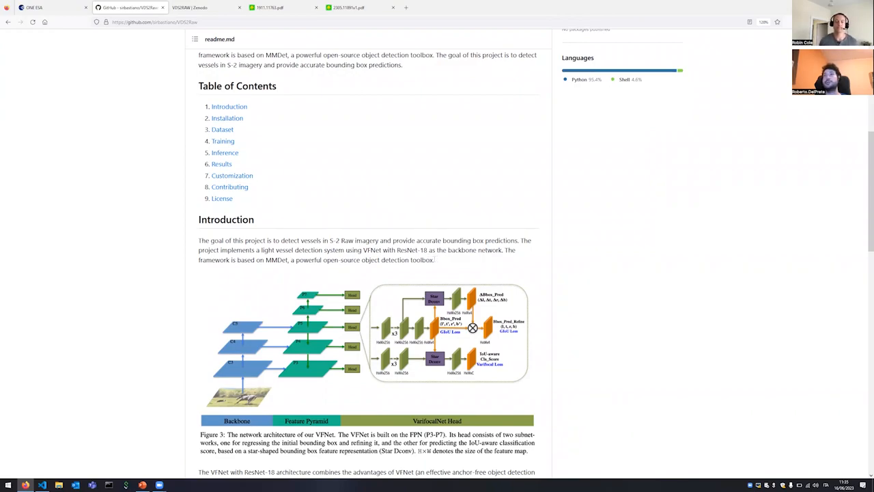
pyautogui.moveTo(438, 261)
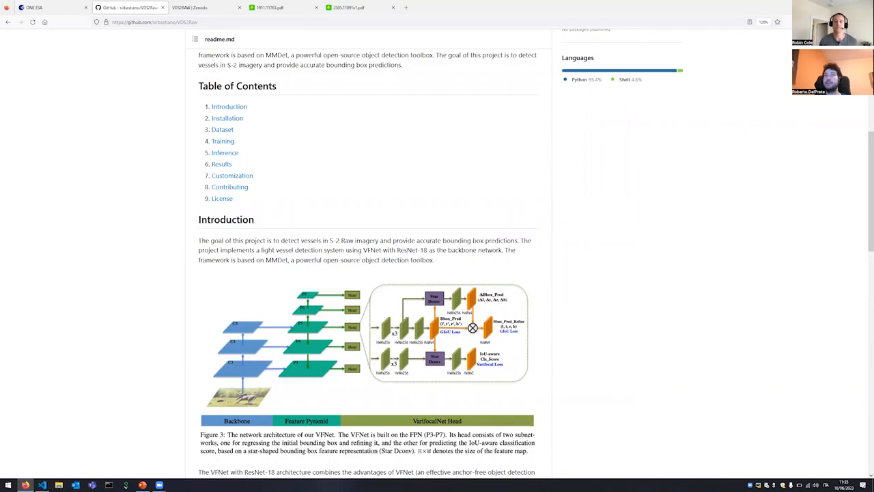
pyautogui.moveTo(257, 238); pyautogui.dragTo(432, 257)
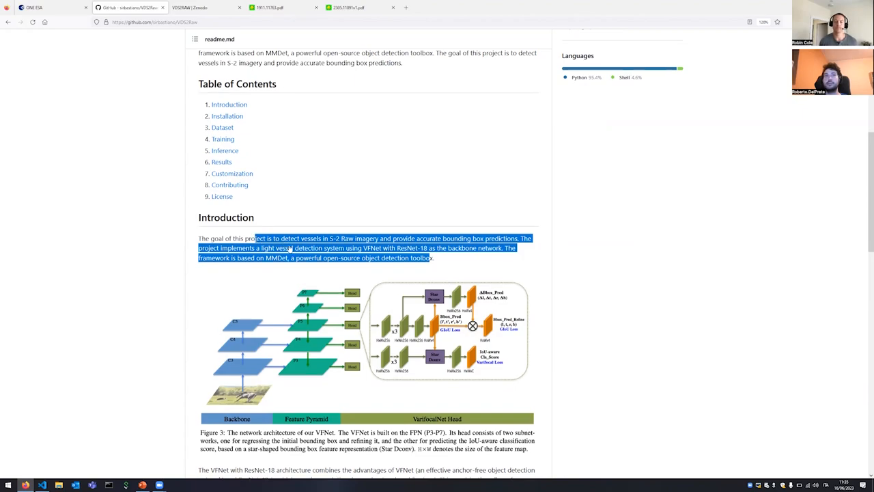
# Step: Scroll the README through the vessel-detection Results and back up to Installation
pyautogui.scroll(-3)
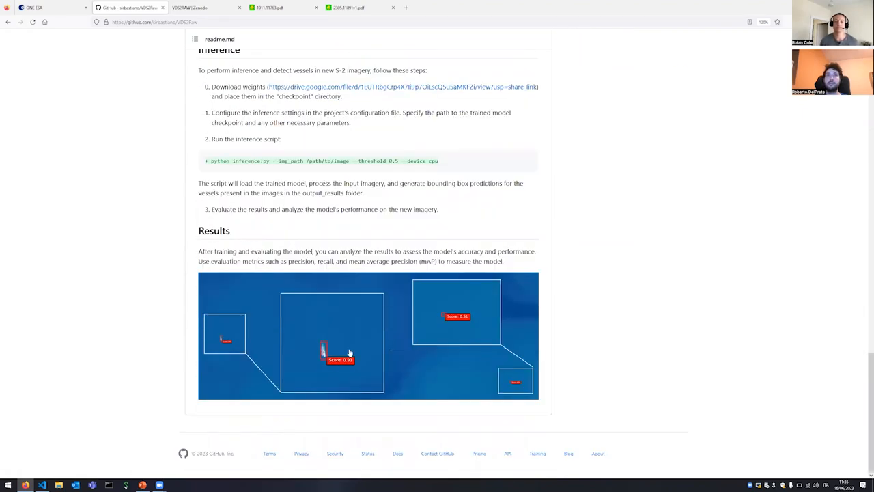
pyautogui.moveTo(322, 342)
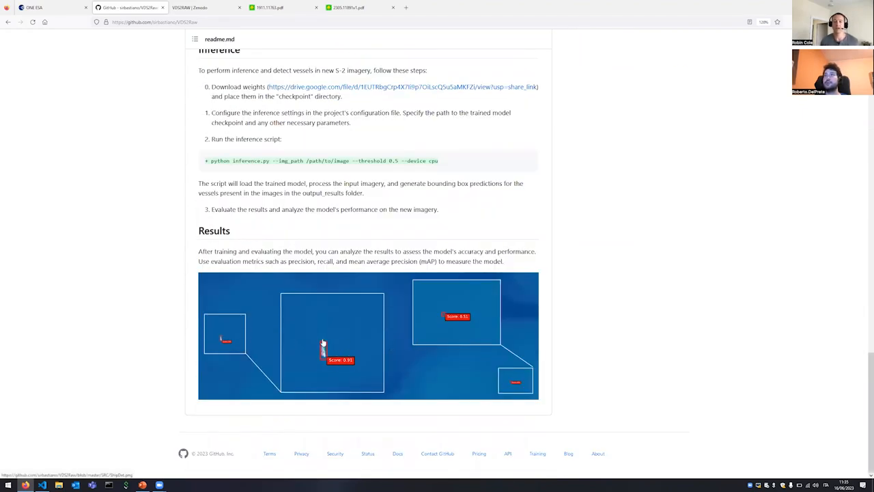
pyautogui.moveTo(378, 321)
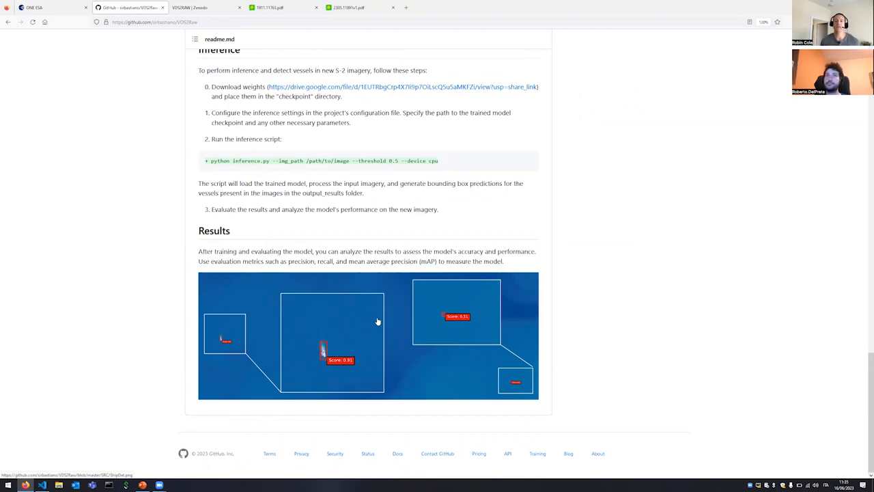
pyautogui.moveTo(354, 297)
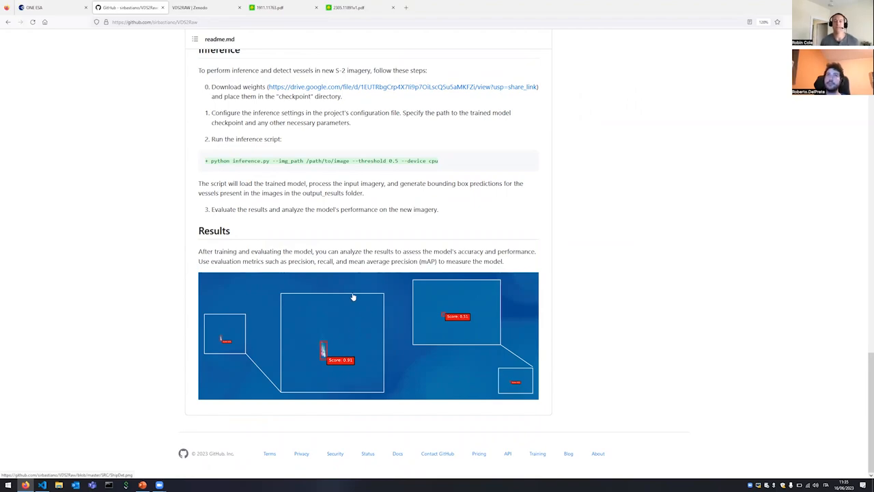
pyautogui.scroll(3)
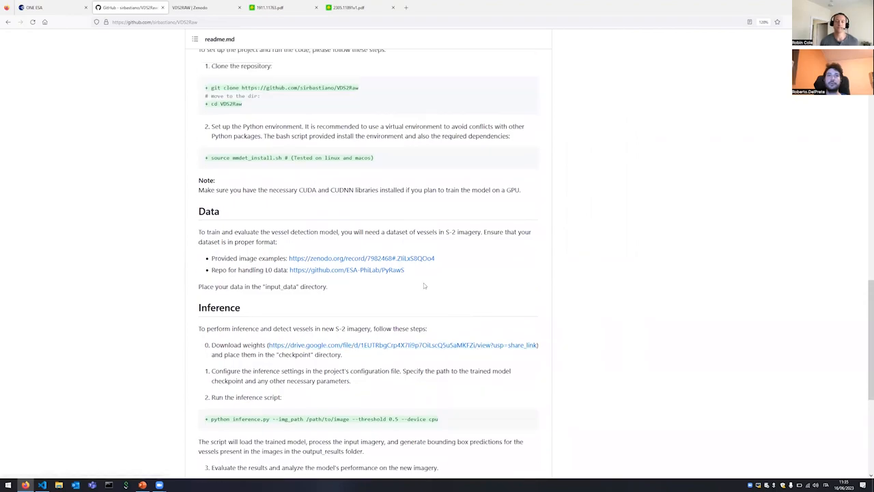
pyautogui.scroll(3)
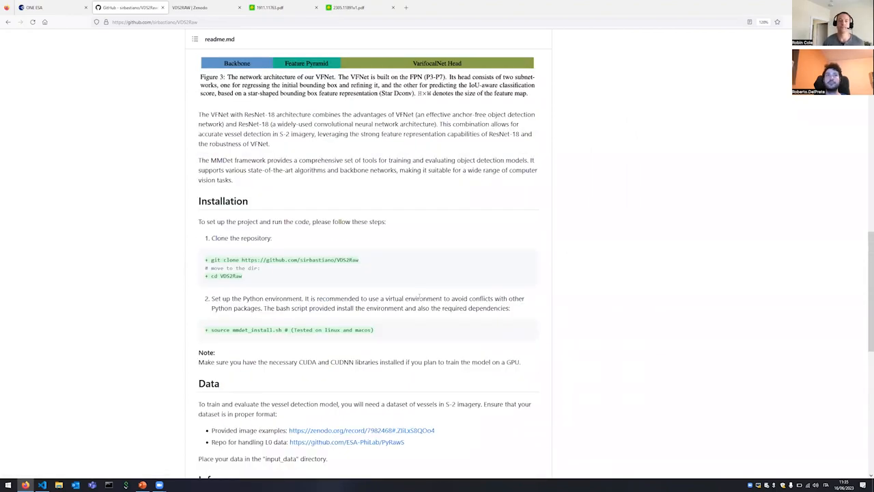
pyautogui.scroll(3)
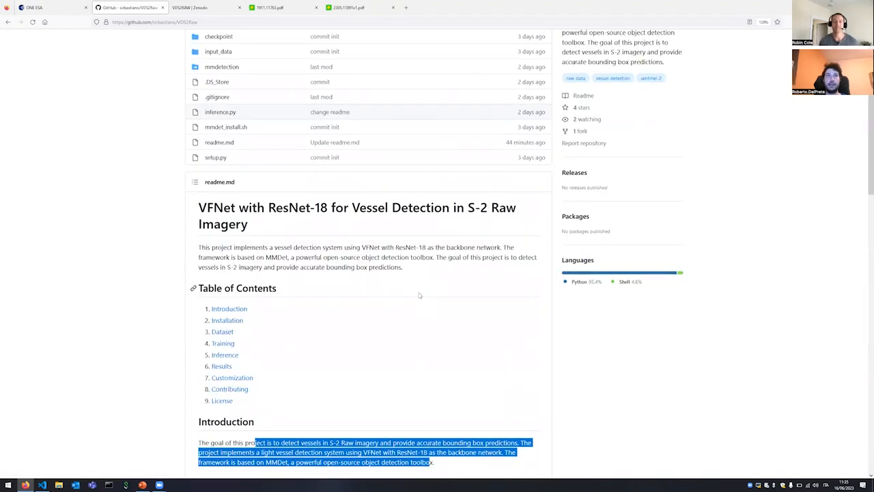
pyautogui.scroll(-3)
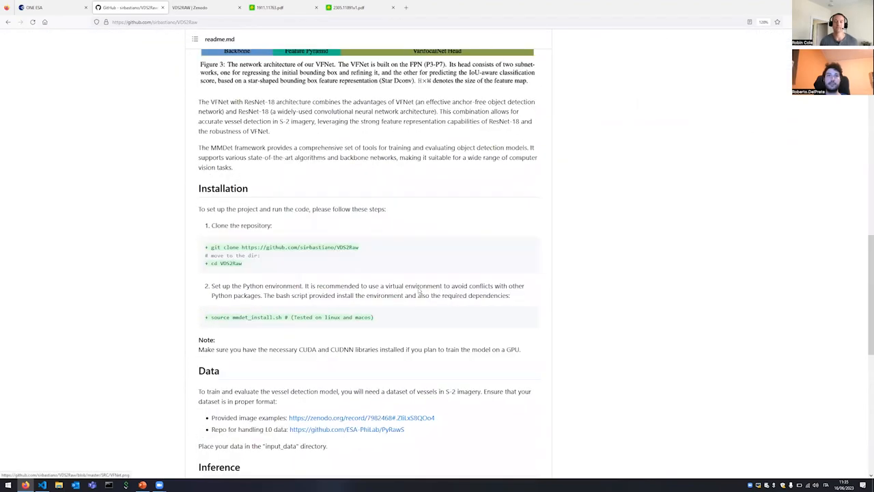
pyautogui.scroll(-3)
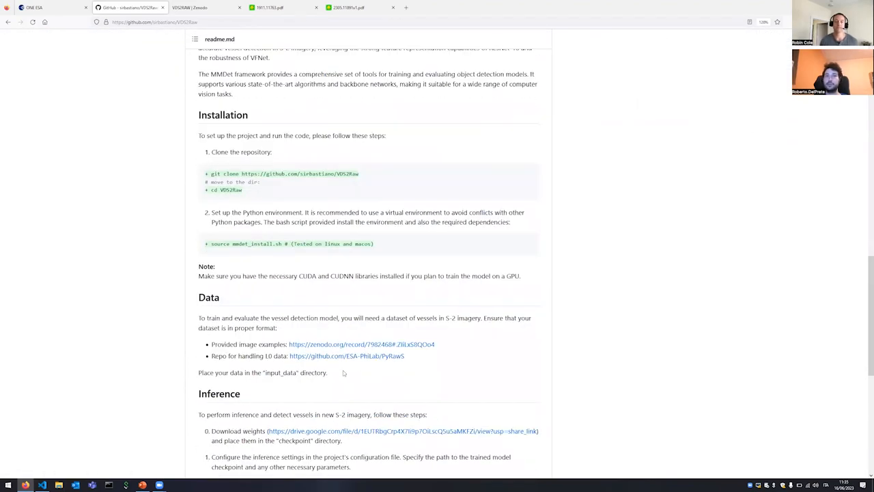
pyautogui.scroll(3)
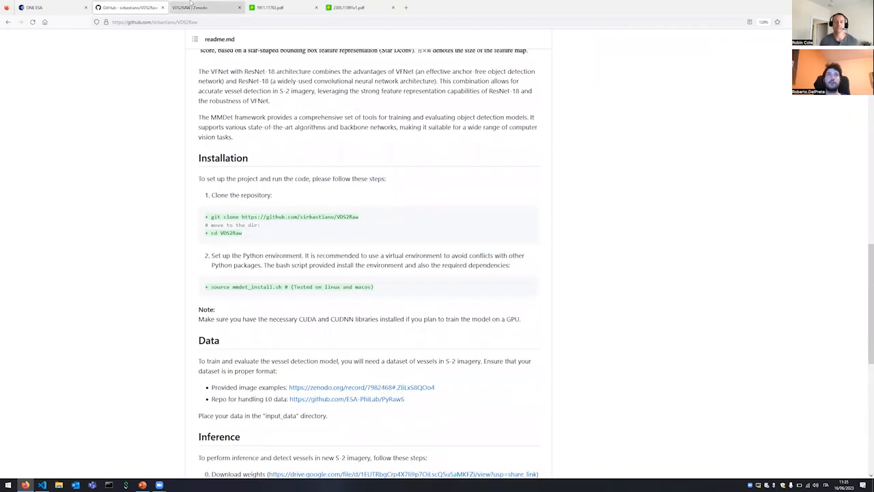
# Step: Revisit the Zenodo VDS2RAW record's V2RAW.zip file listing, reaching the day3 coregistered TIFs
pyautogui.click(360, 387)
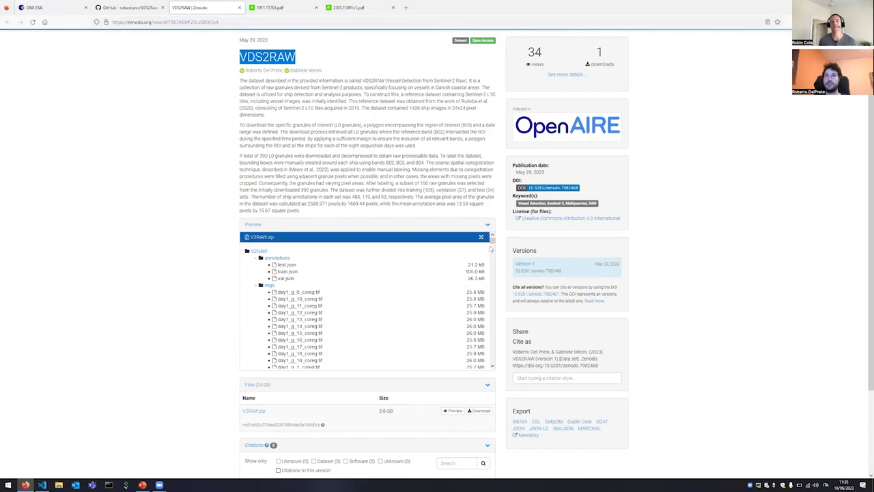
pyautogui.scroll(-3)
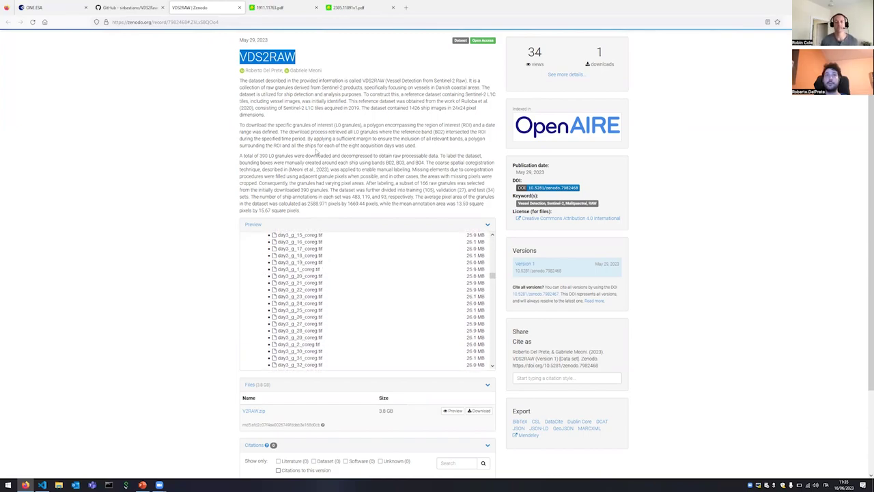
pyautogui.click(126, 8)
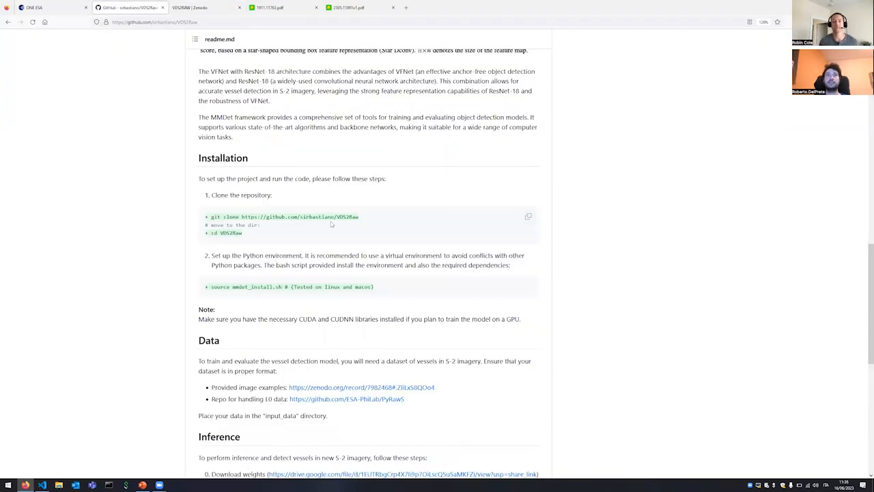
# Step: Scroll to the Introduction's architecture figure and highlight the phrase 'ResNet-18 architecture'
pyautogui.scroll(-3)
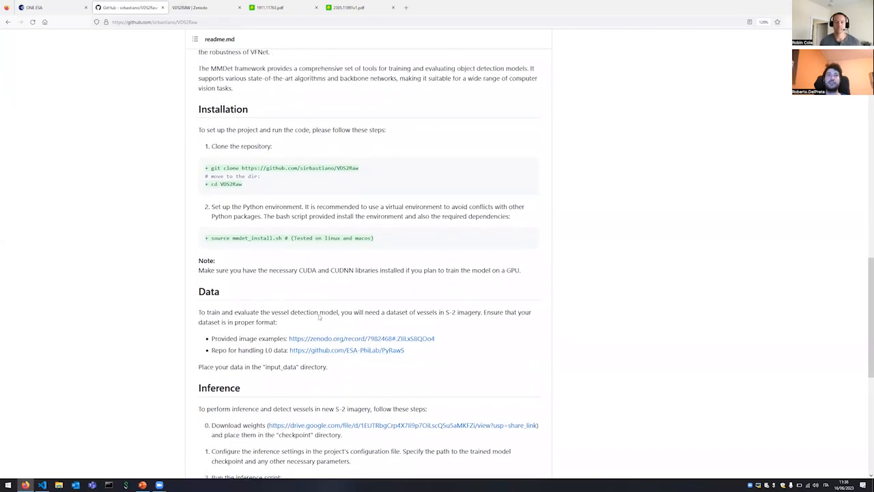
pyautogui.scroll(3)
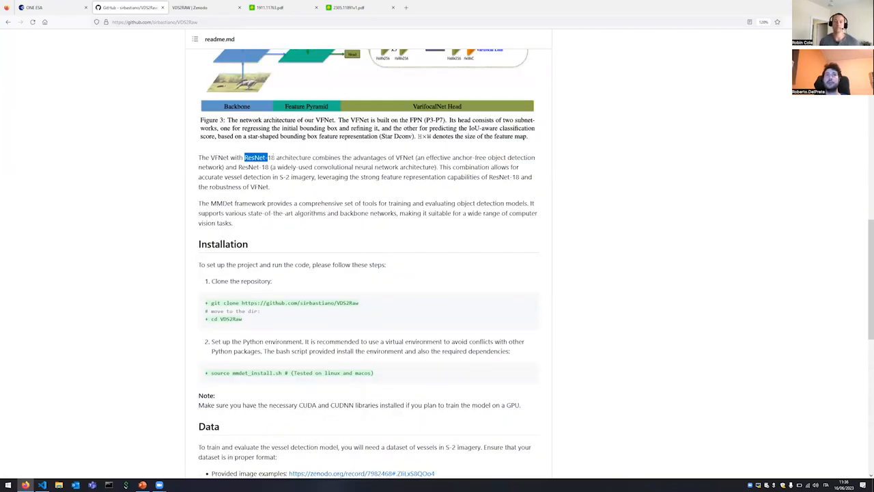
pyautogui.moveTo(244, 157); pyautogui.dragTo(309, 157)
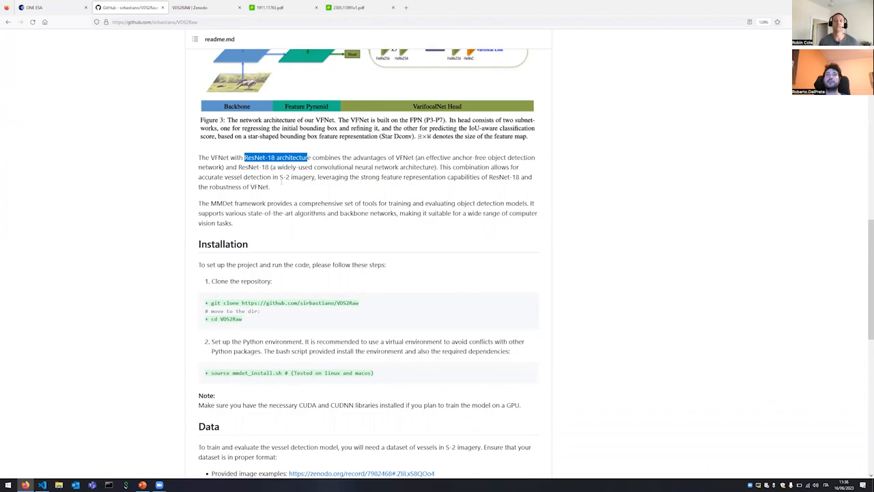
pyautogui.scroll(3)
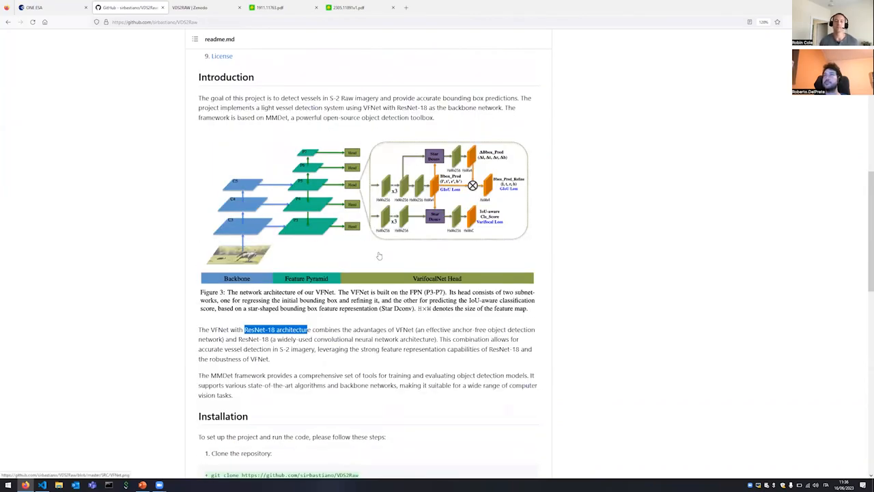
pyautogui.moveTo(295, 270)
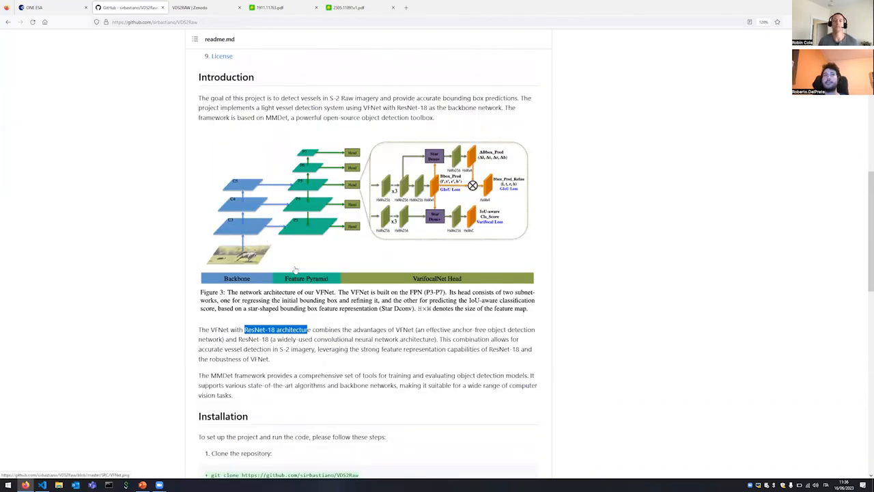
pyautogui.moveTo(406, 256)
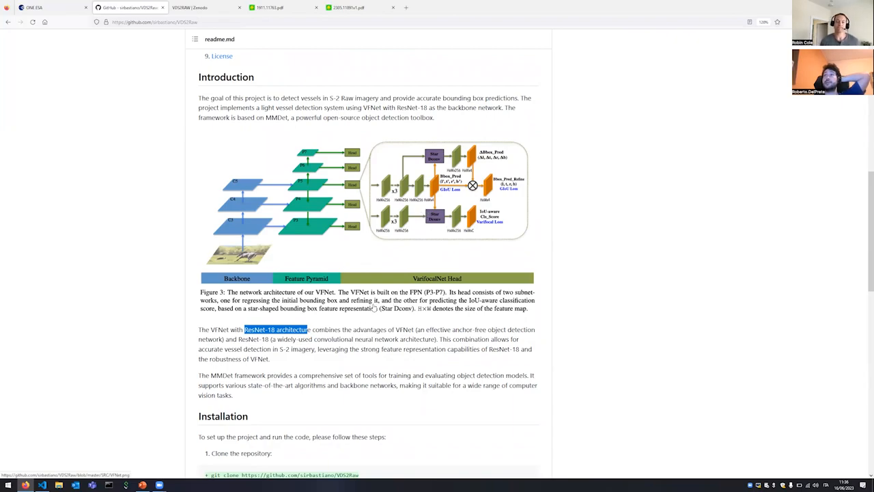
pyautogui.moveTo(419, 314)
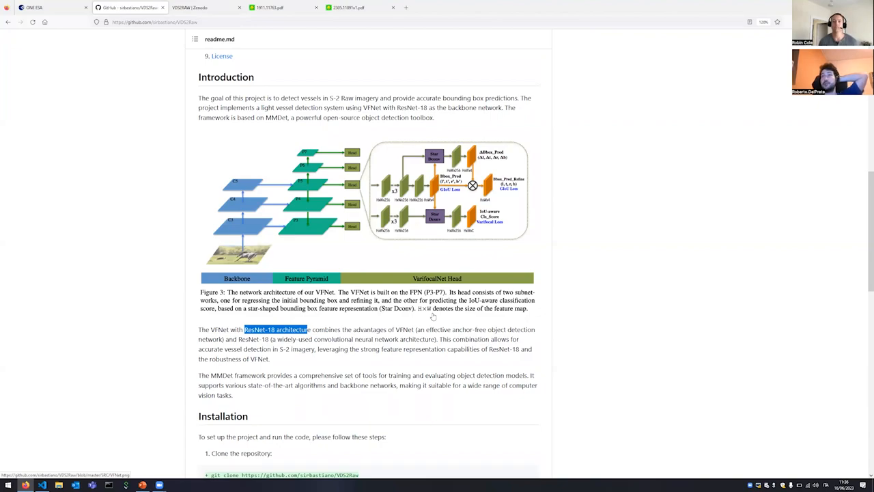
pyautogui.moveTo(251, 244)
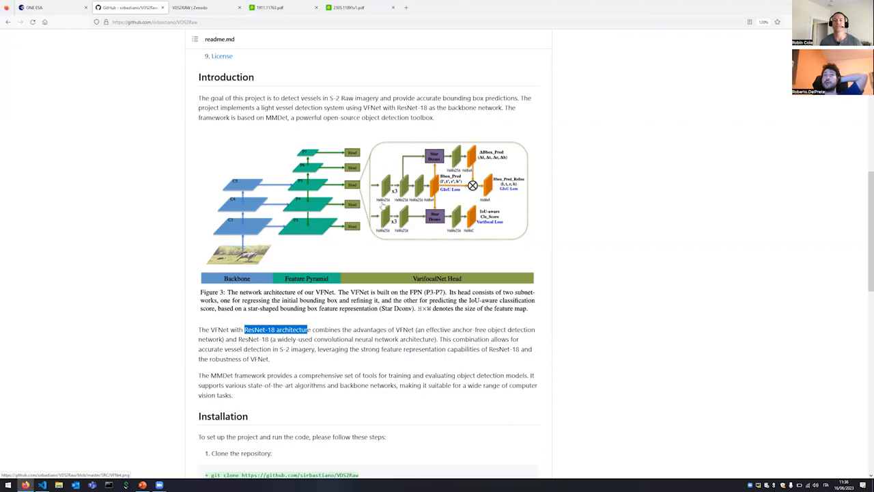
pyautogui.moveTo(263, 207)
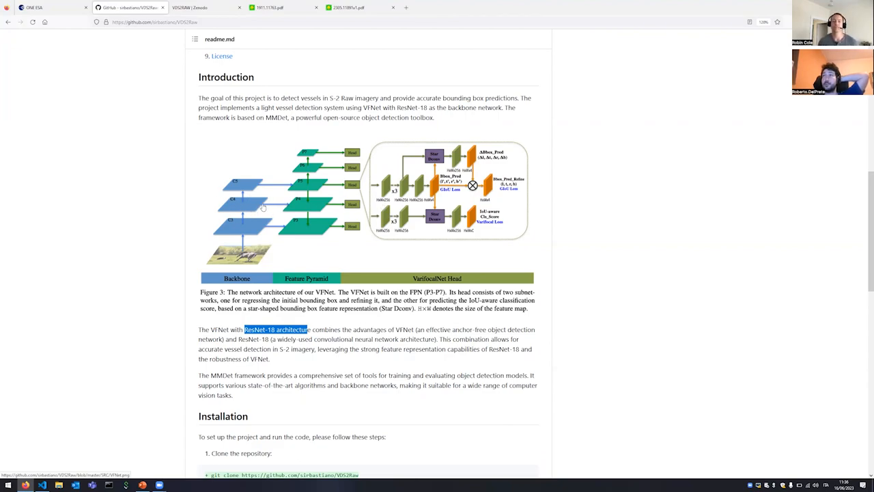
pyautogui.moveTo(375, 210)
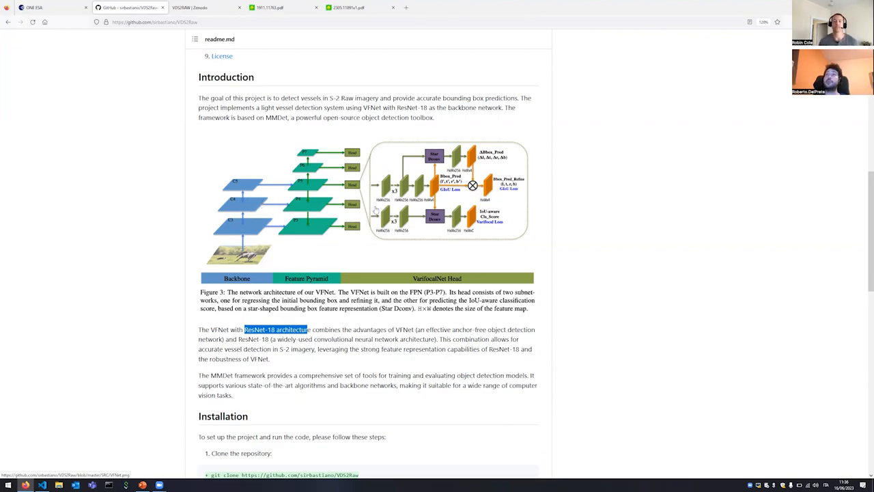
pyautogui.moveTo(406, 247)
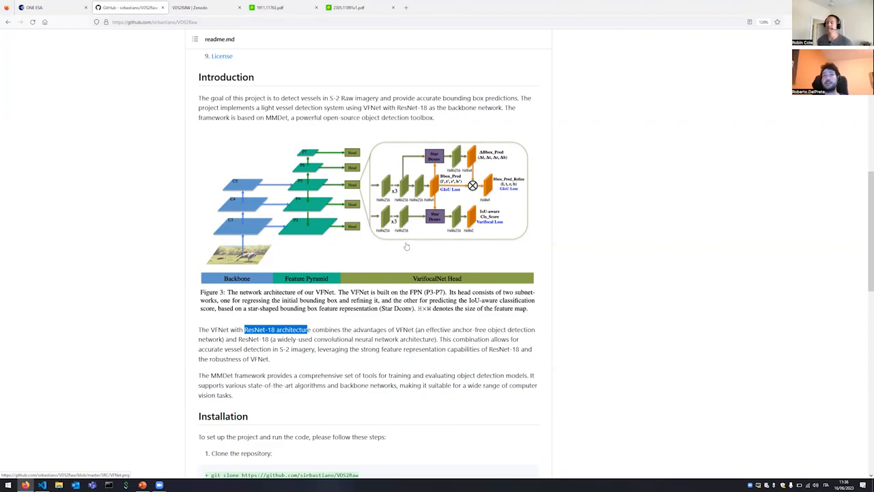
pyautogui.moveTo(486, 273)
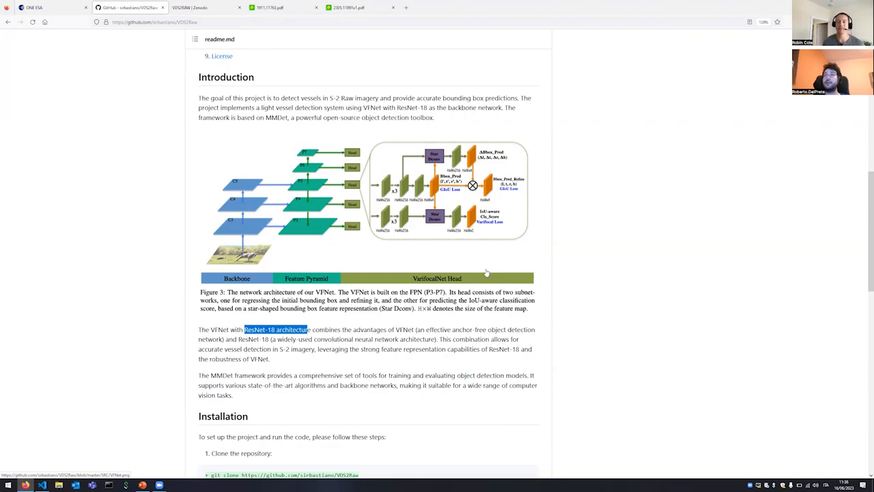
pyautogui.moveTo(488, 280)
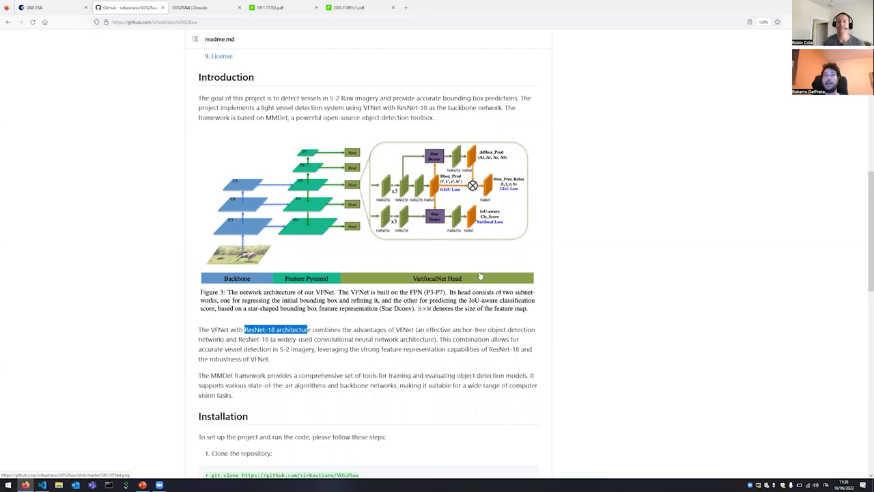
pyautogui.moveTo(276, 226)
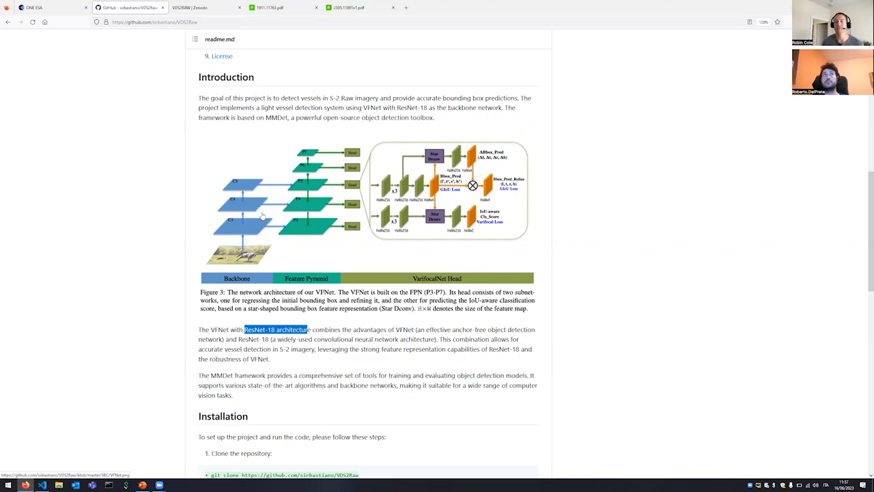
pyautogui.moveTo(258, 227)
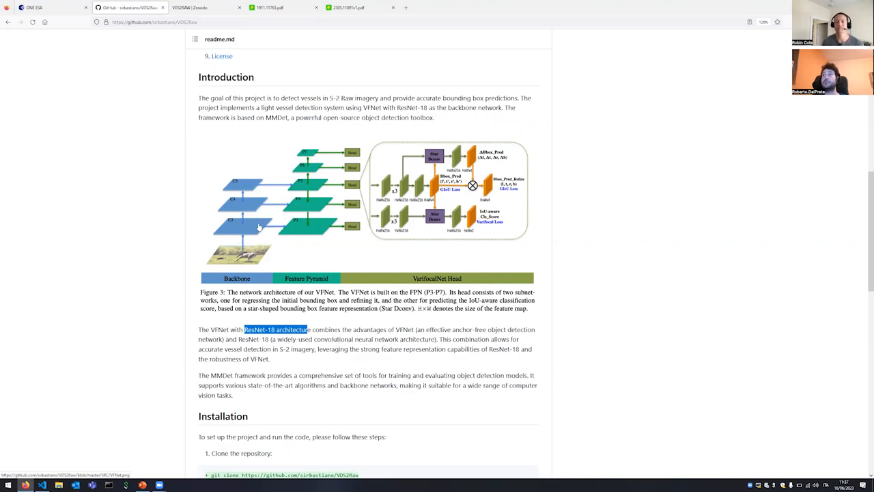
pyautogui.moveTo(235, 210)
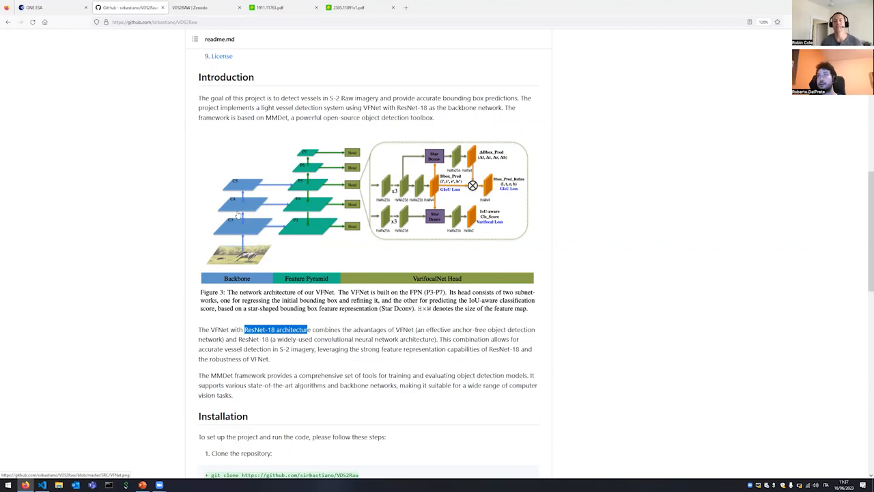
pyautogui.moveTo(68, 163)
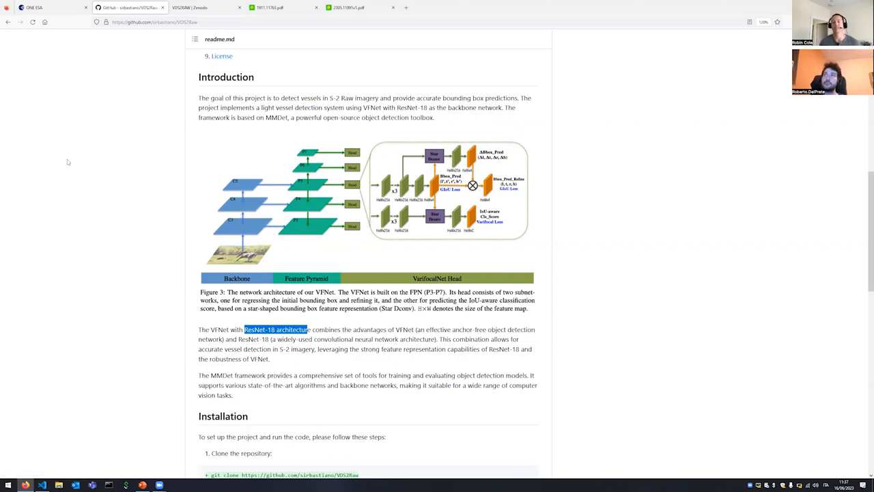
pyautogui.moveTo(163, 225)
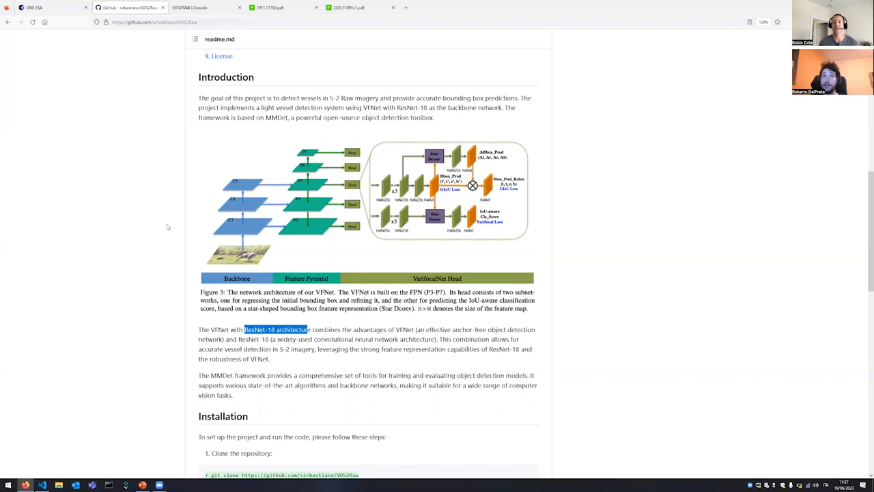
pyautogui.moveTo(280, 261)
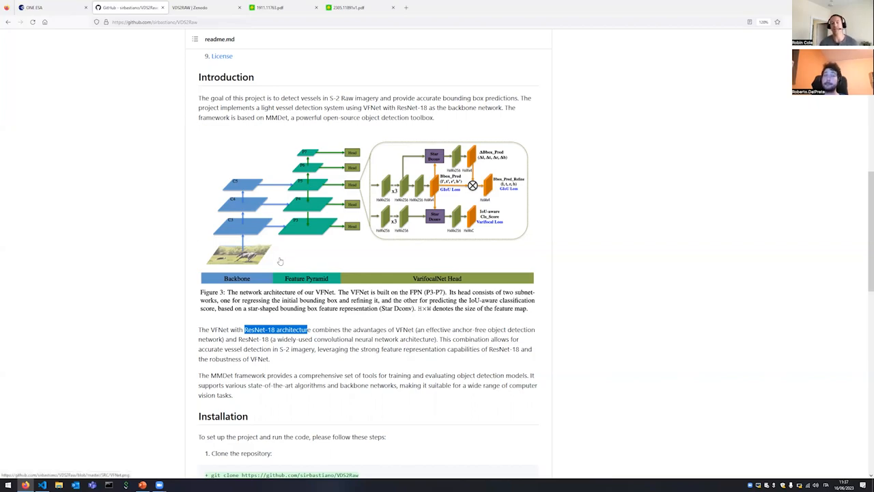
pyautogui.moveTo(276, 288)
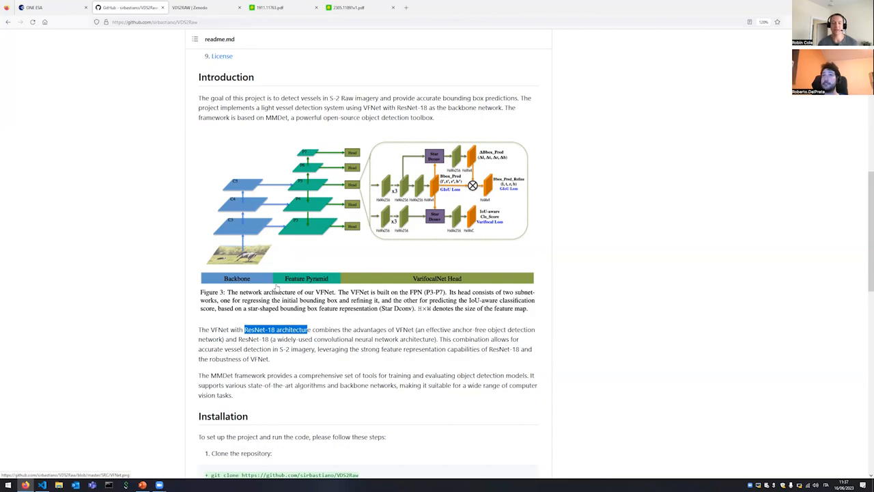
# Step: Scroll the README to the bottom, showing Inference steps and the Results figure
pyautogui.scroll(-3)
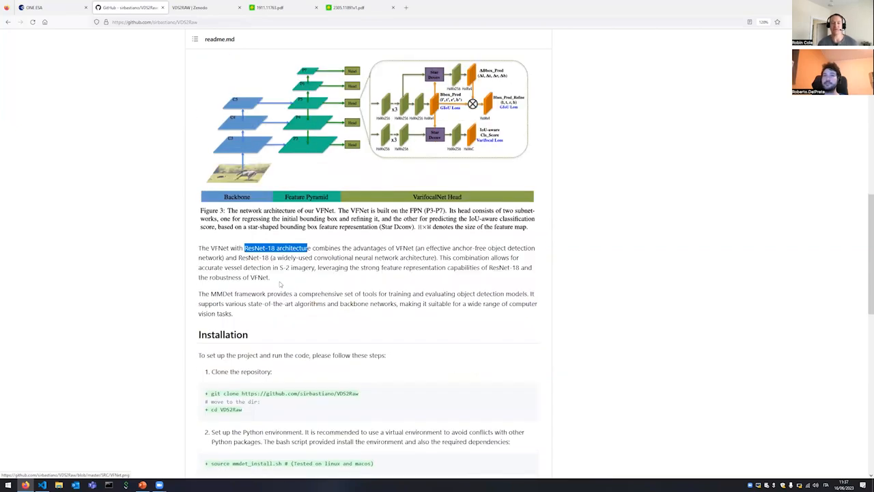
pyautogui.scroll(-3)
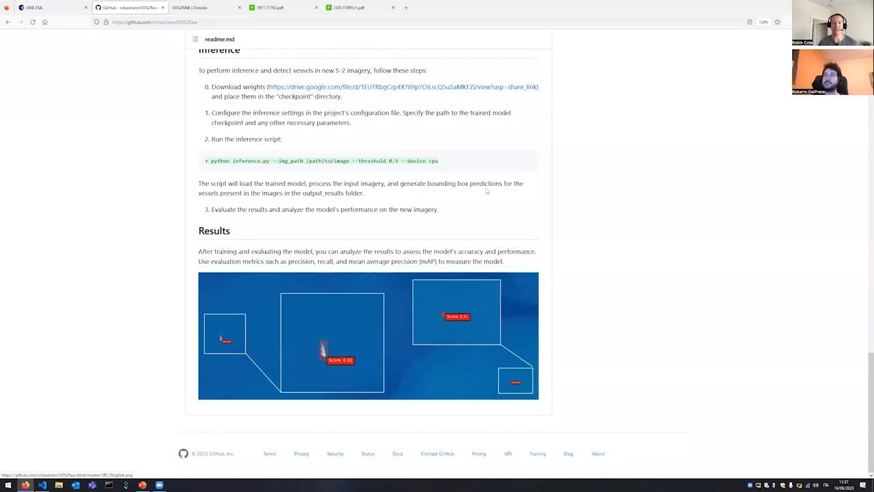
pyautogui.moveTo(514, 34)
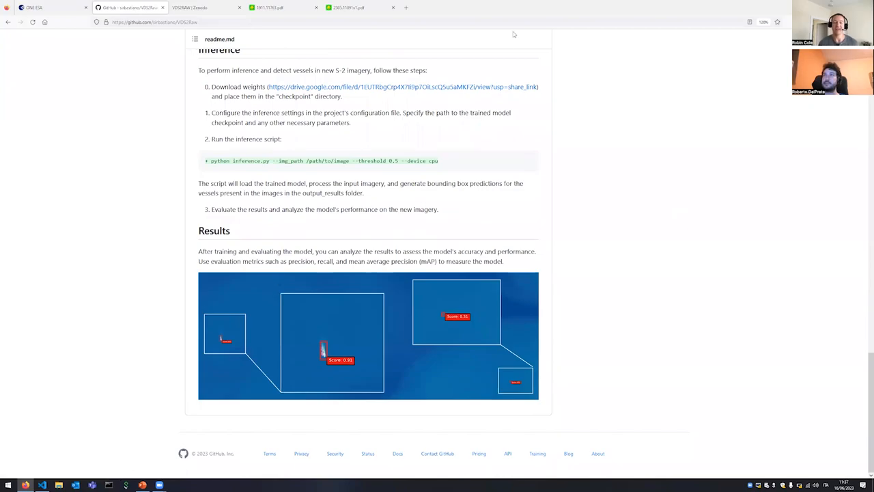